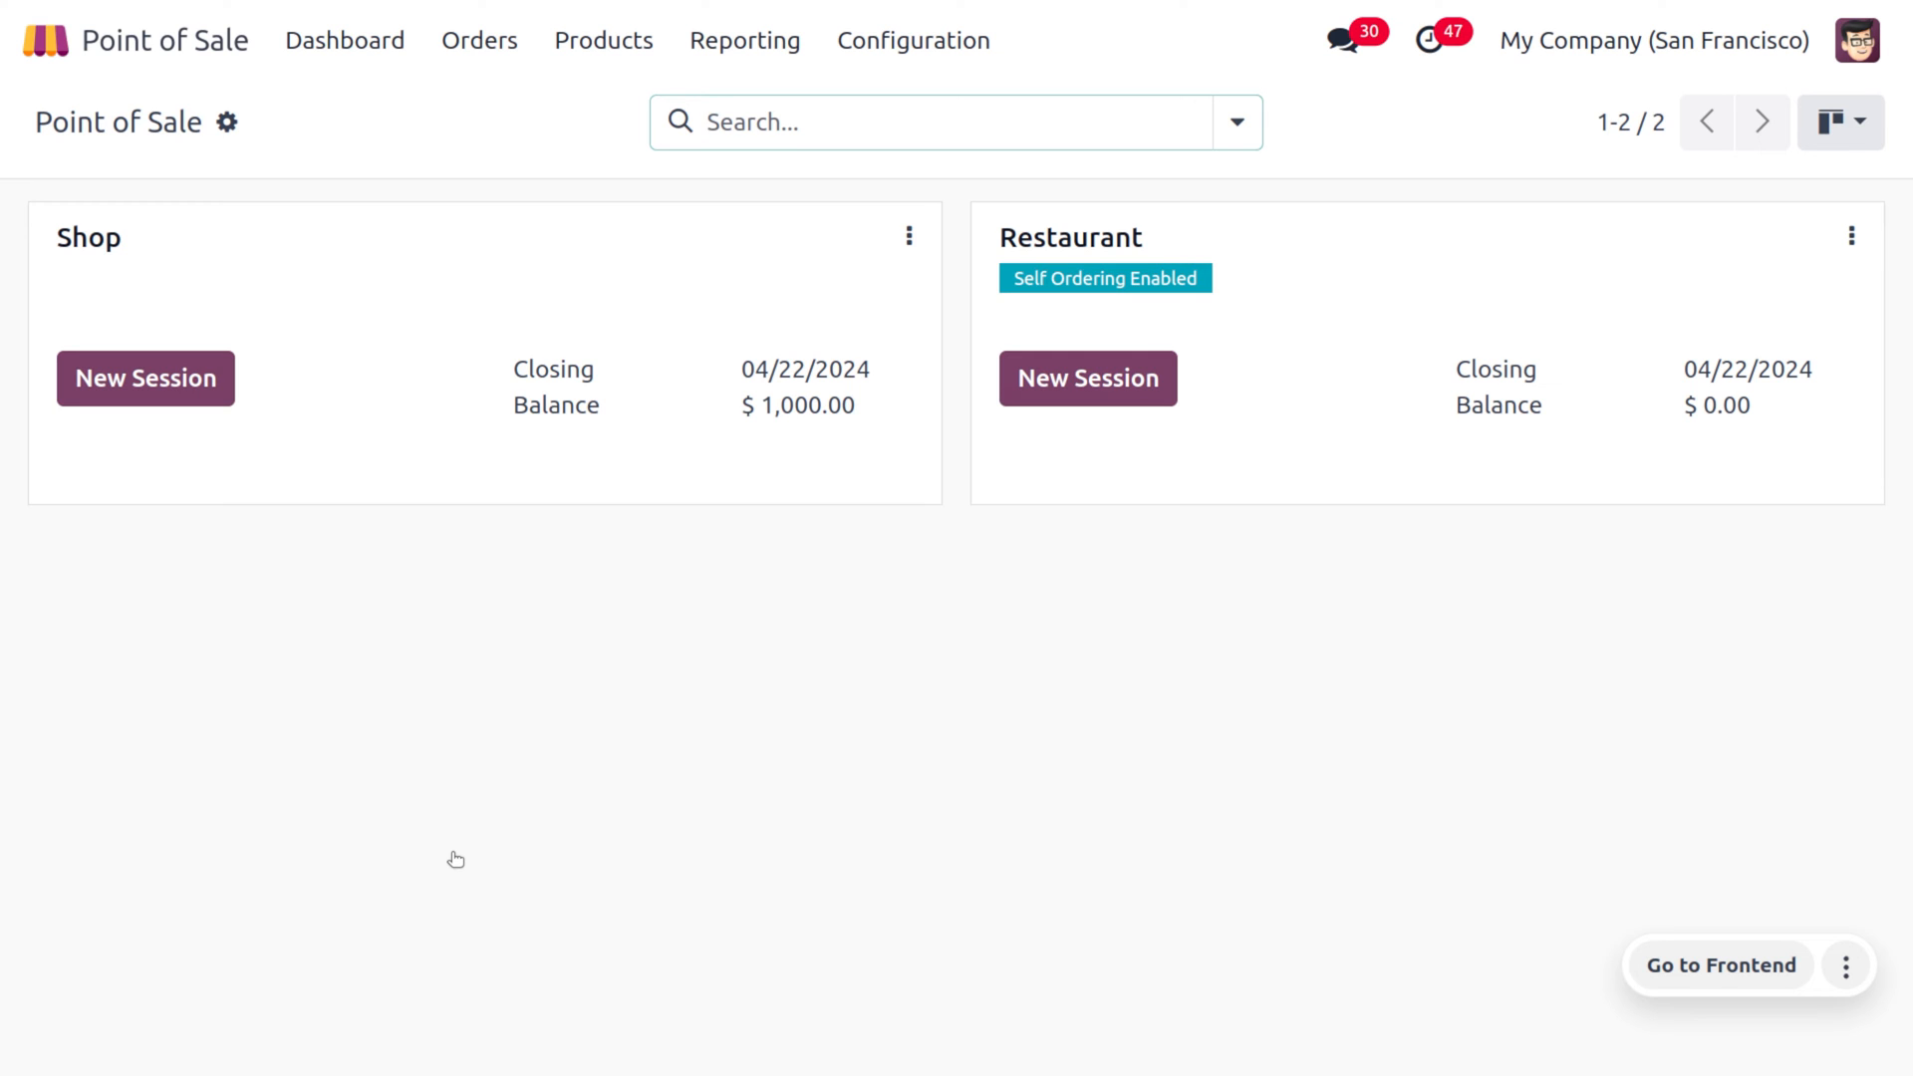
Choose Edit from the Shop card's menu on the Point of Sale dashboard
left_click(954, 122)
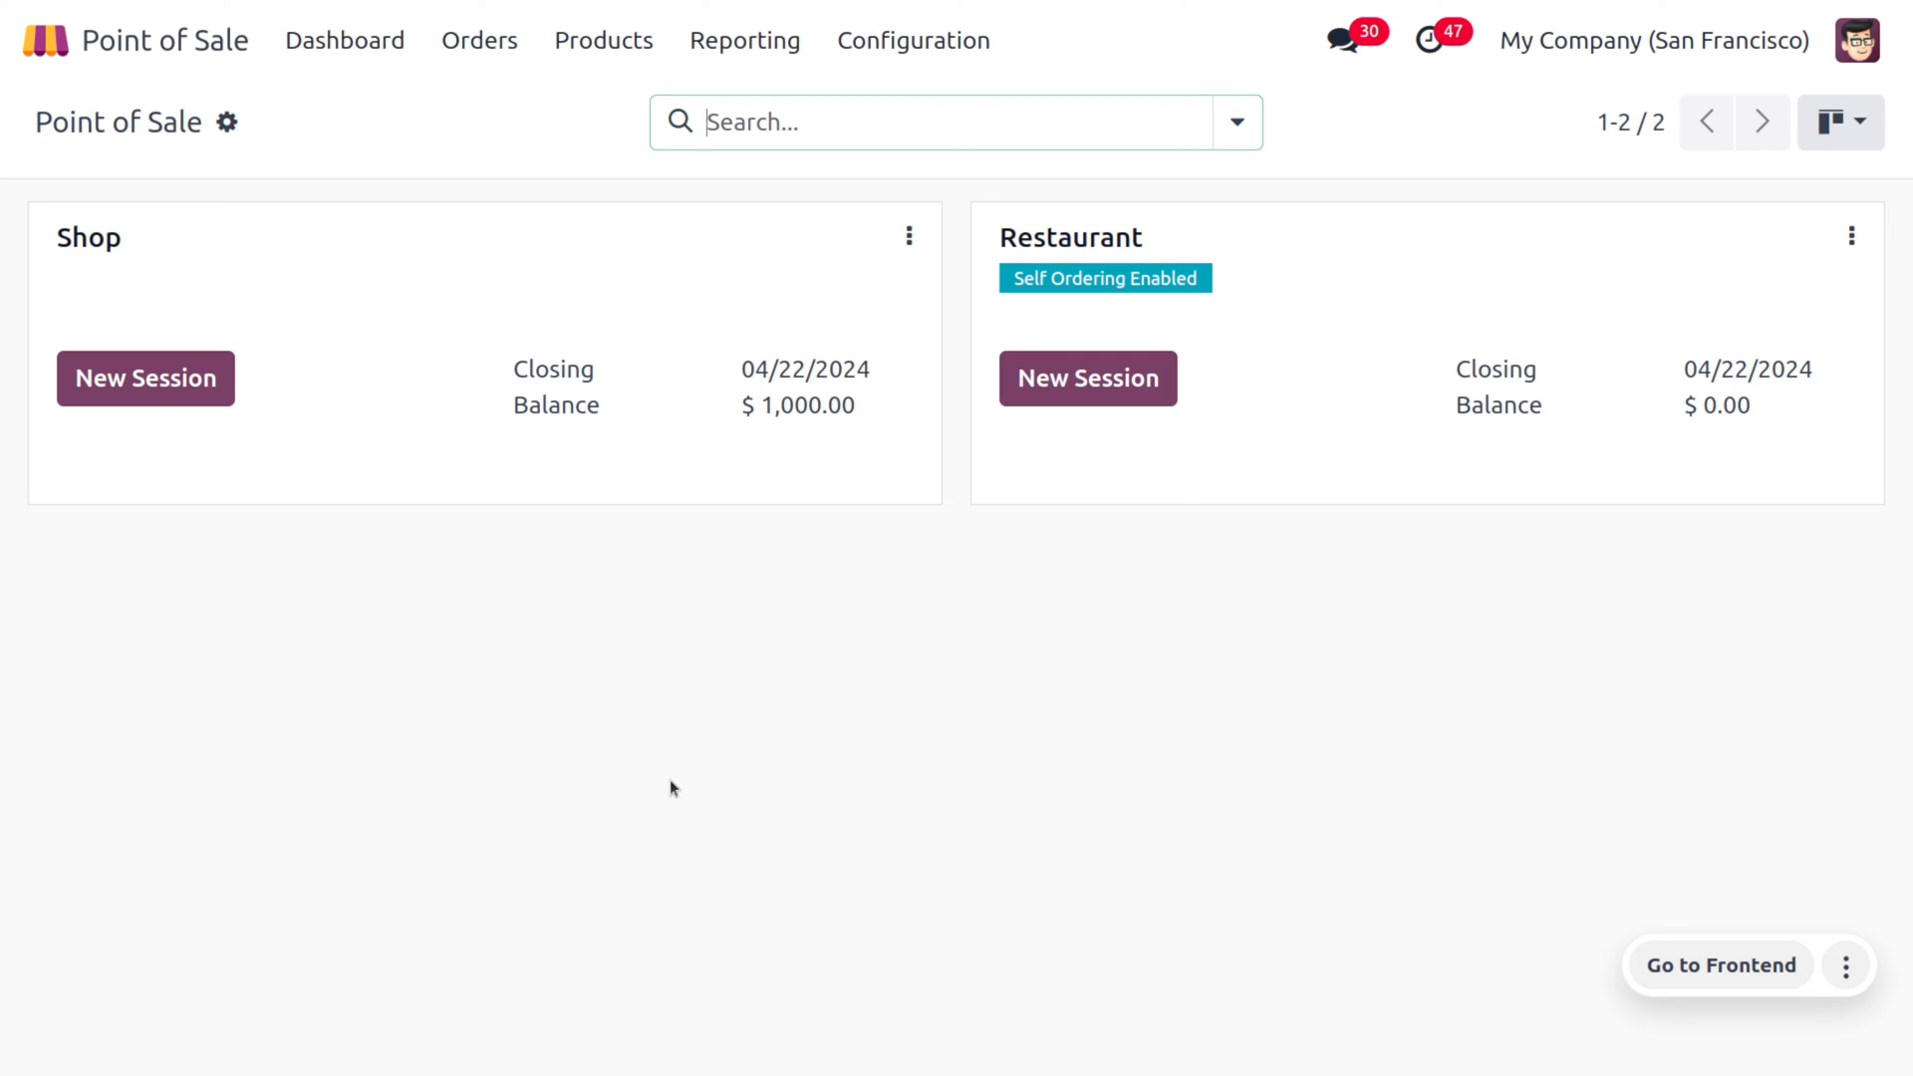
mouse_move(909, 236)
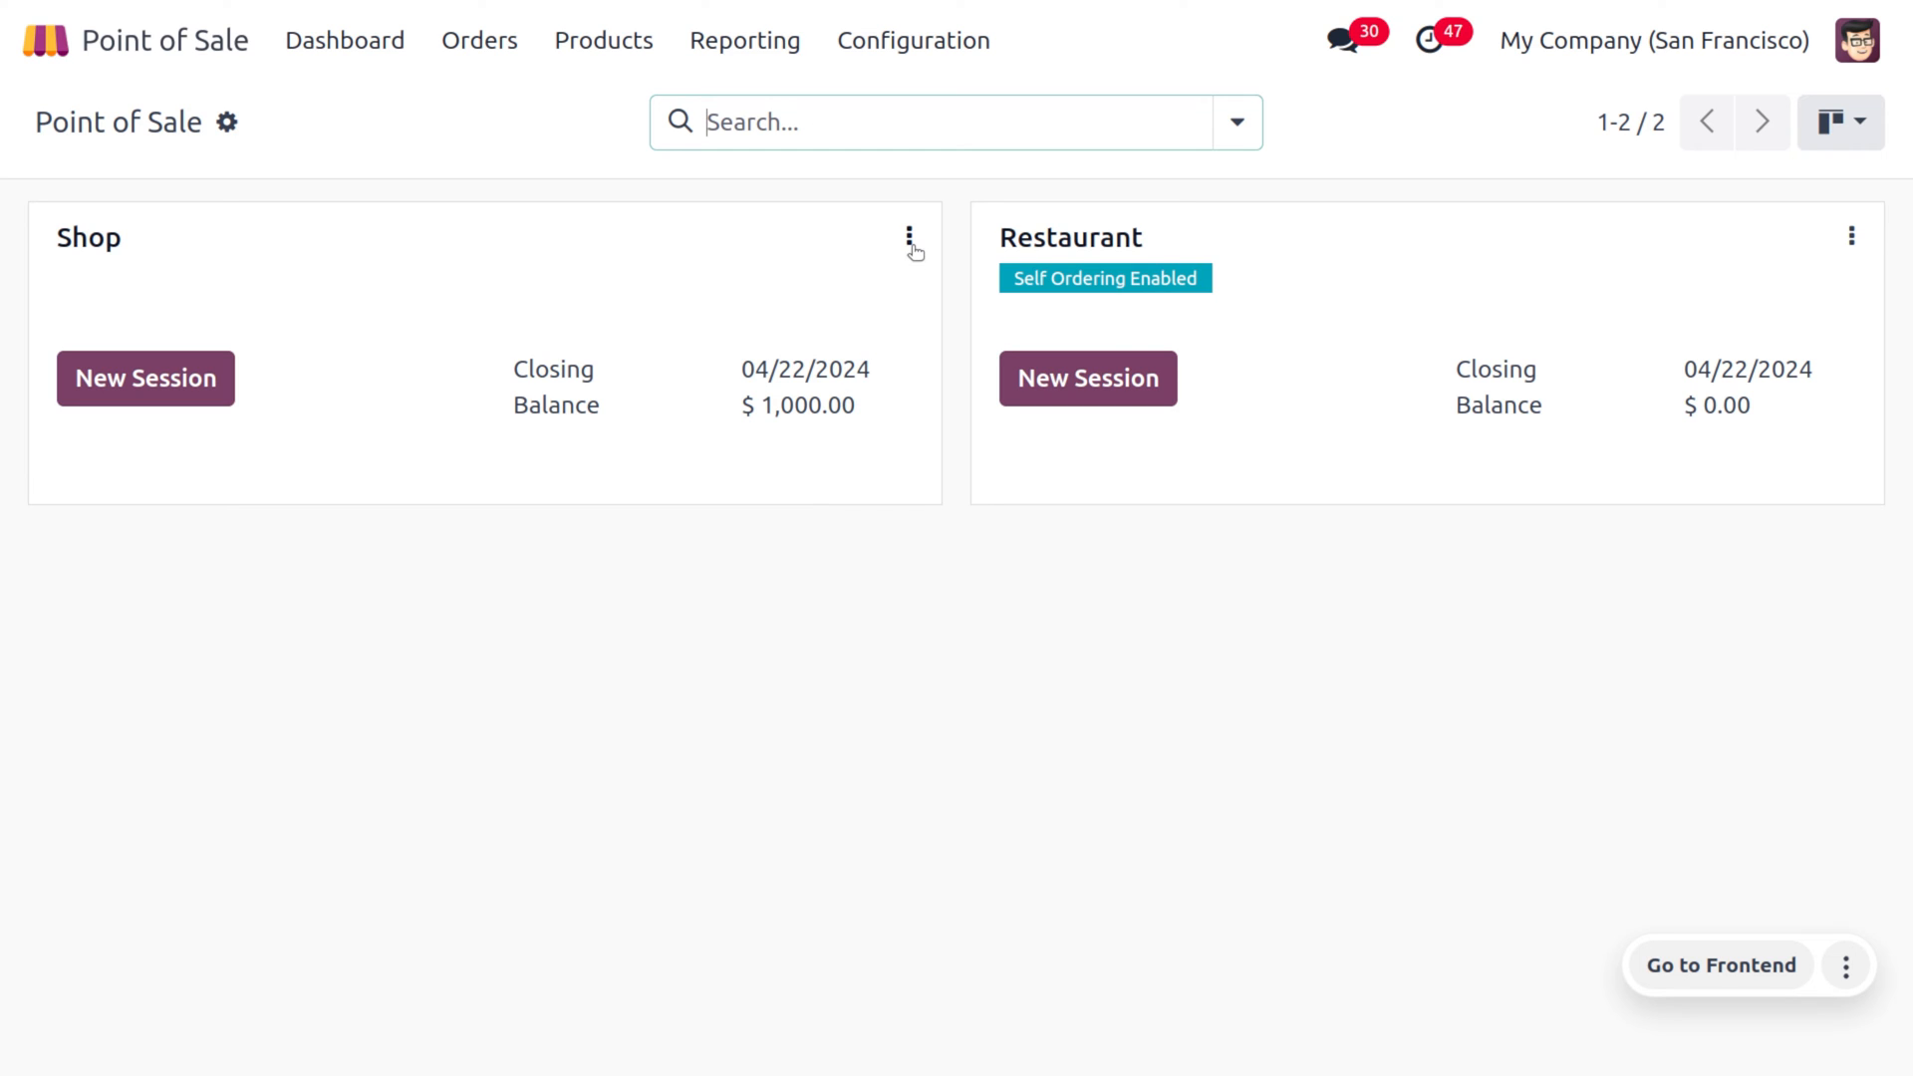
left_click(909, 236)
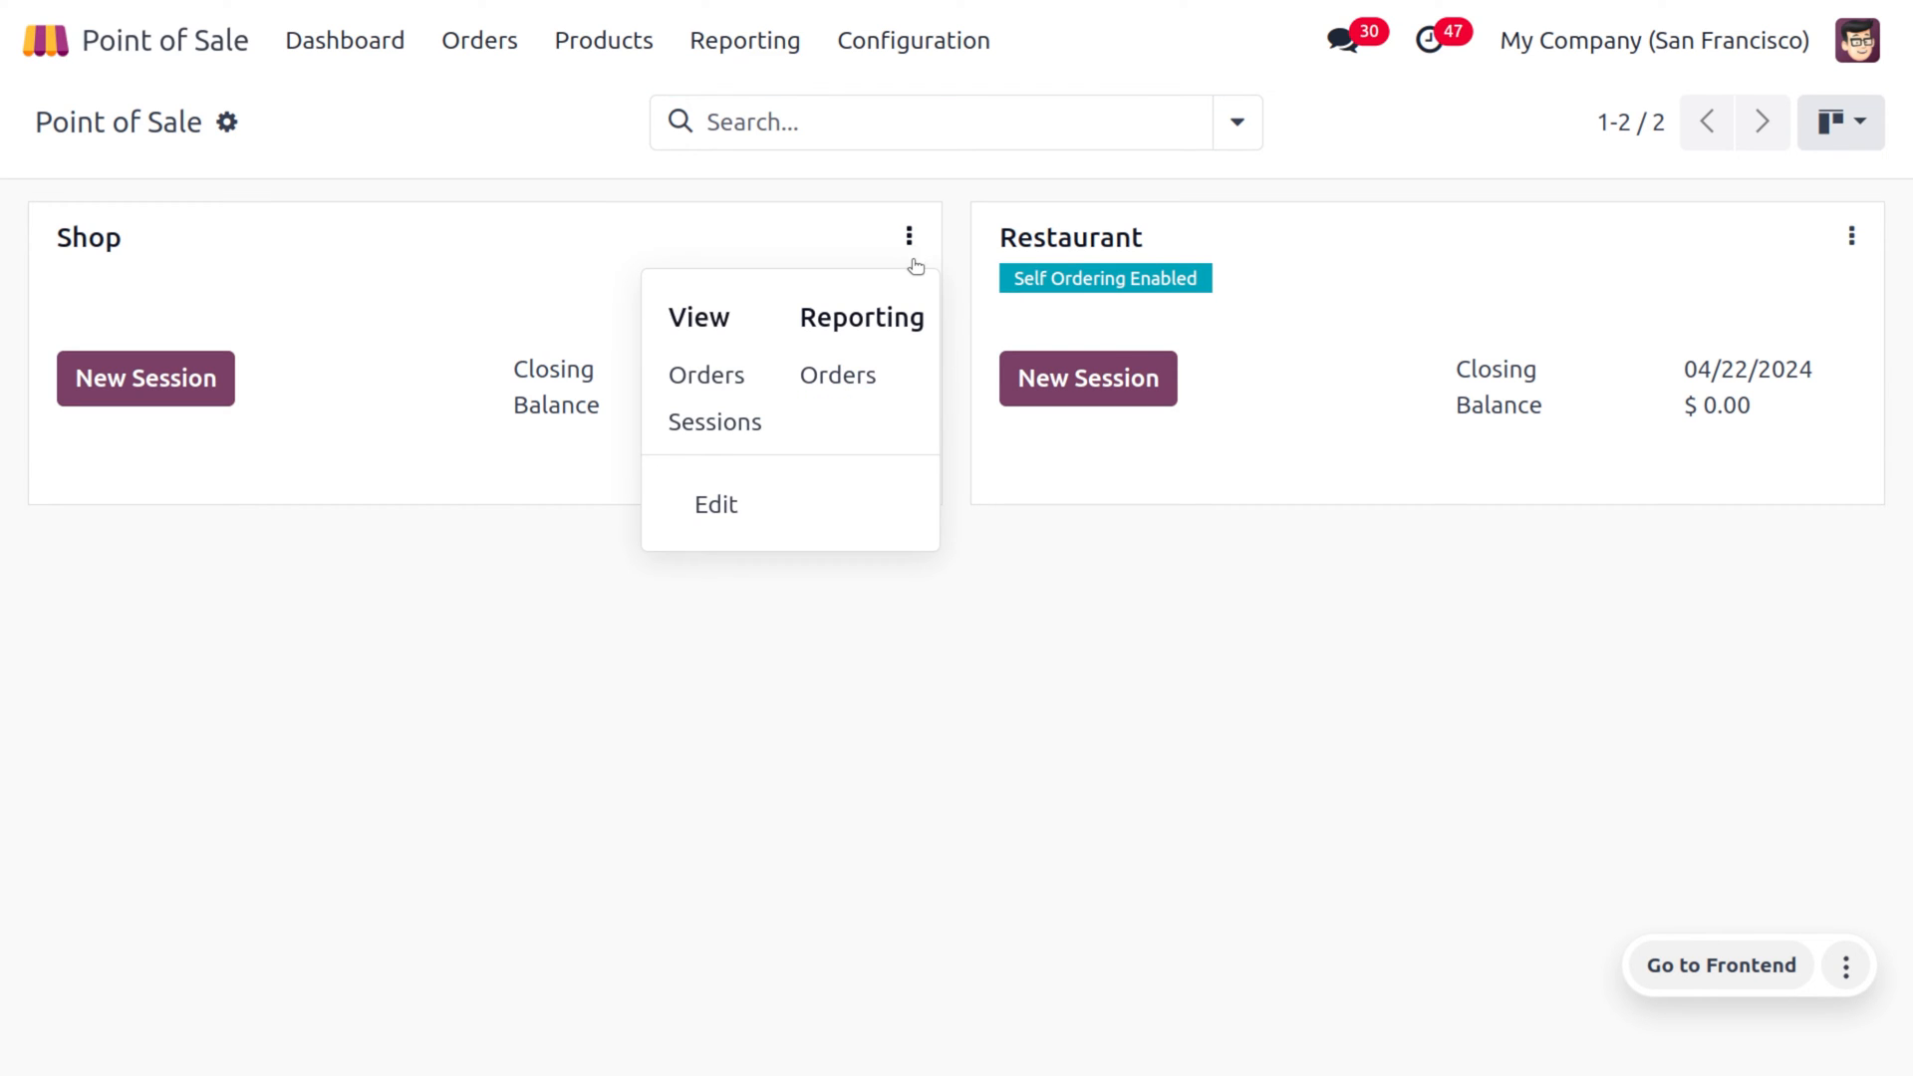
mouse_move(754, 490)
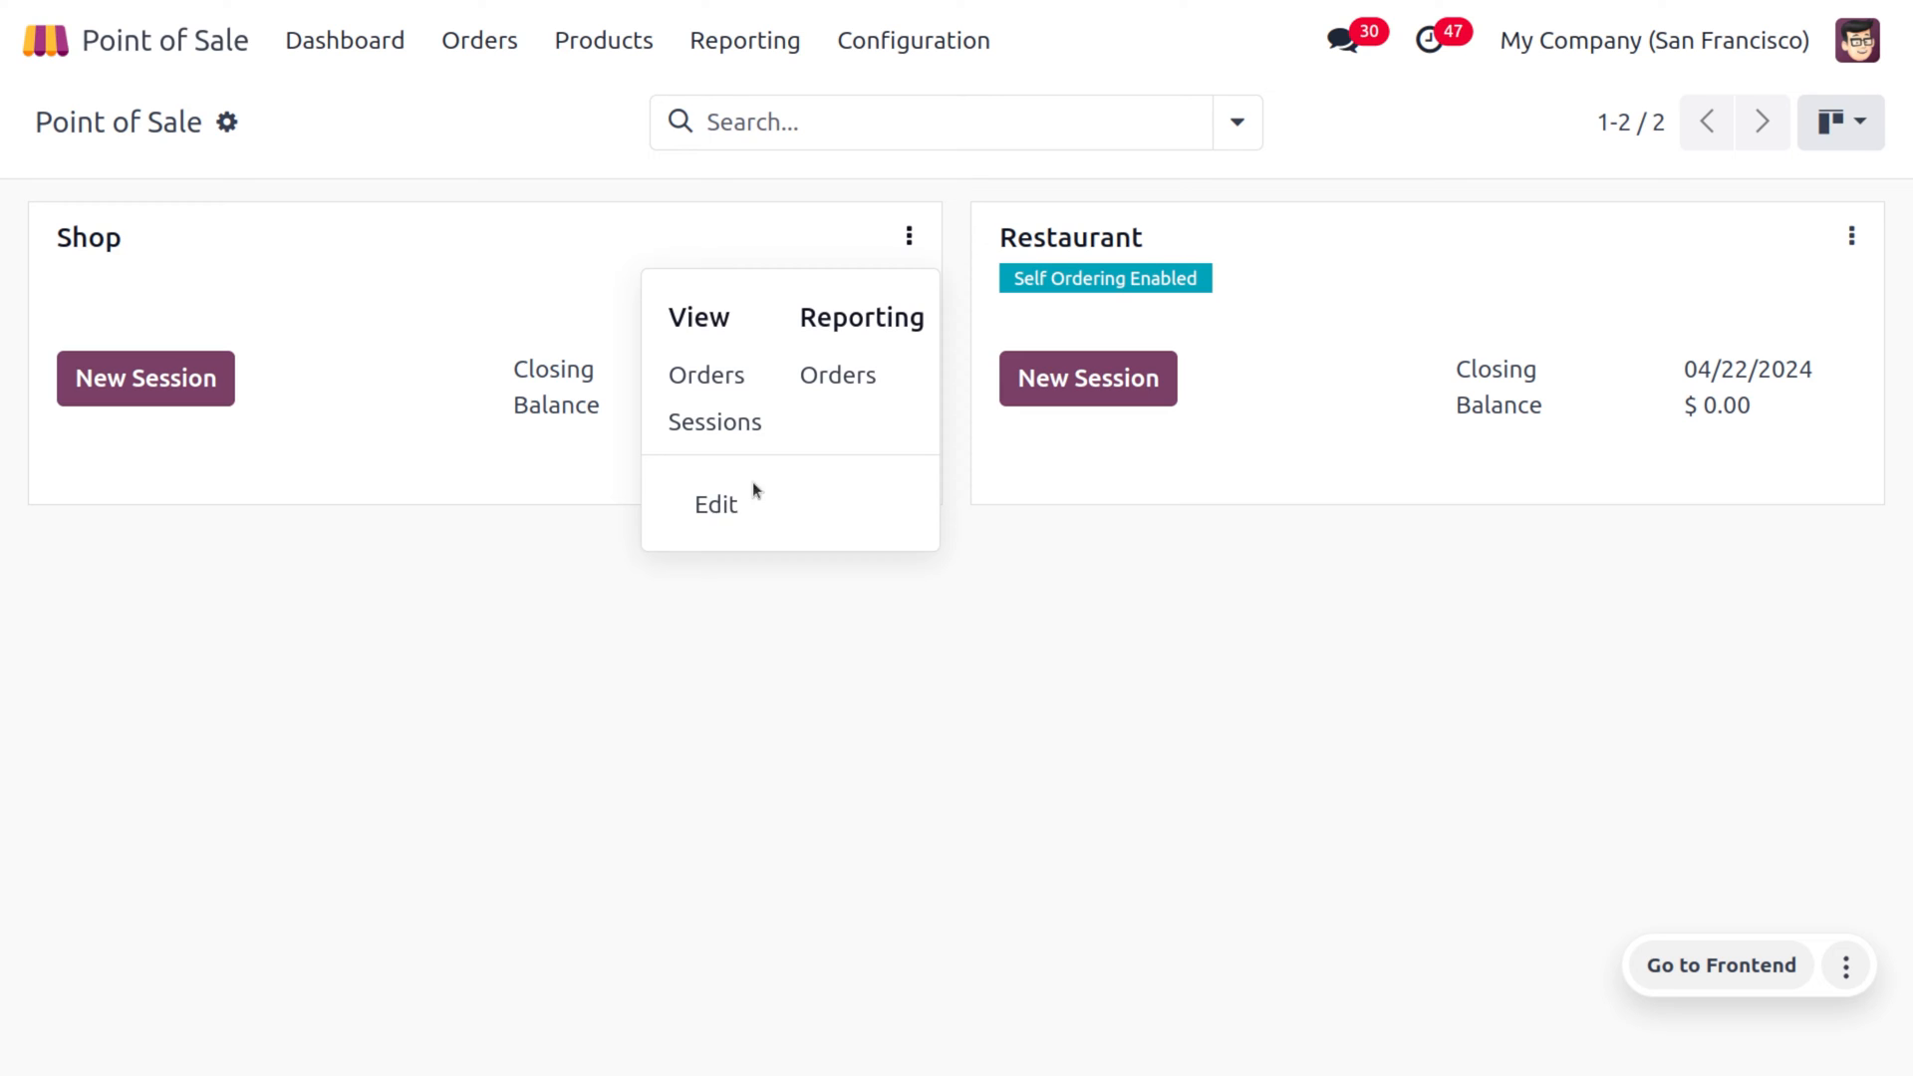
left_click(716, 504)
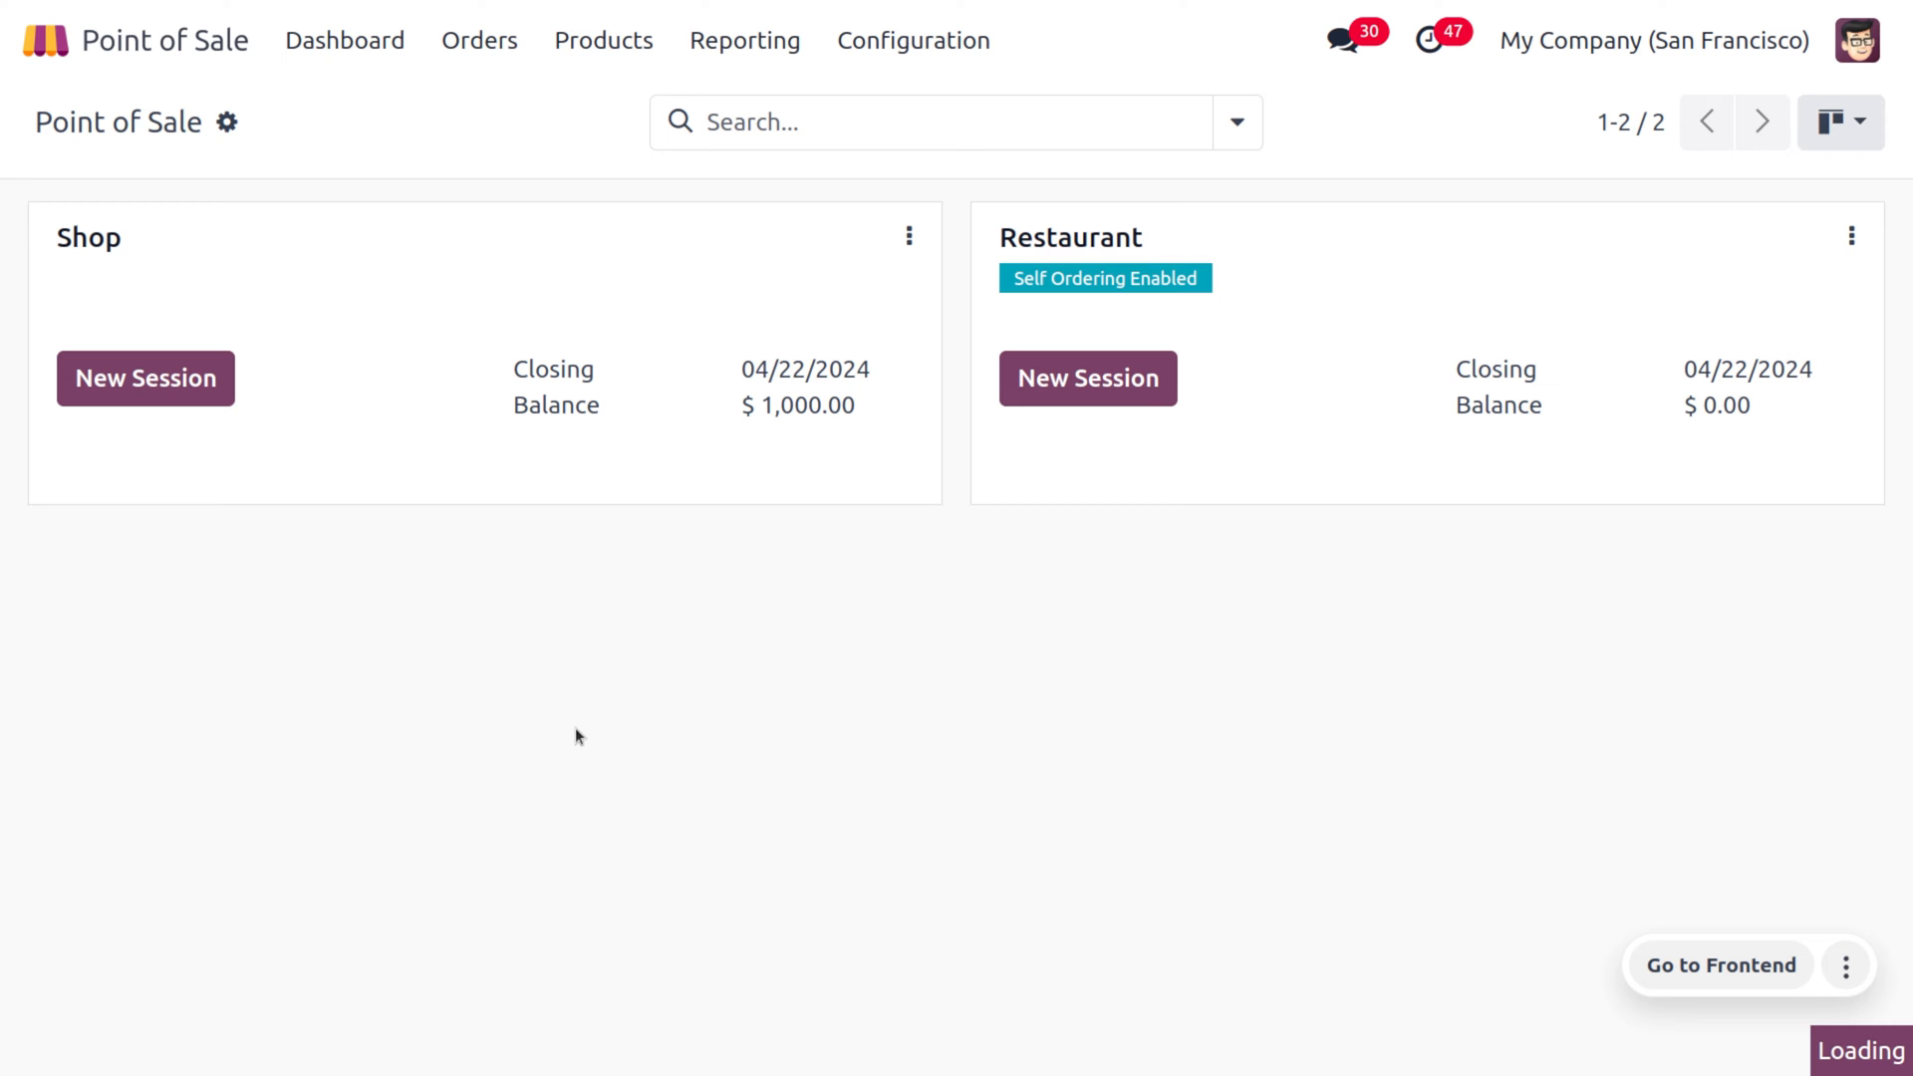
Scroll the Shop settings down to the Bills & Receipts section
left_click(913, 40)
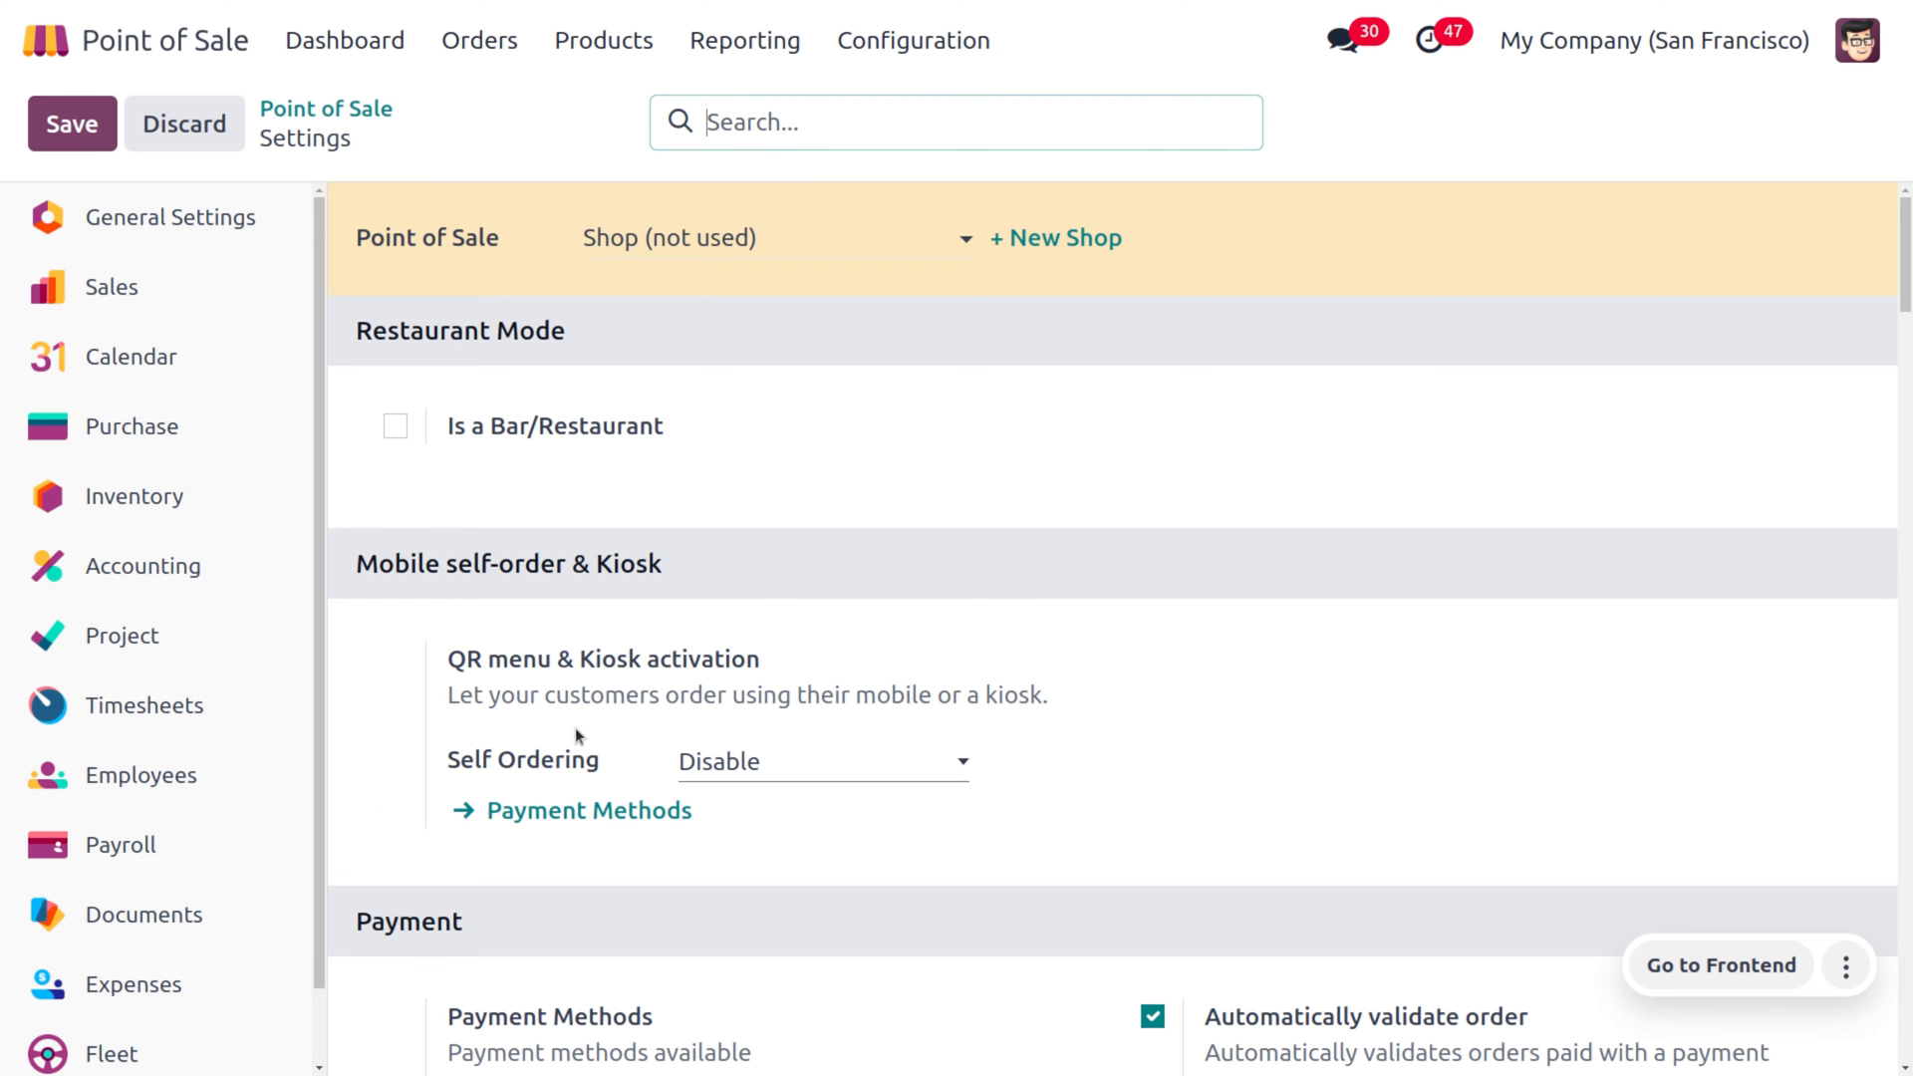
scroll("down", 3)
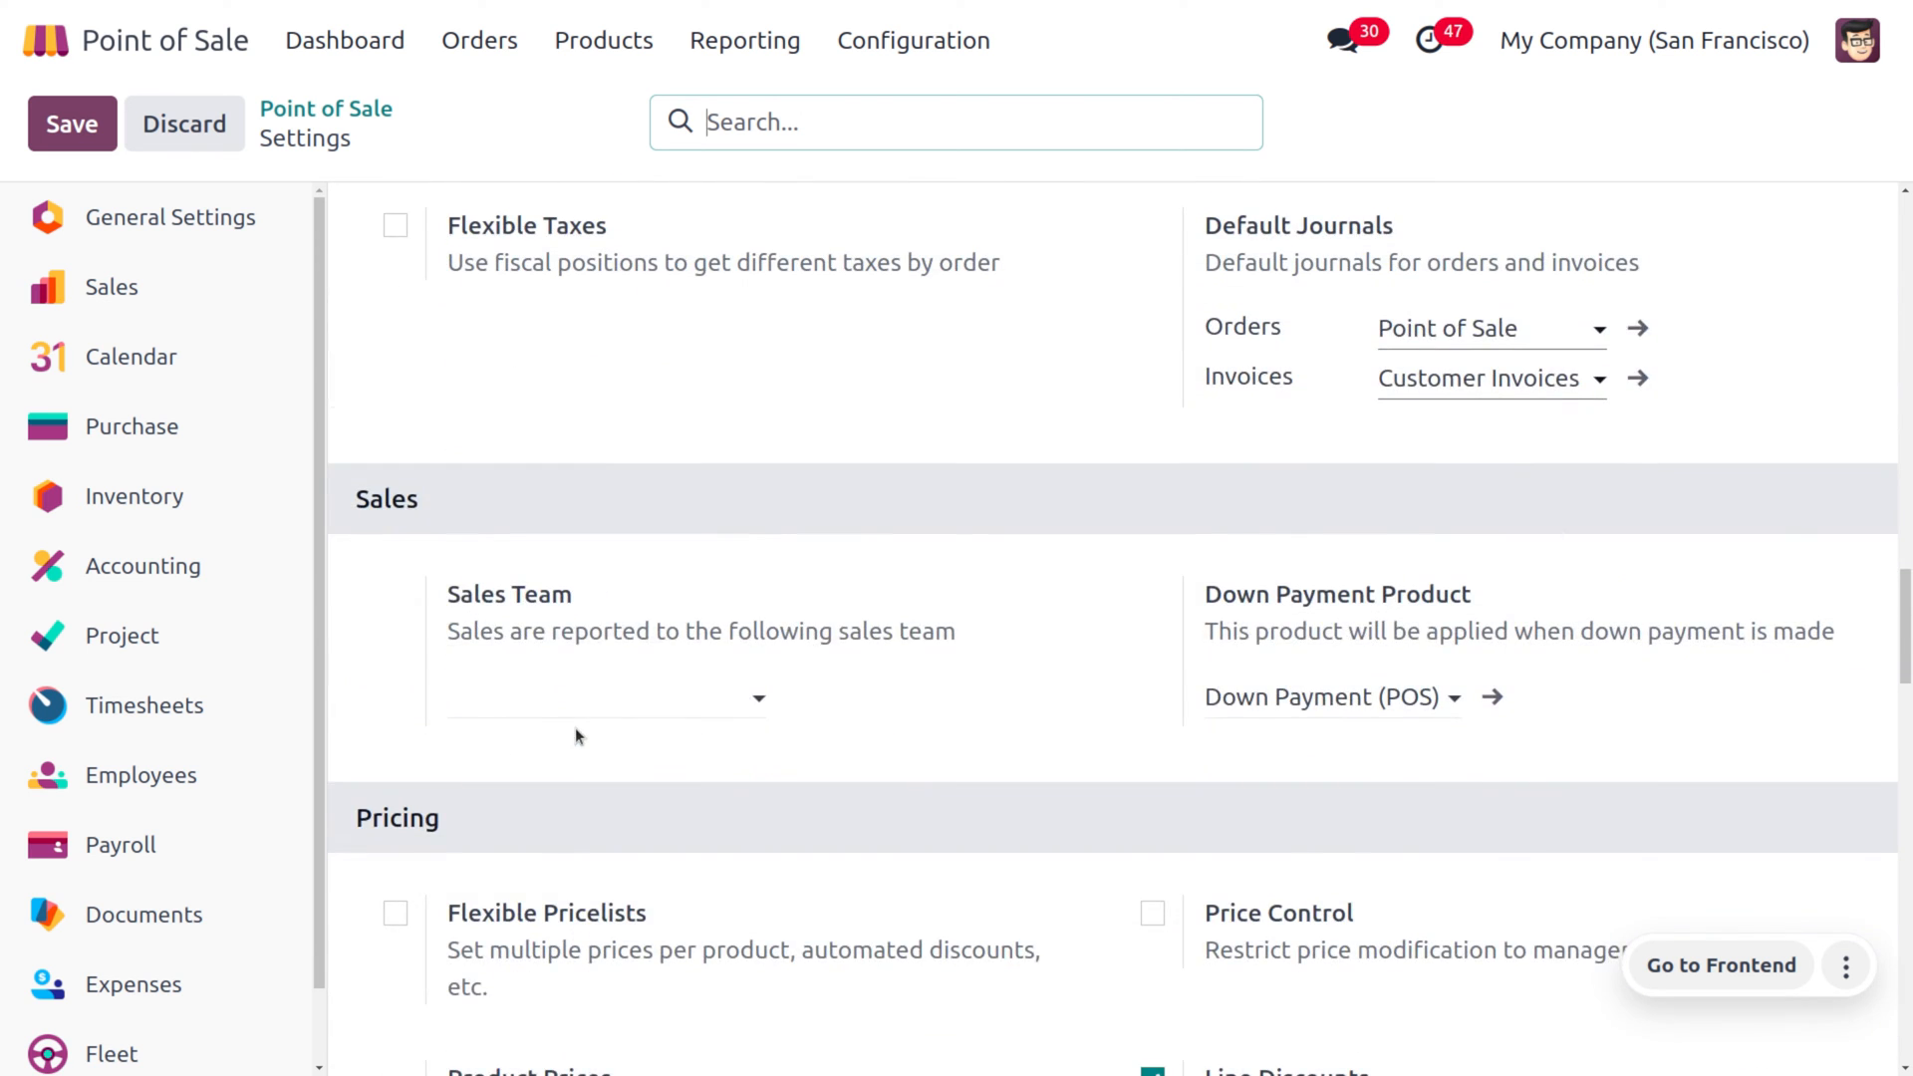
scroll("down", 3)
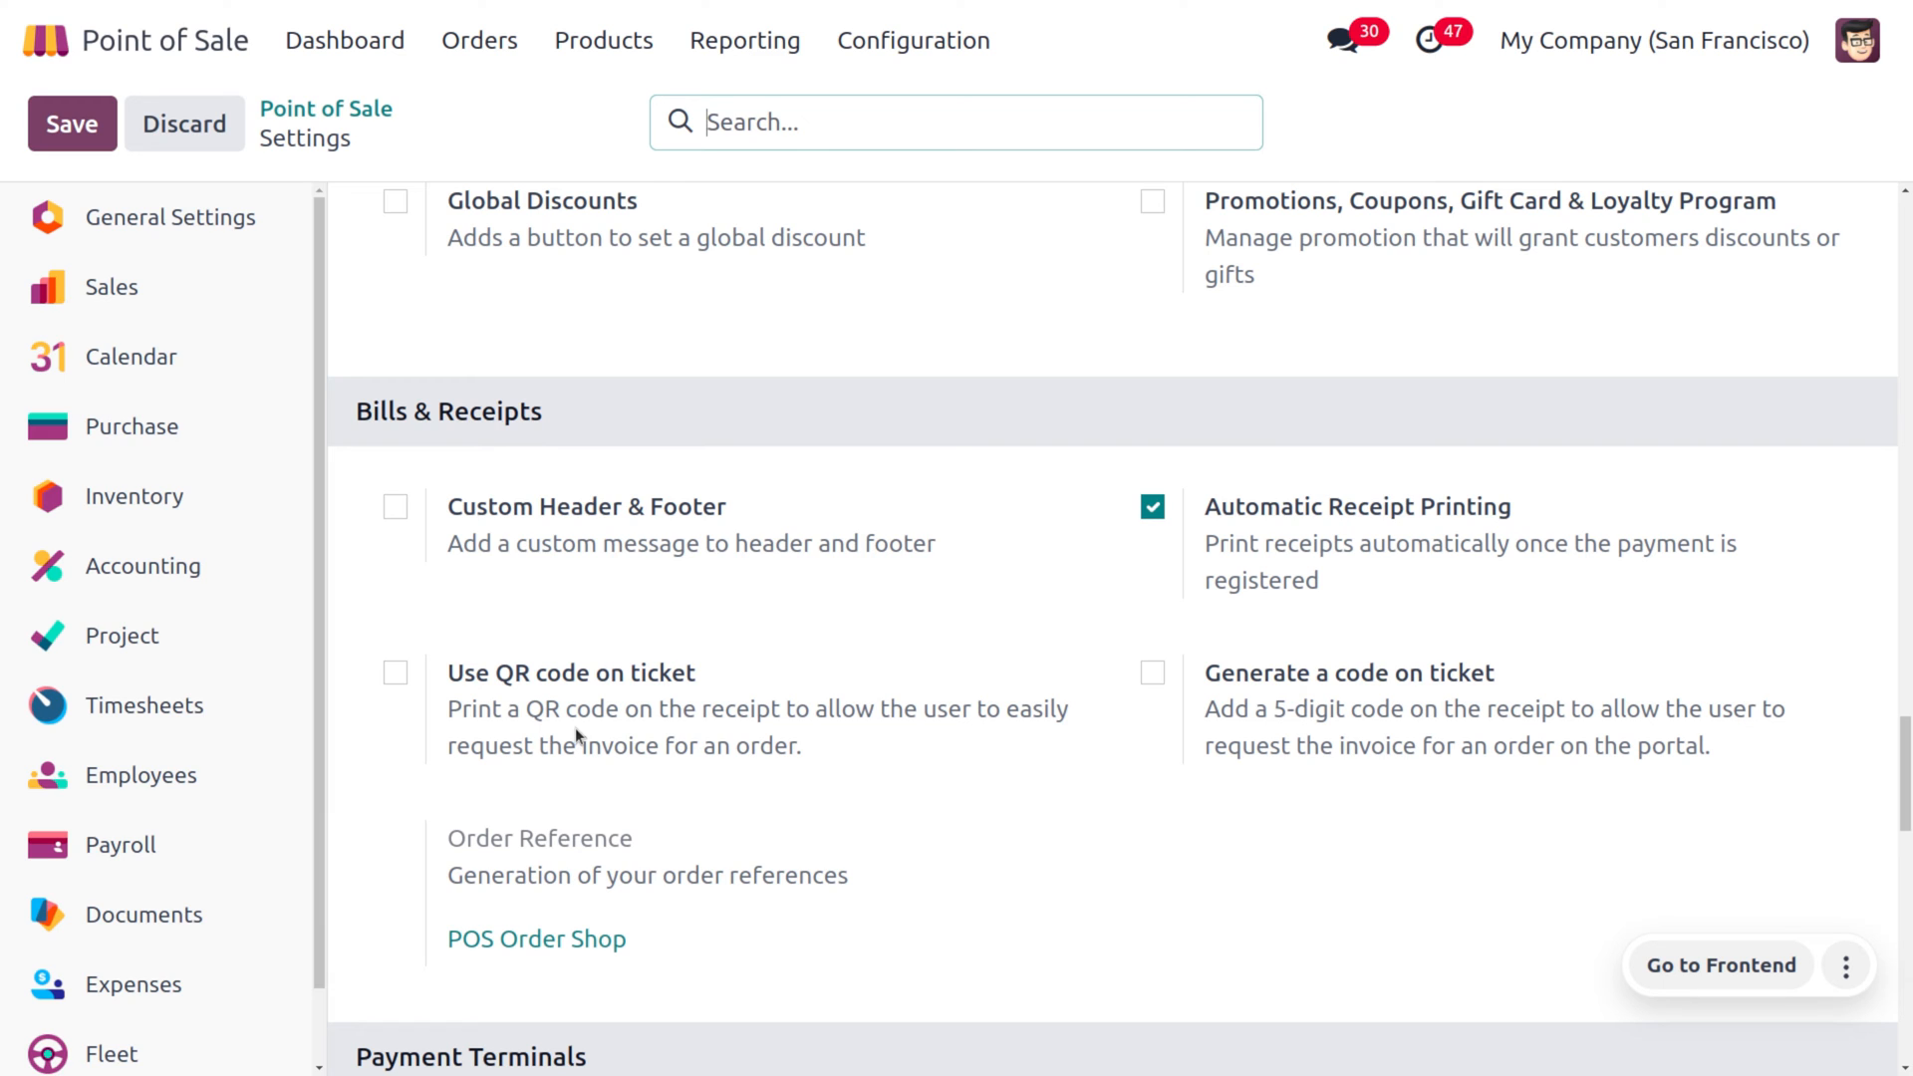
mouse_move(309, 67)
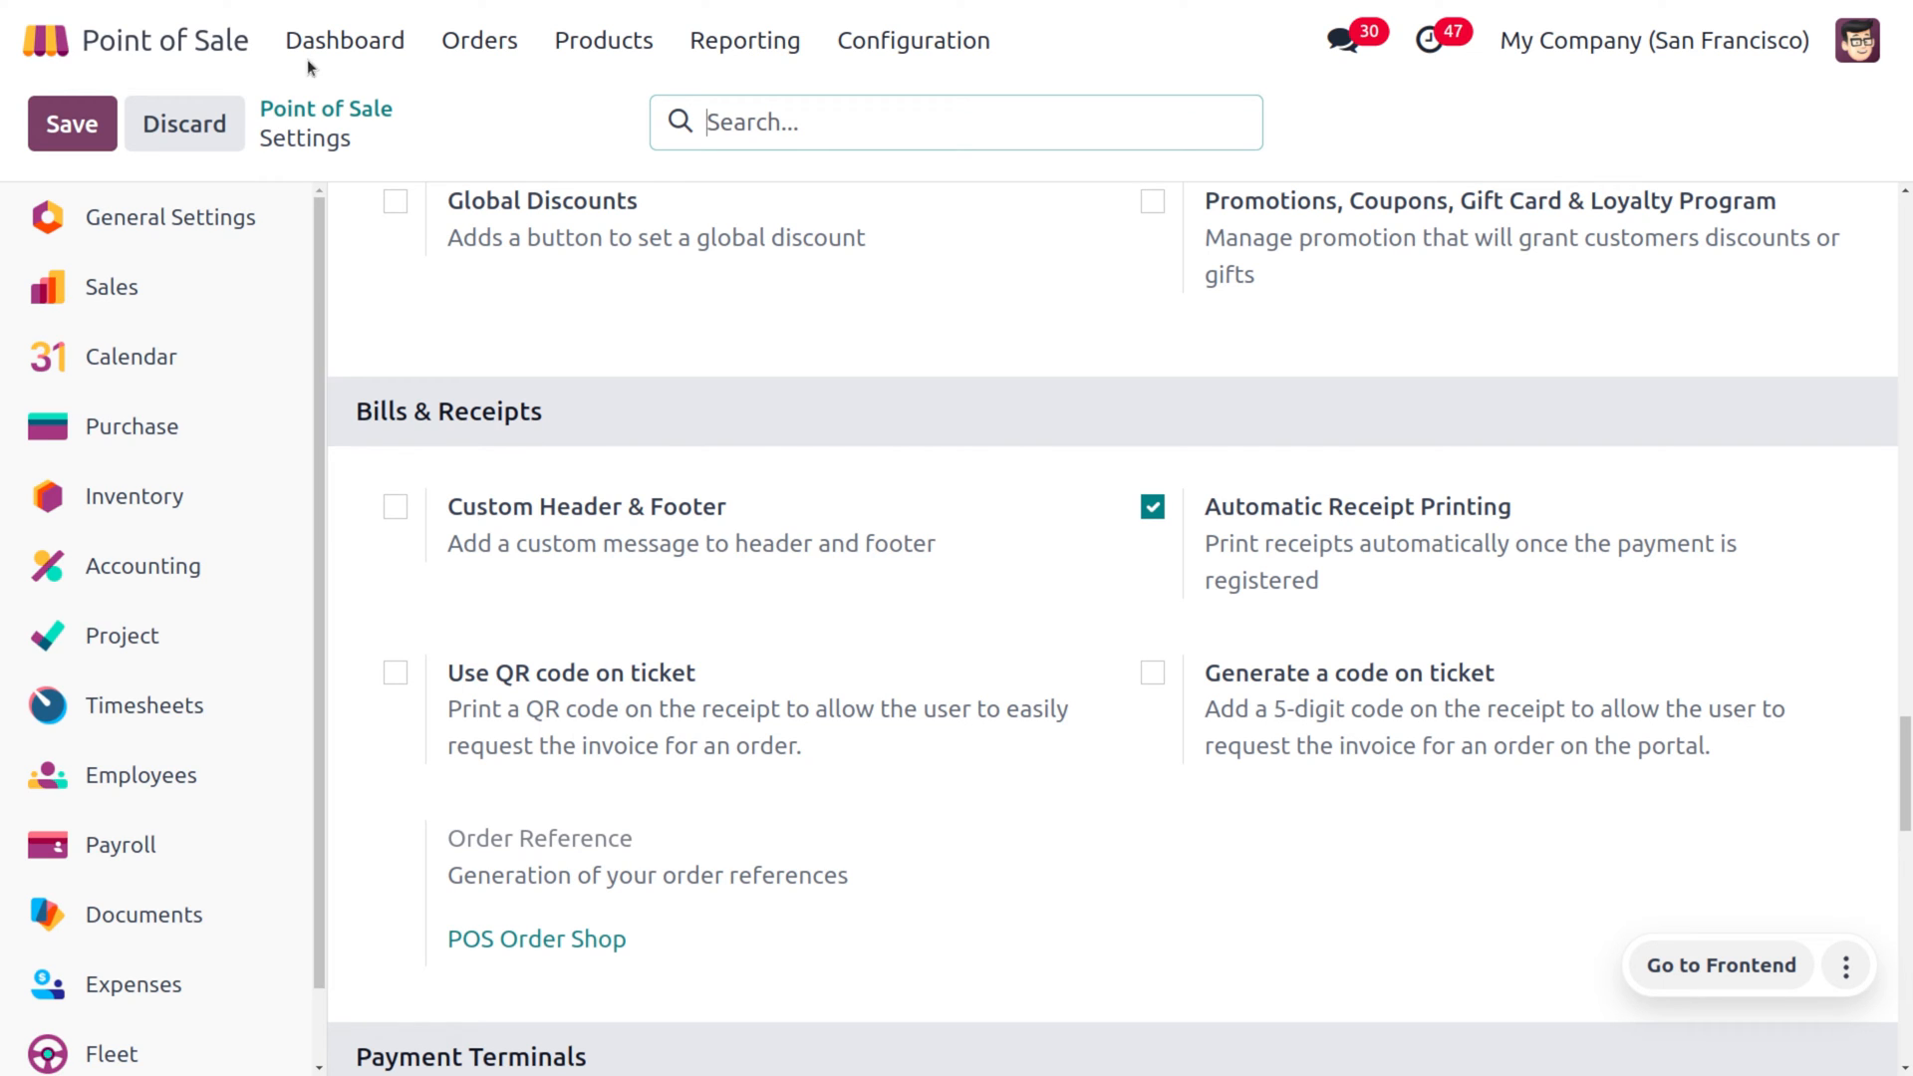
Start a new Shop session from the dashboard and open it with the opening cash
left_click(345, 40)
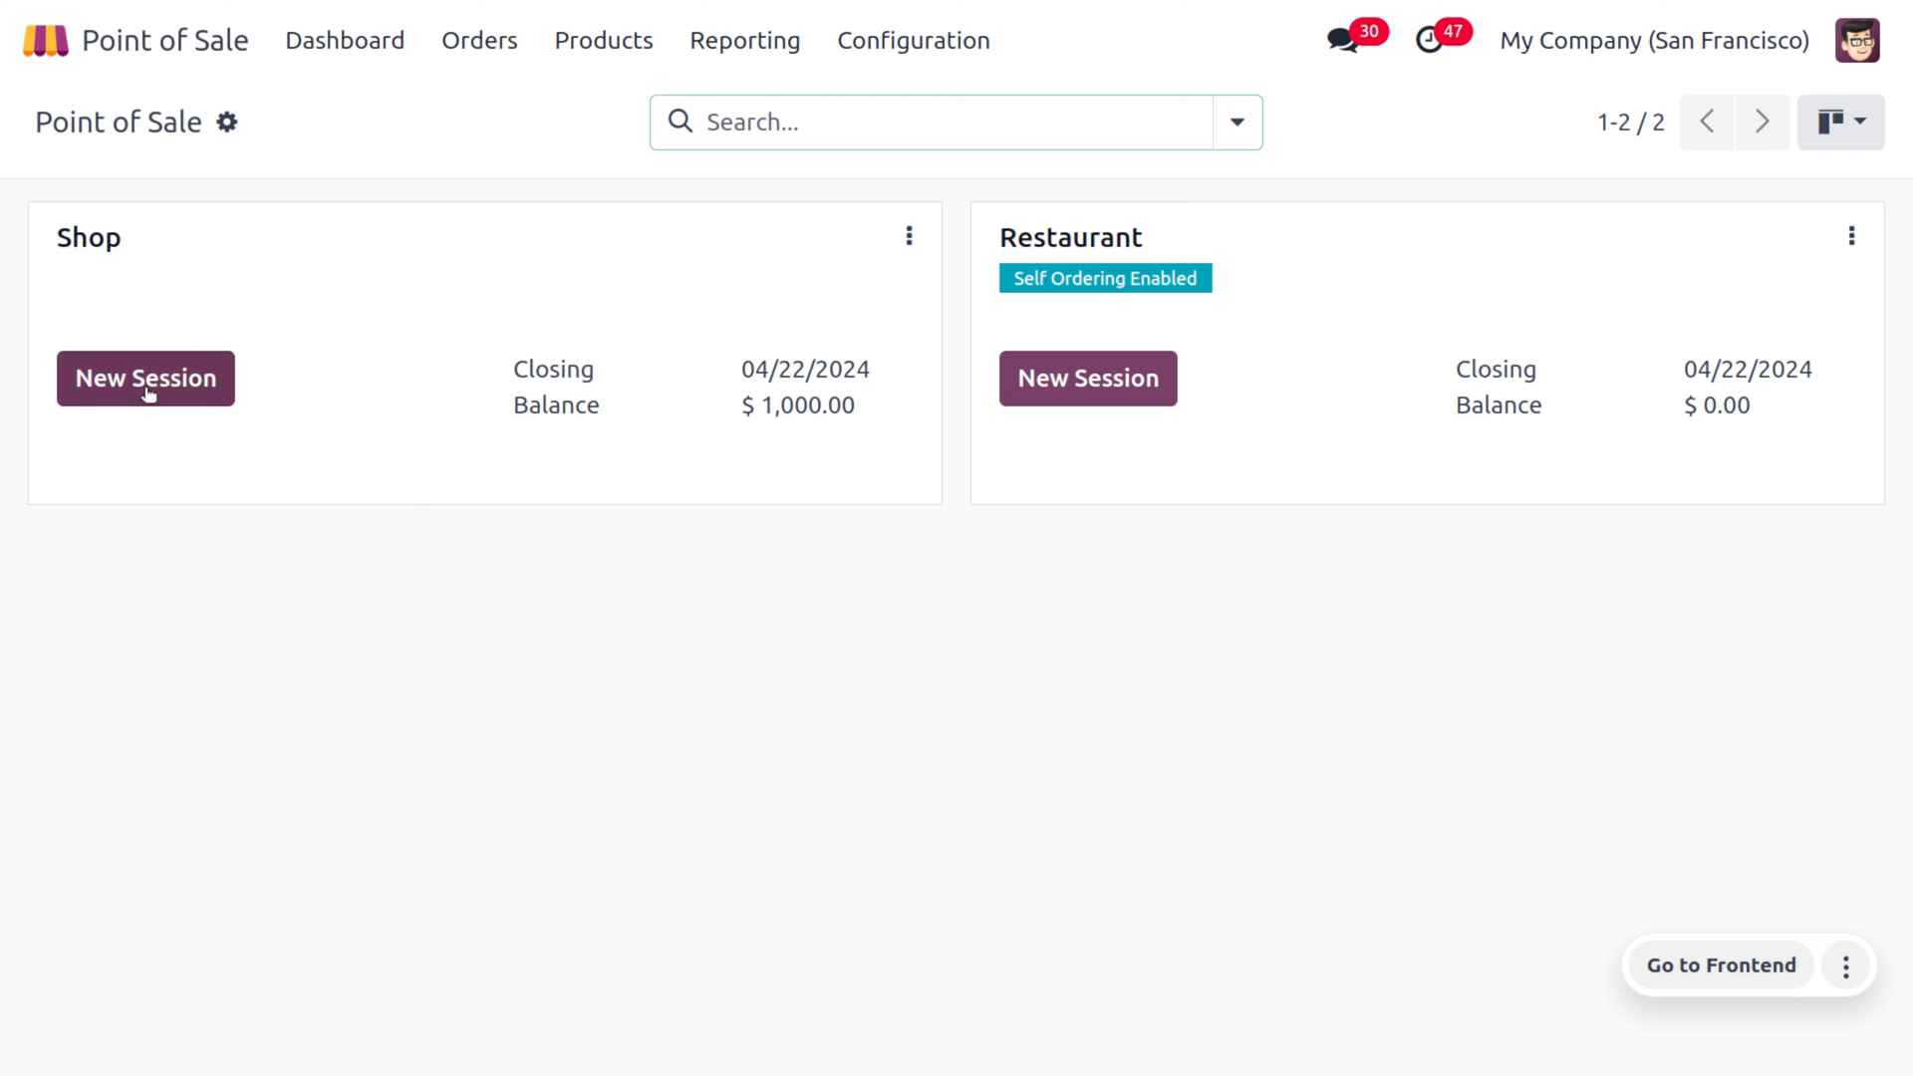
left_click(146, 379)
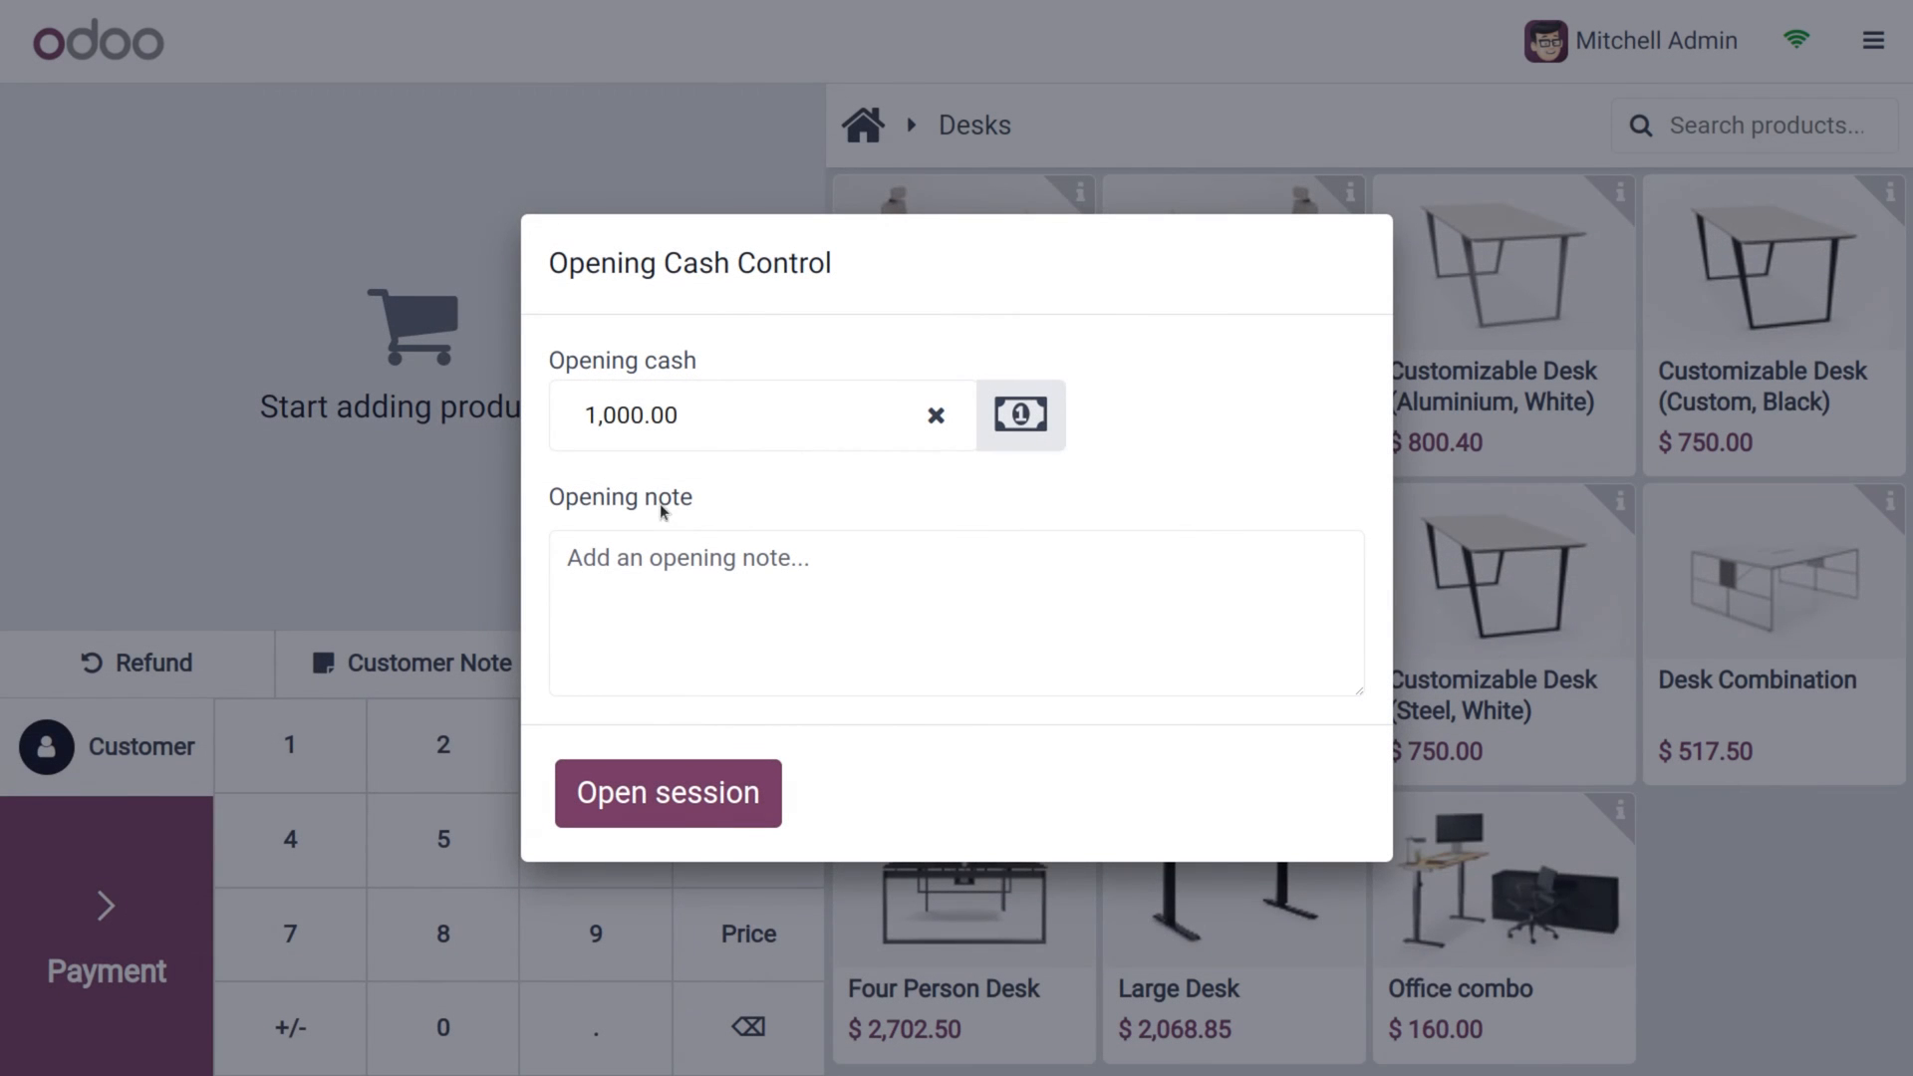
mouse_move(678, 749)
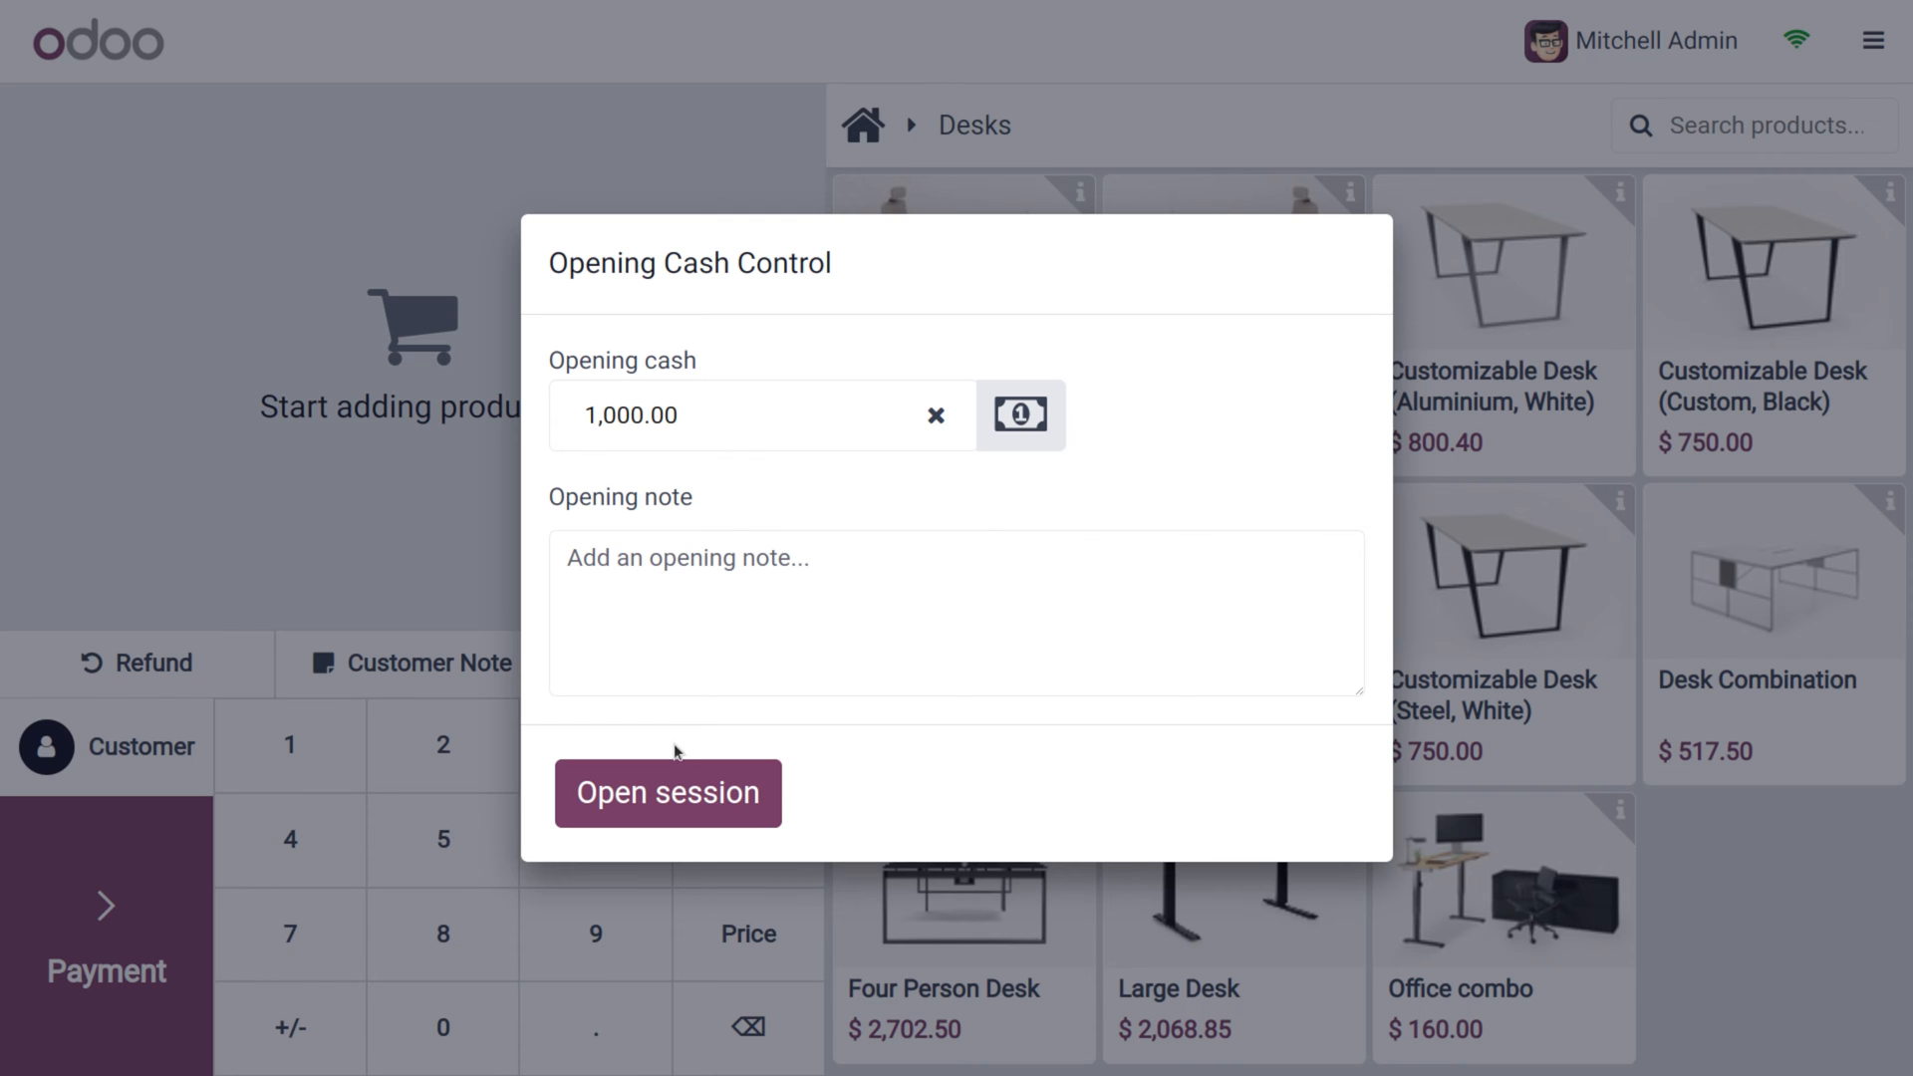
left_click(667, 793)
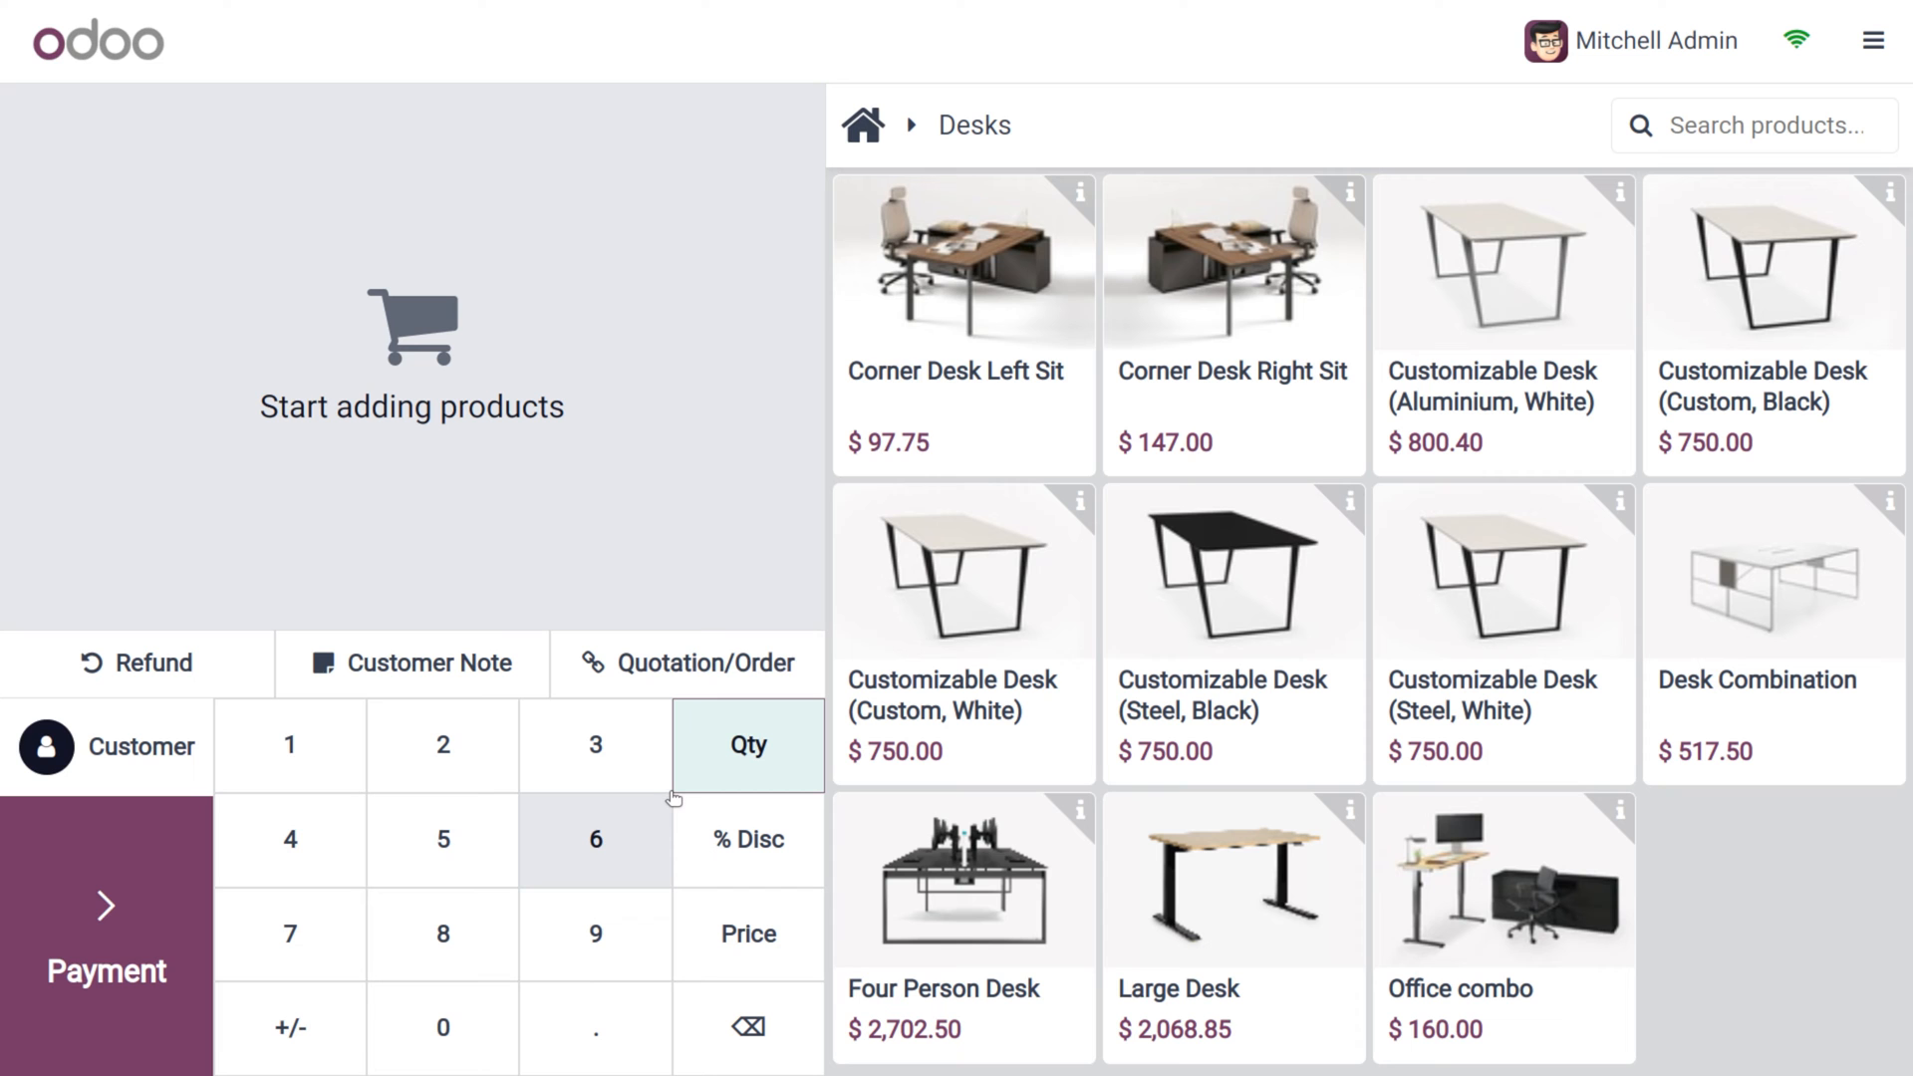
mouse_move(1021, 299)
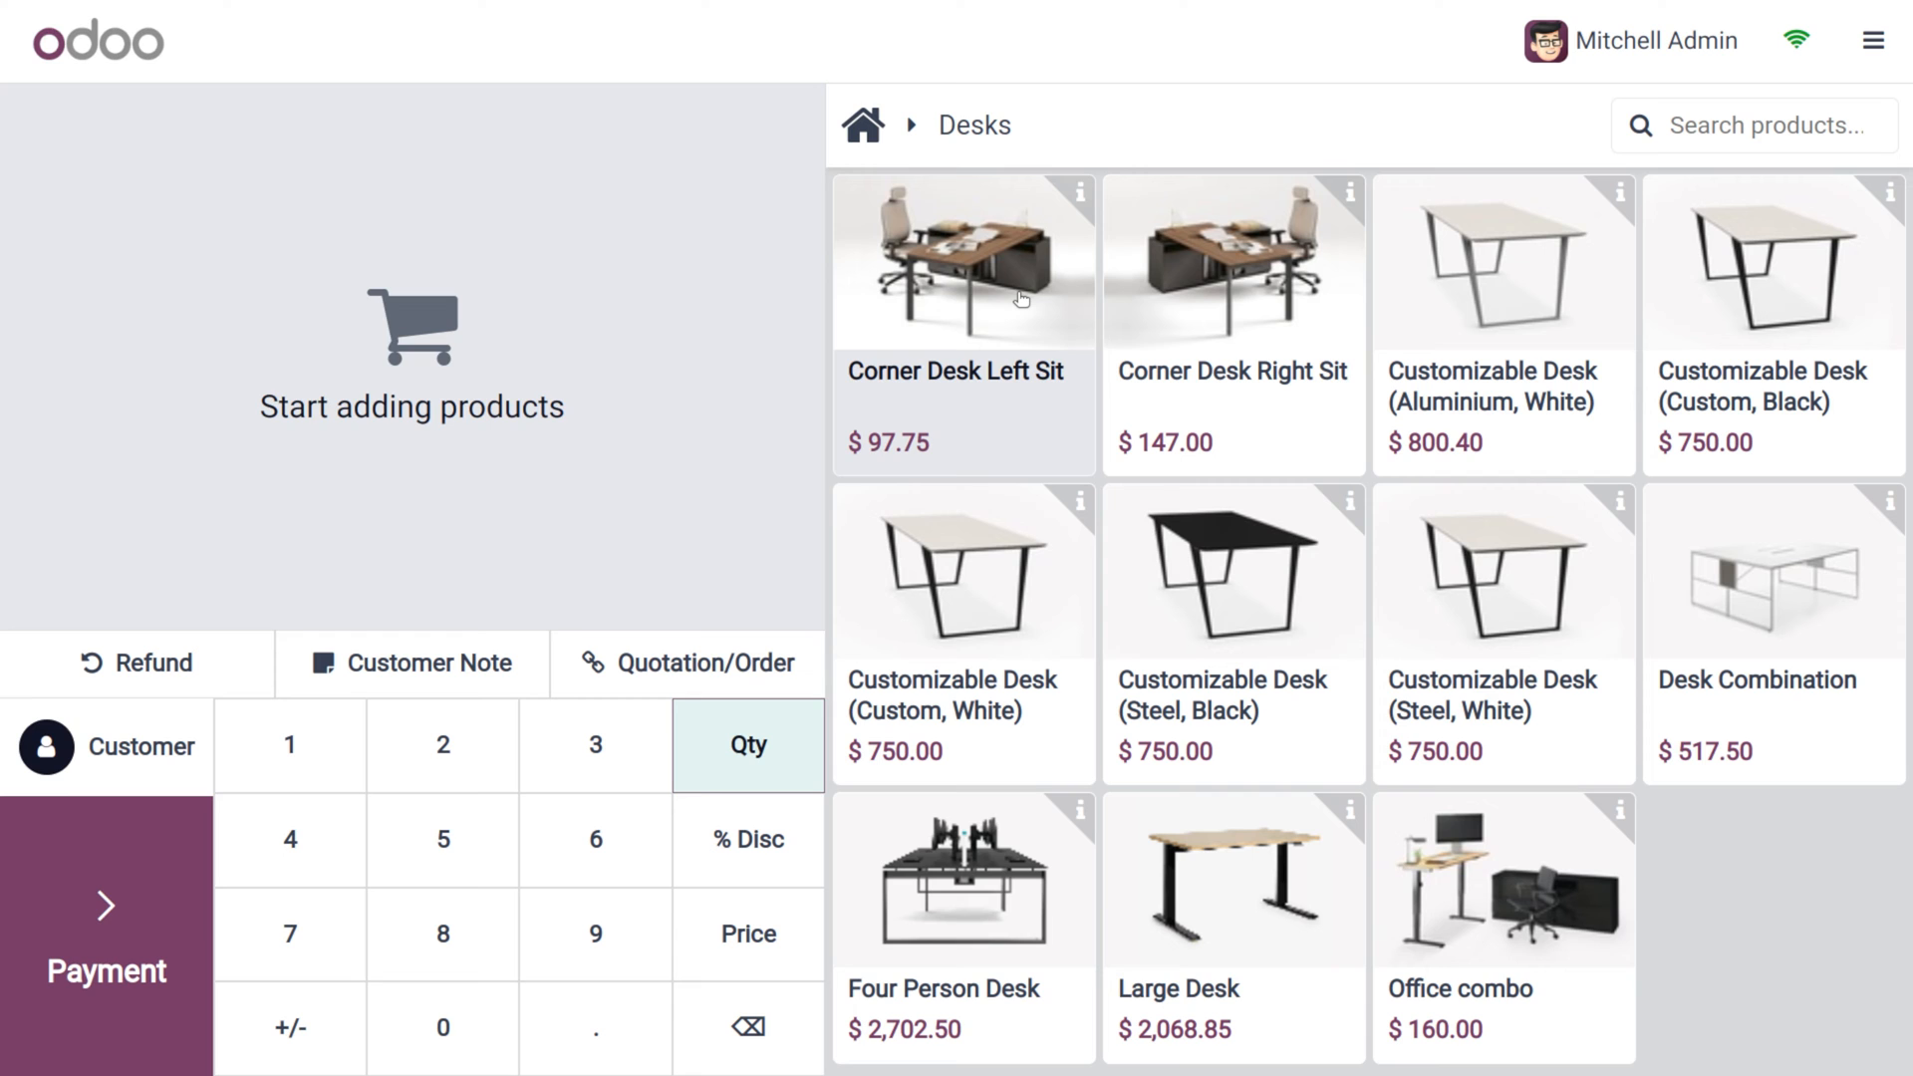
Add Corner Desk Left Sit to the order and assign a customer
left_click(963, 259)
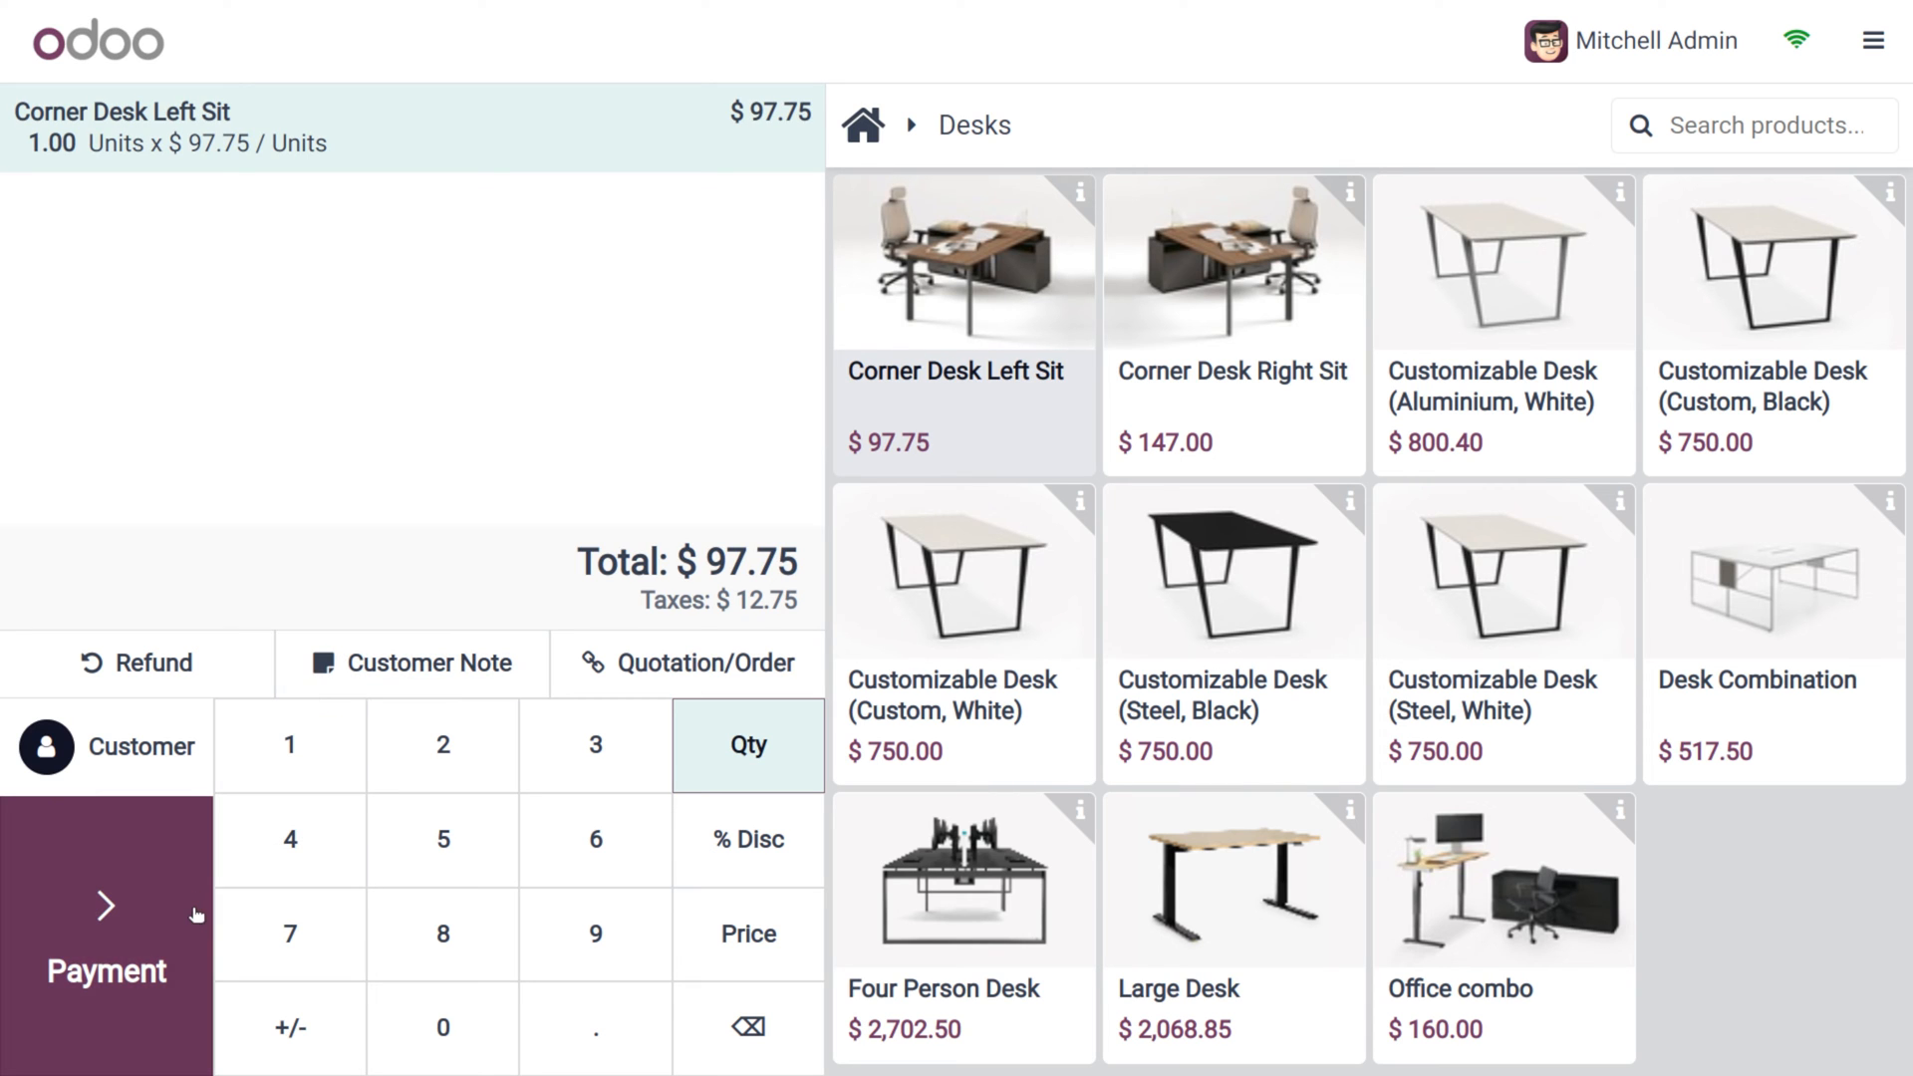
left_click(139, 745)
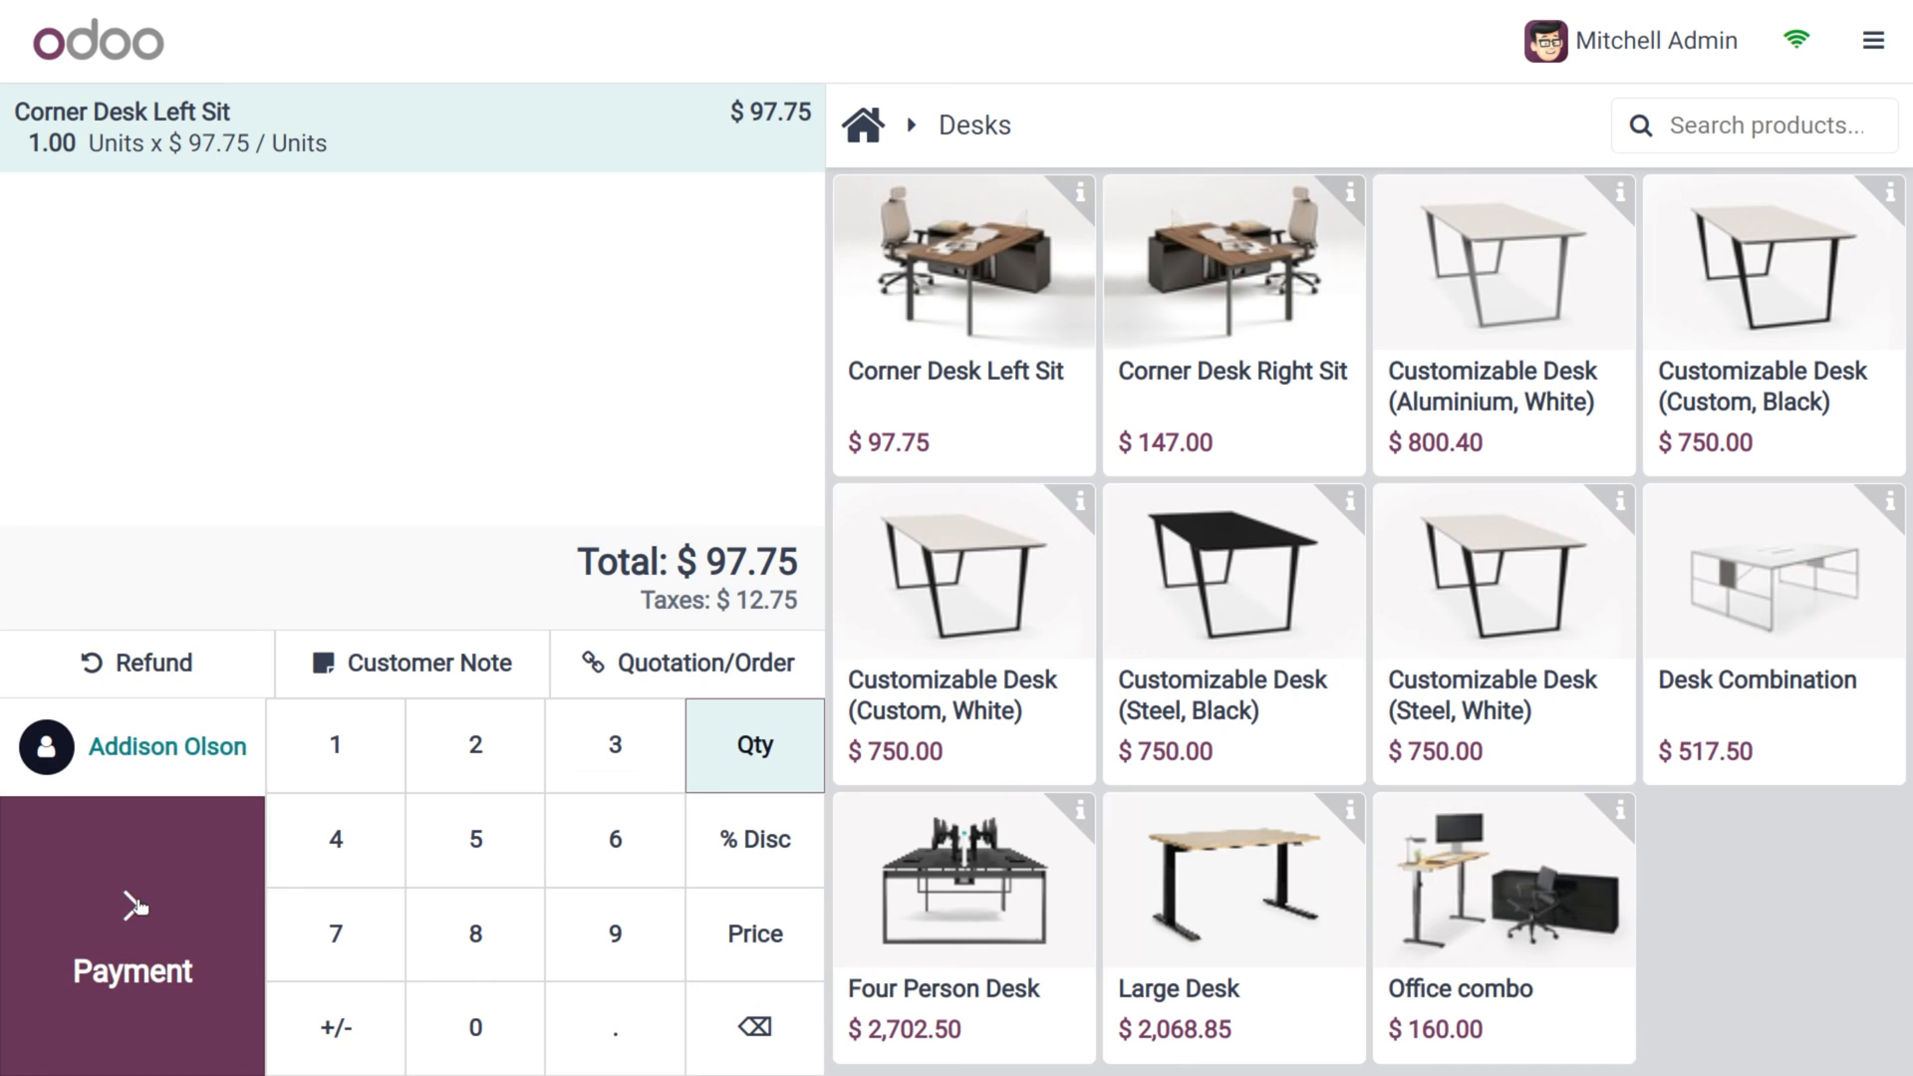
mouse_move(131, 927)
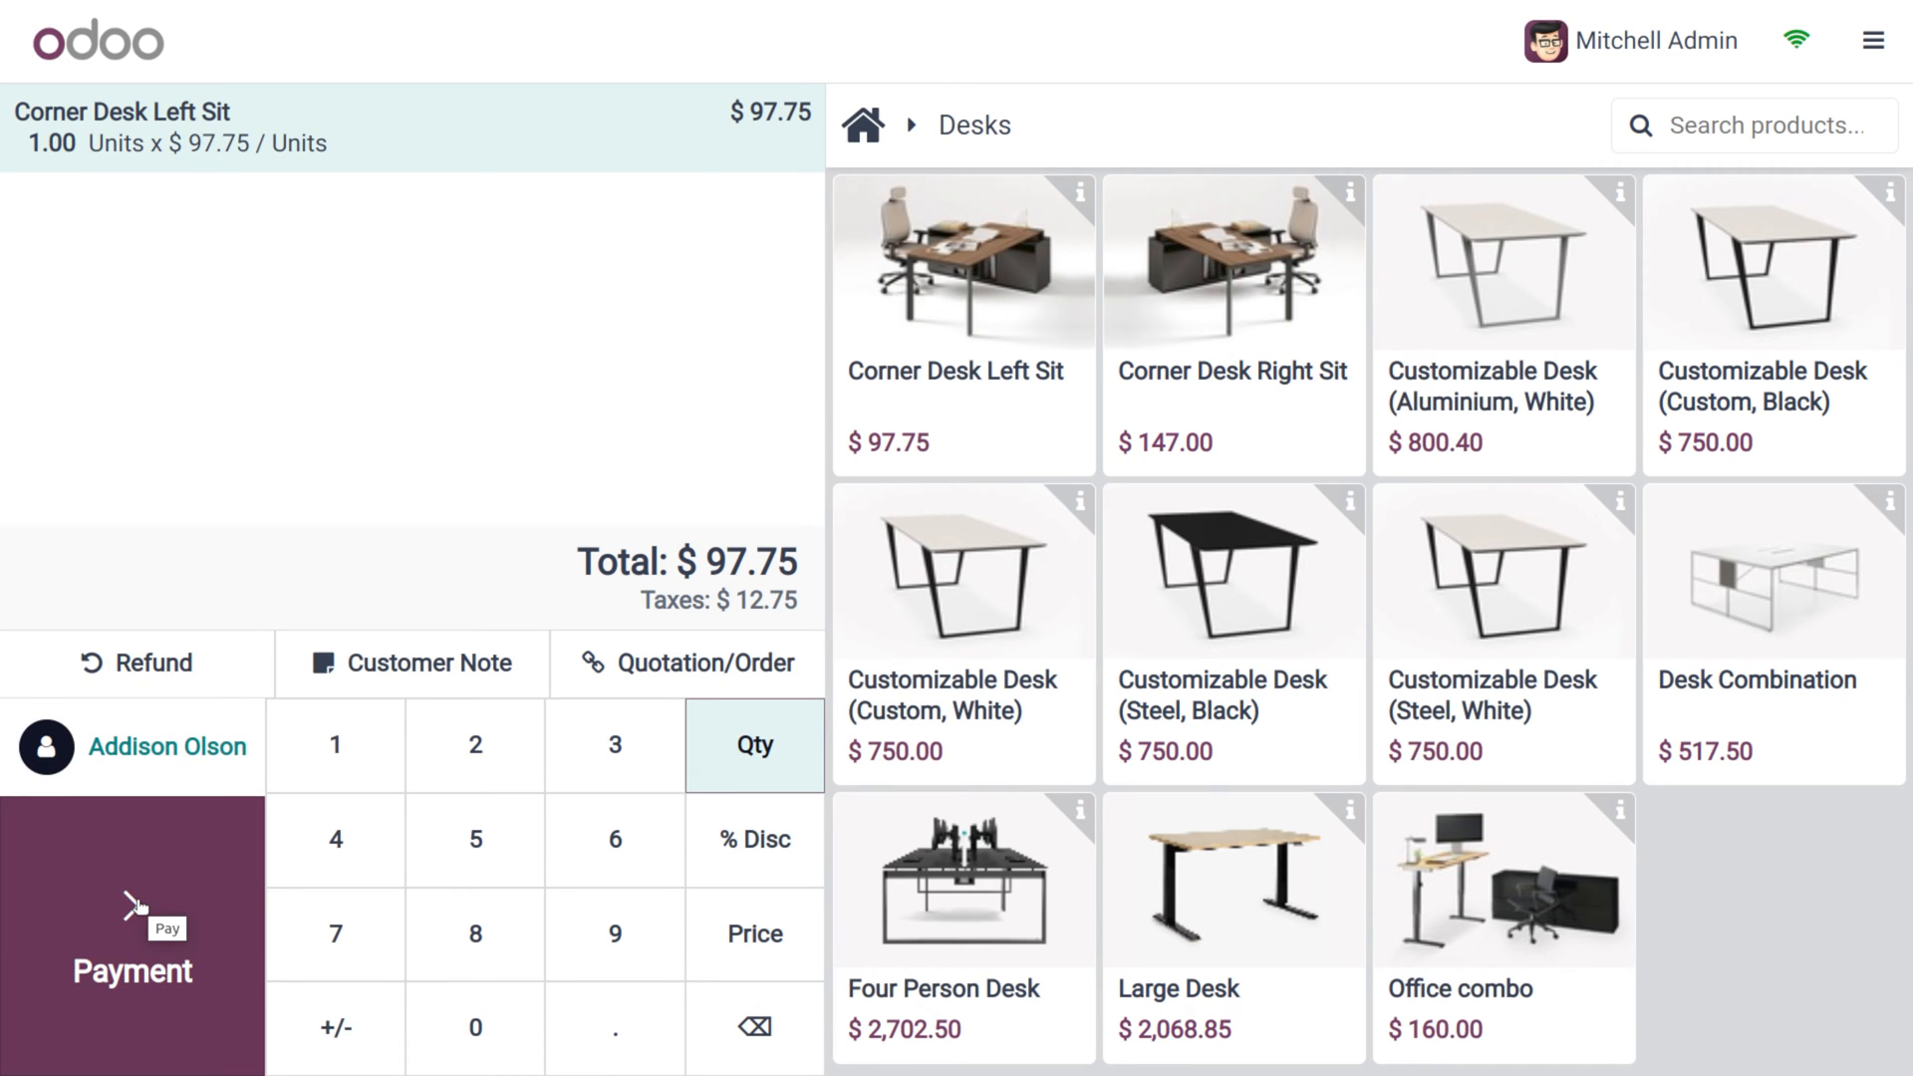
Pay the $97.80 order in cash, validate it and dismiss the automatic receipt print dialog
left_click(131, 938)
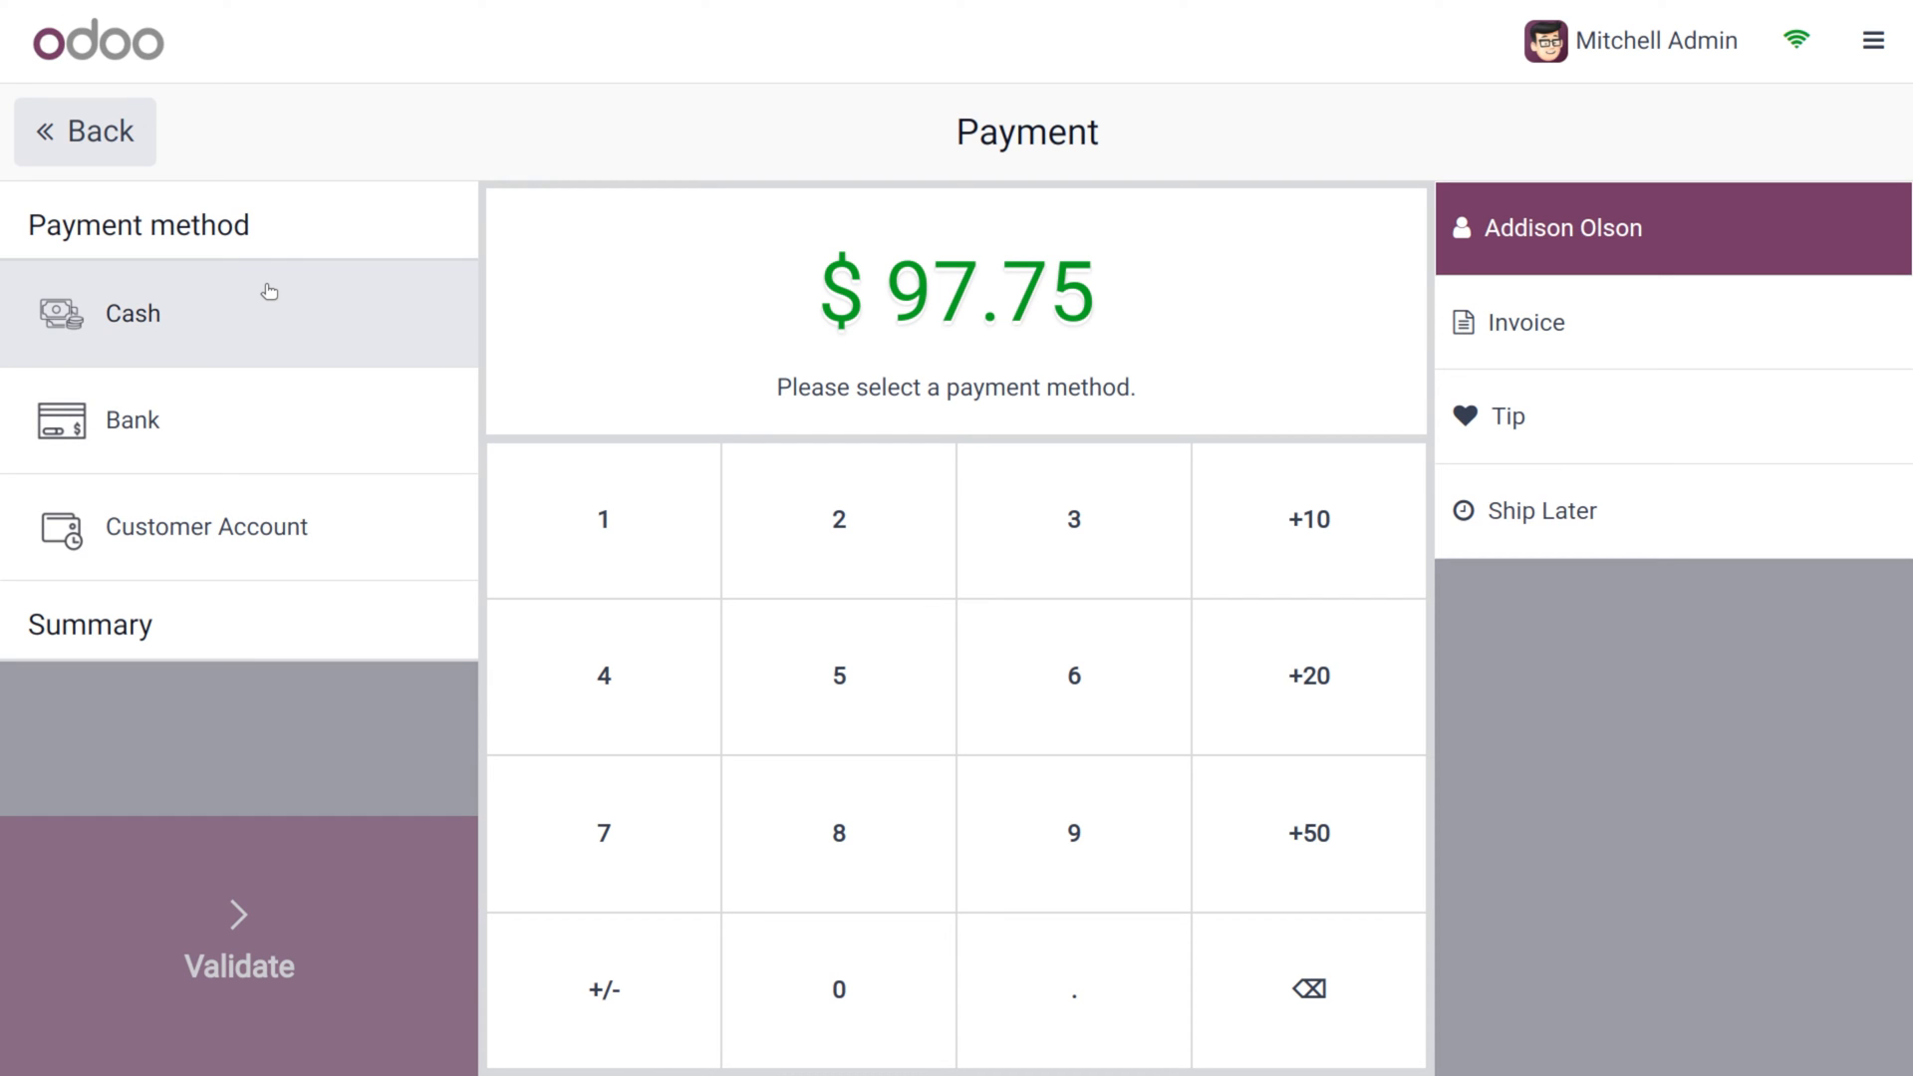
left_click(132, 313)
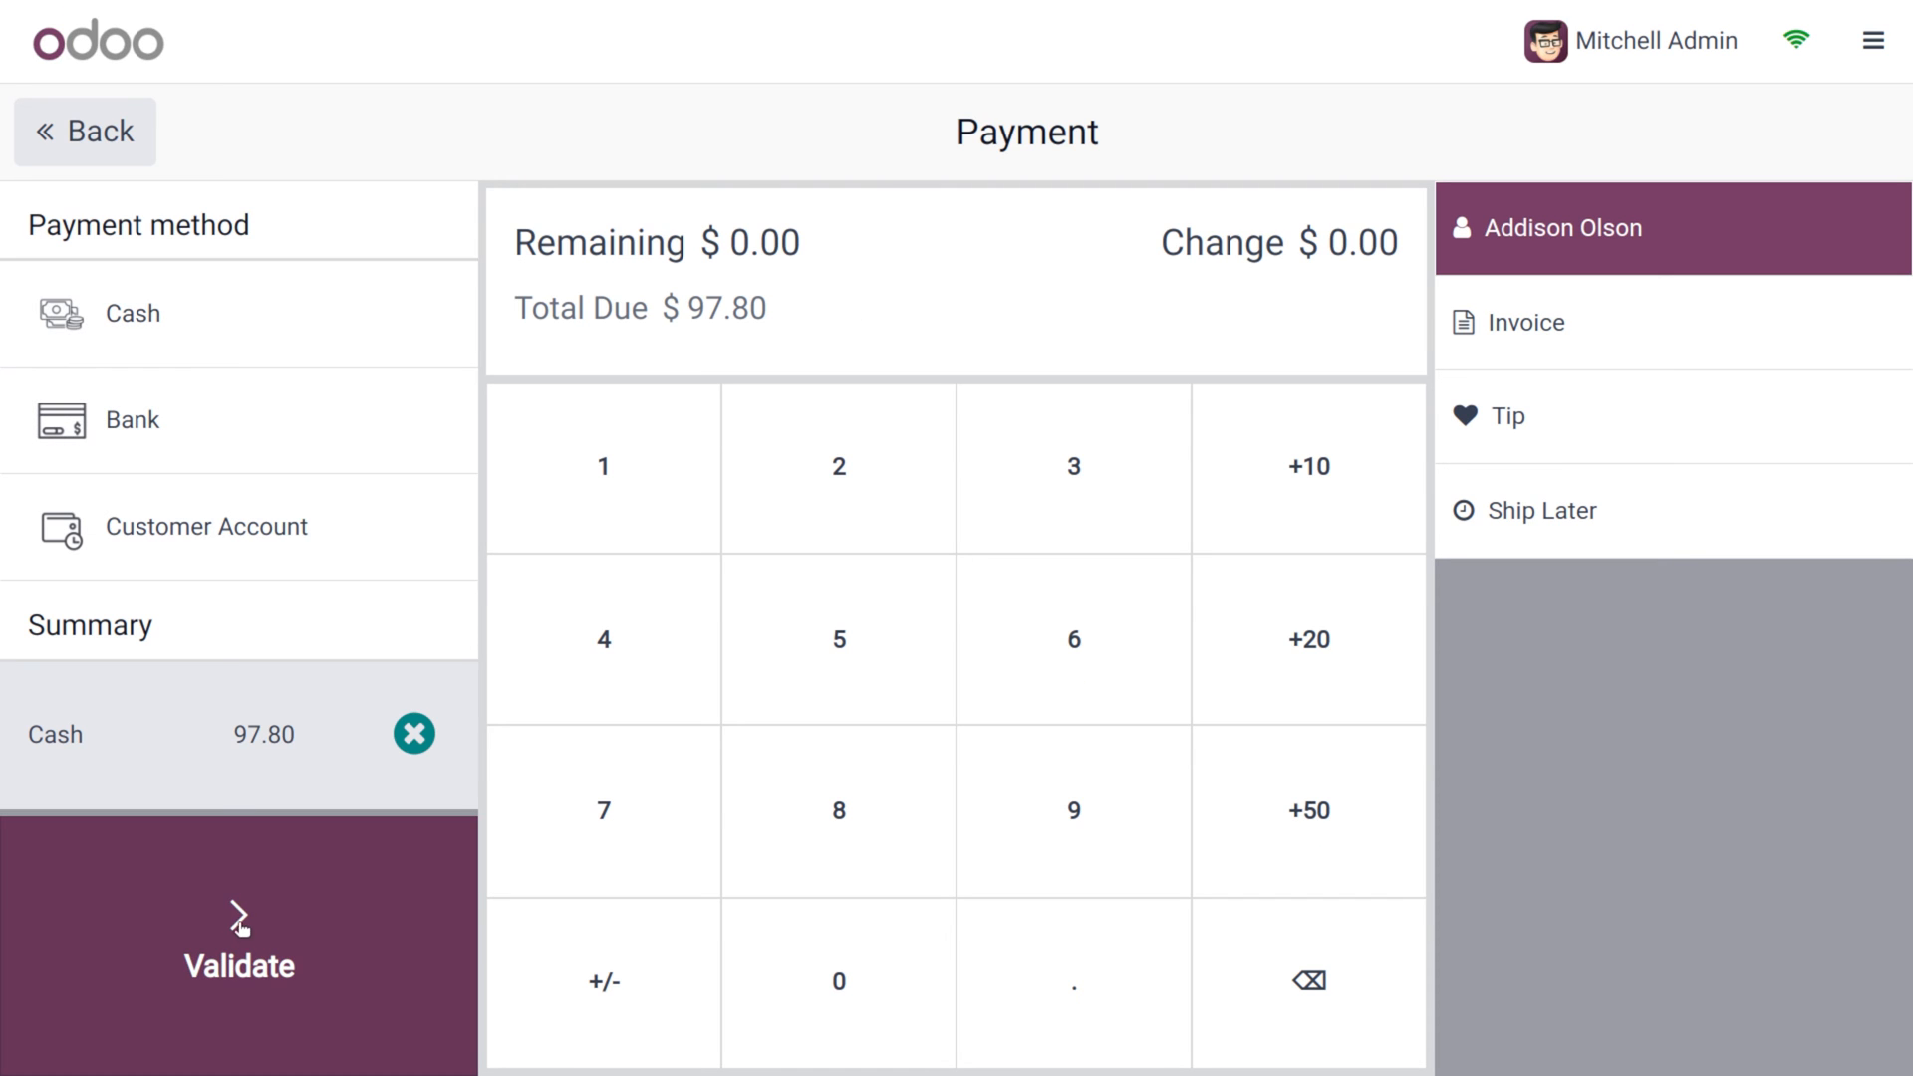
left_click(239, 942)
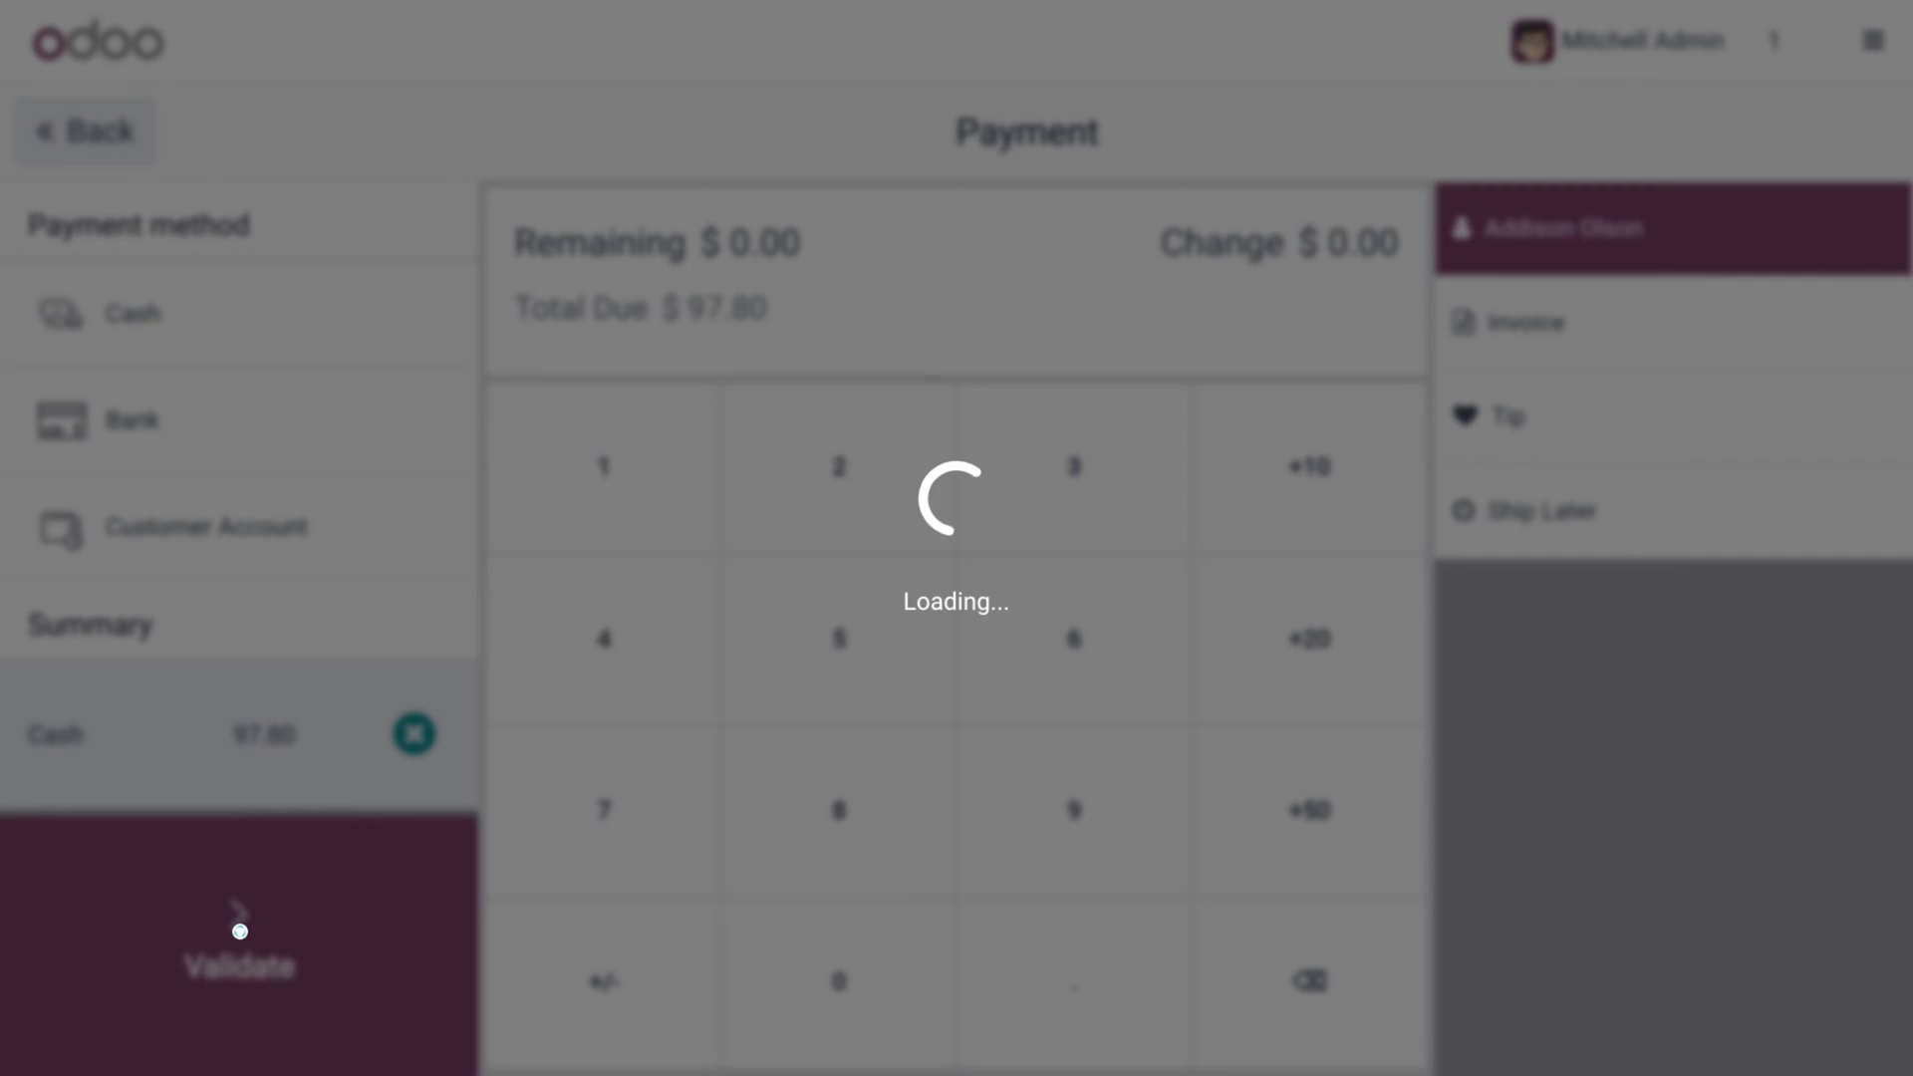
left_click(239, 938)
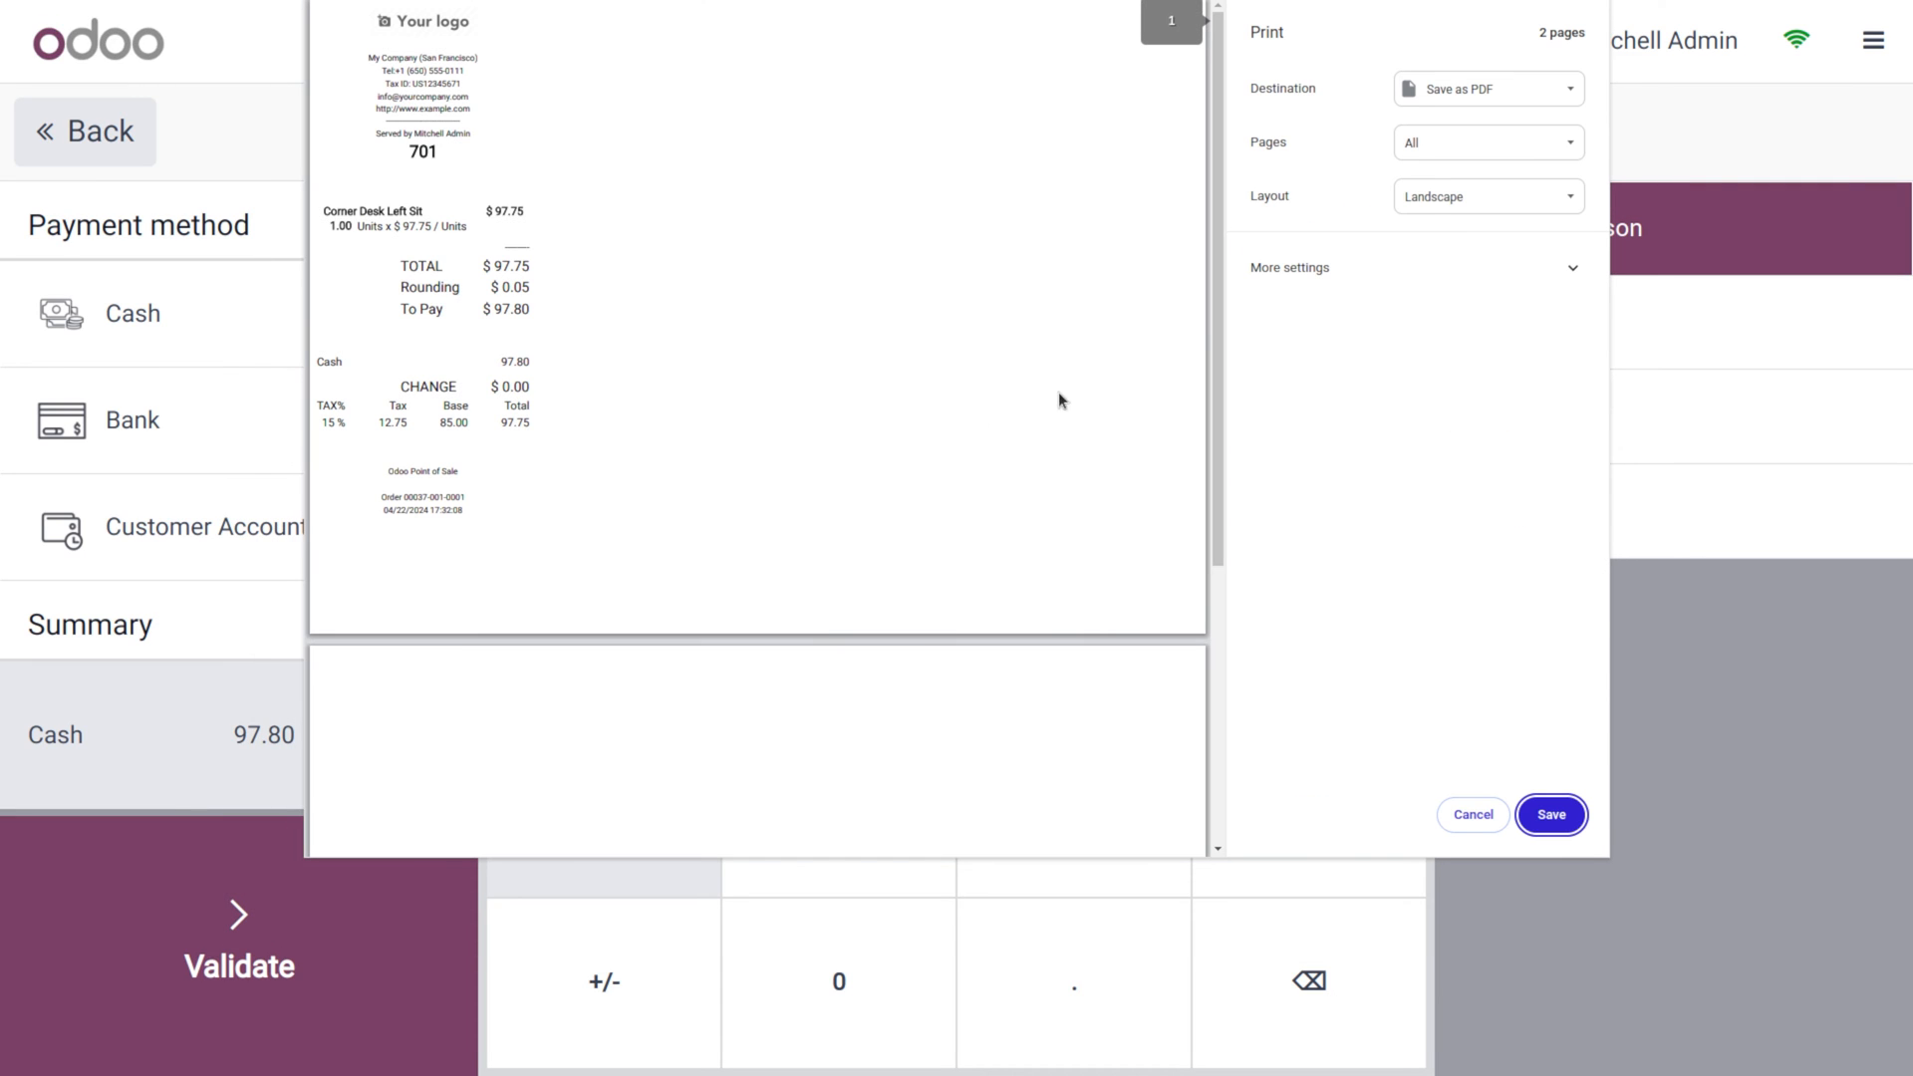
mouse_move(1471, 815)
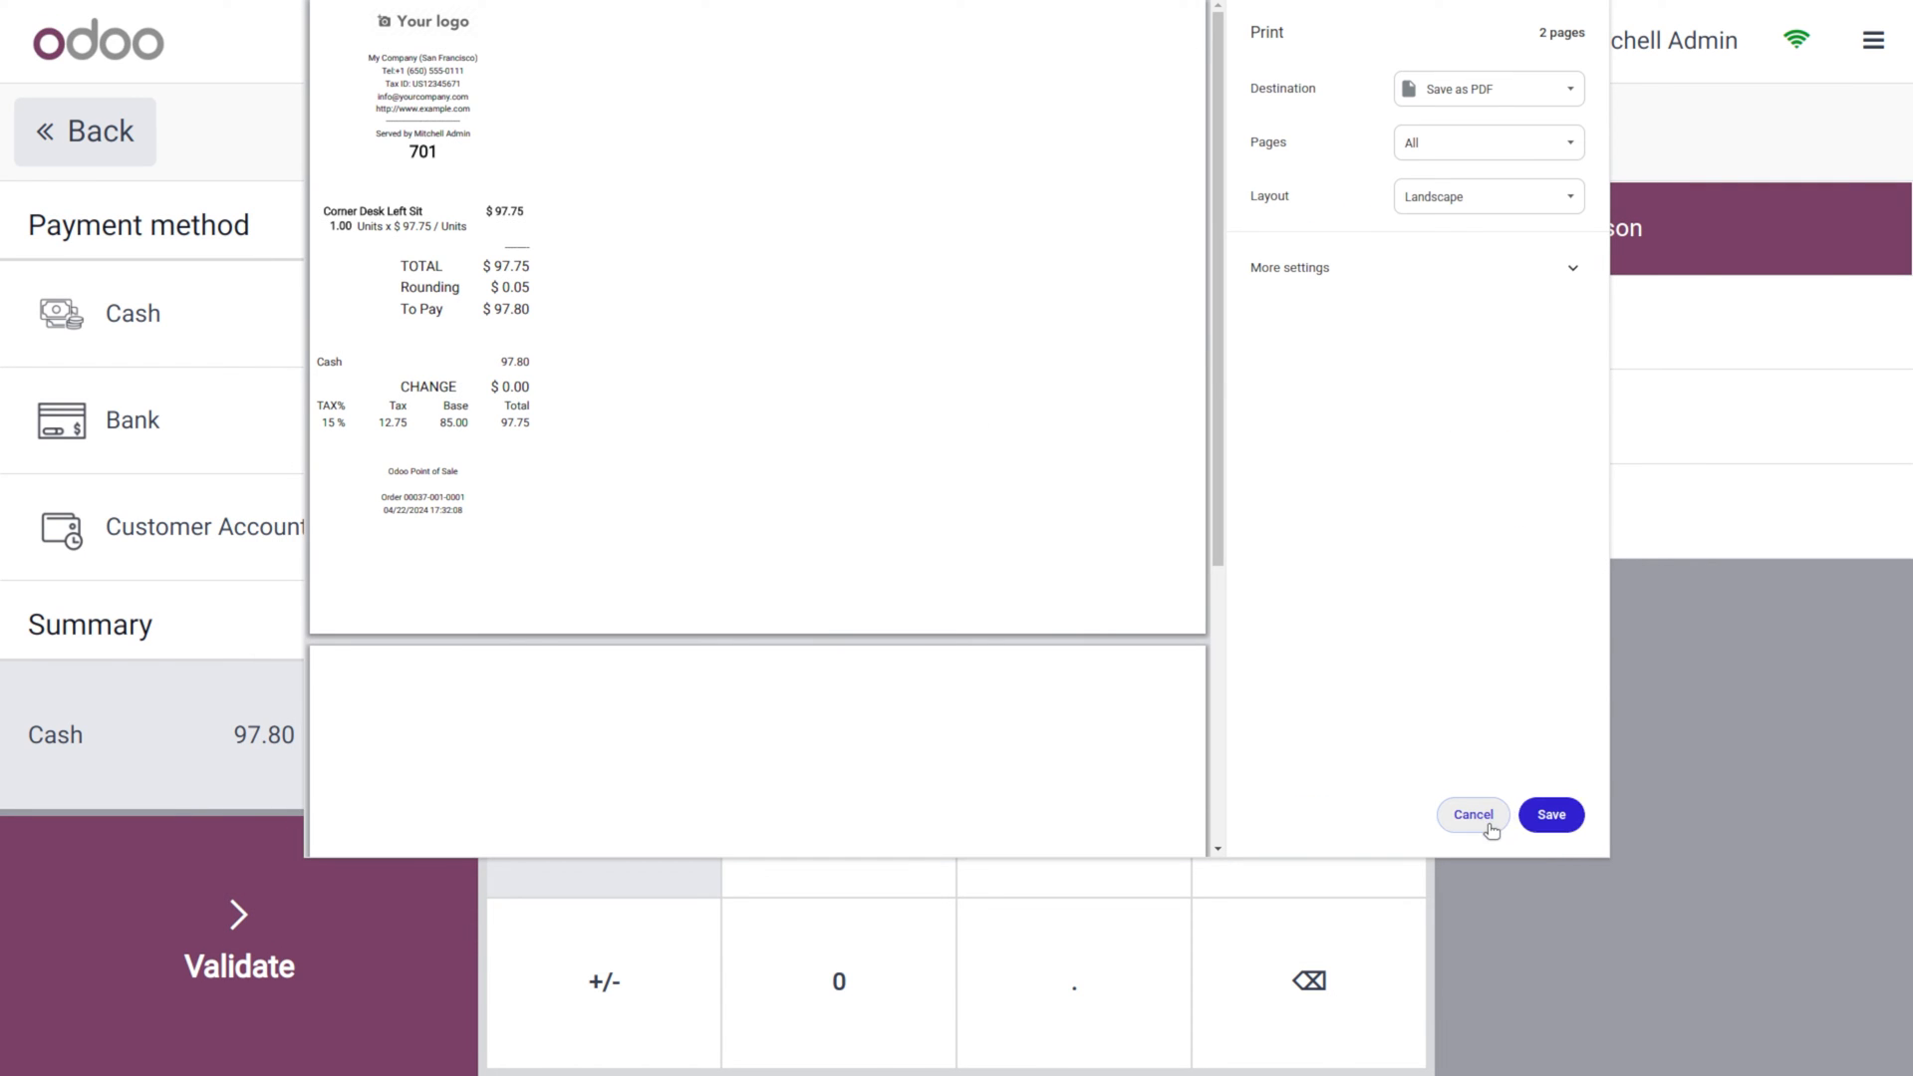
left_click(1471, 813)
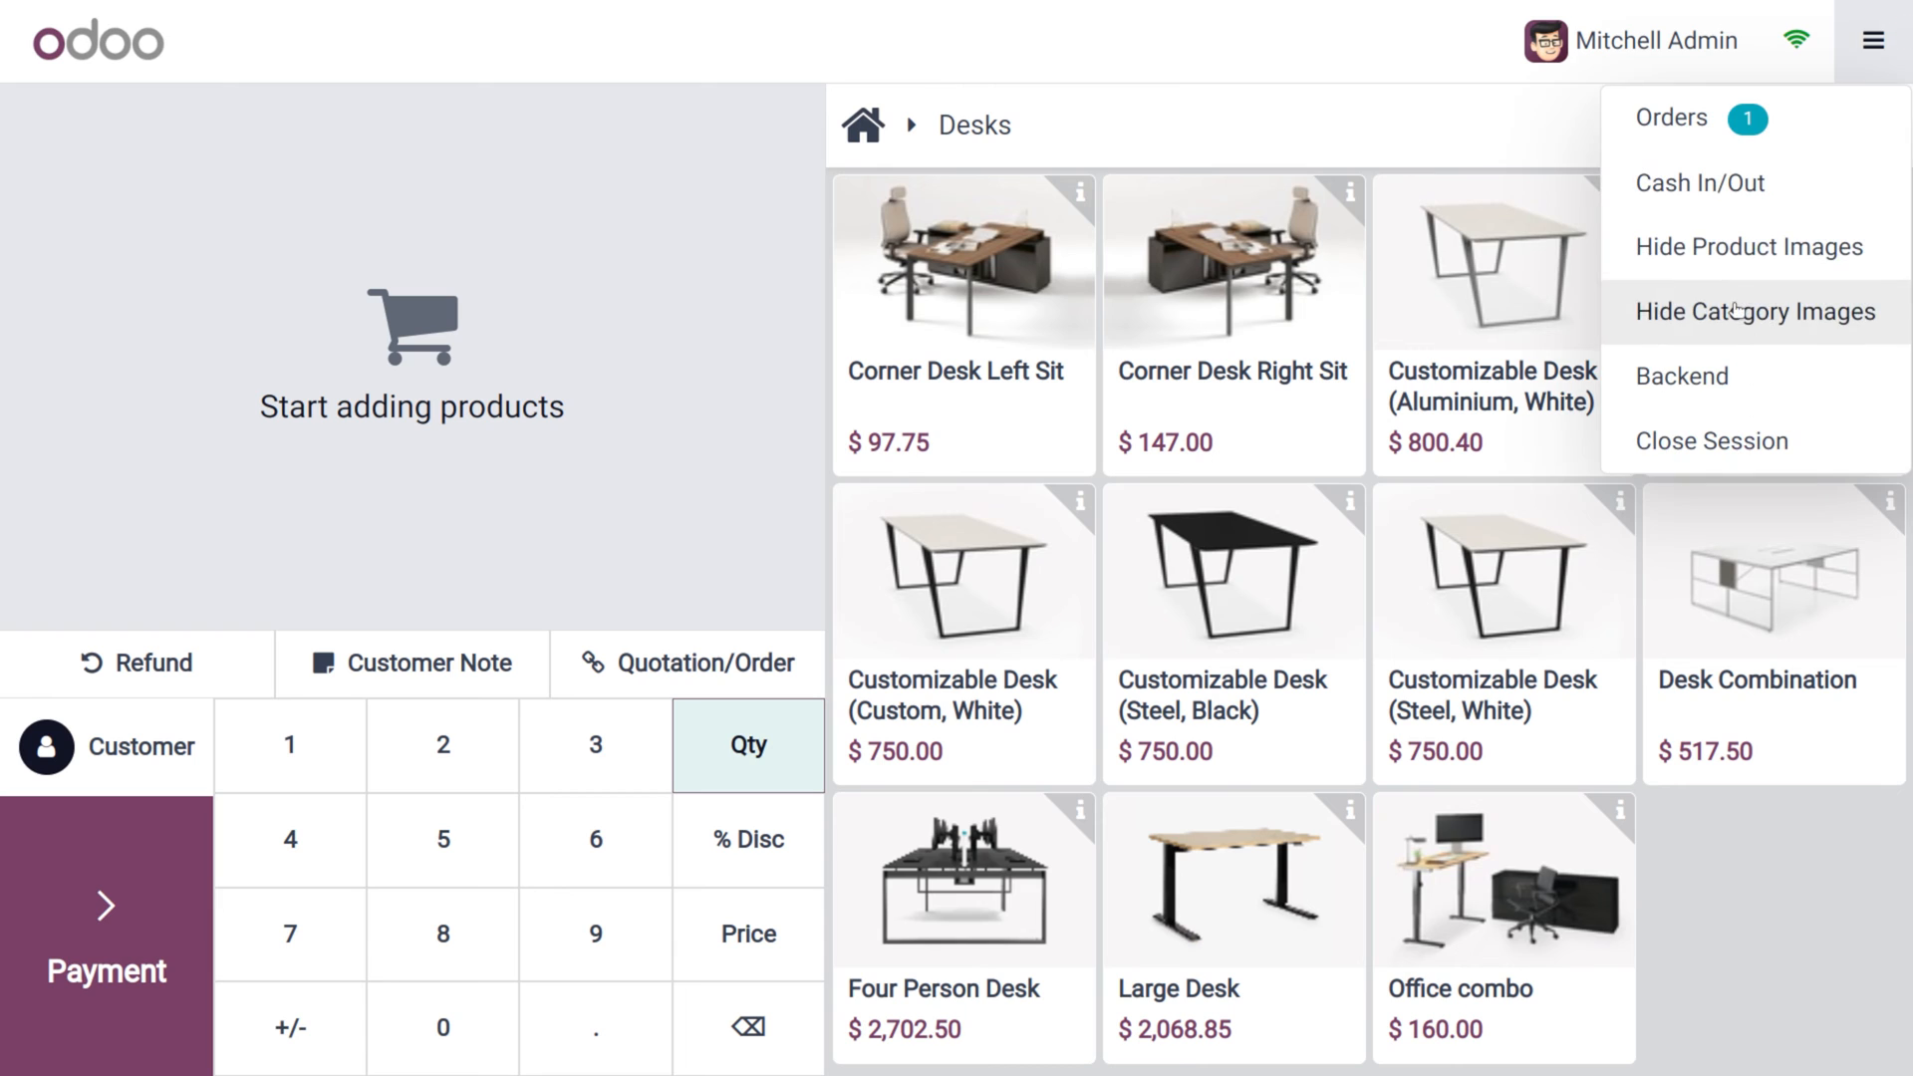
Go to the backend and open the Shop point of sale settings
left_click(1682, 377)
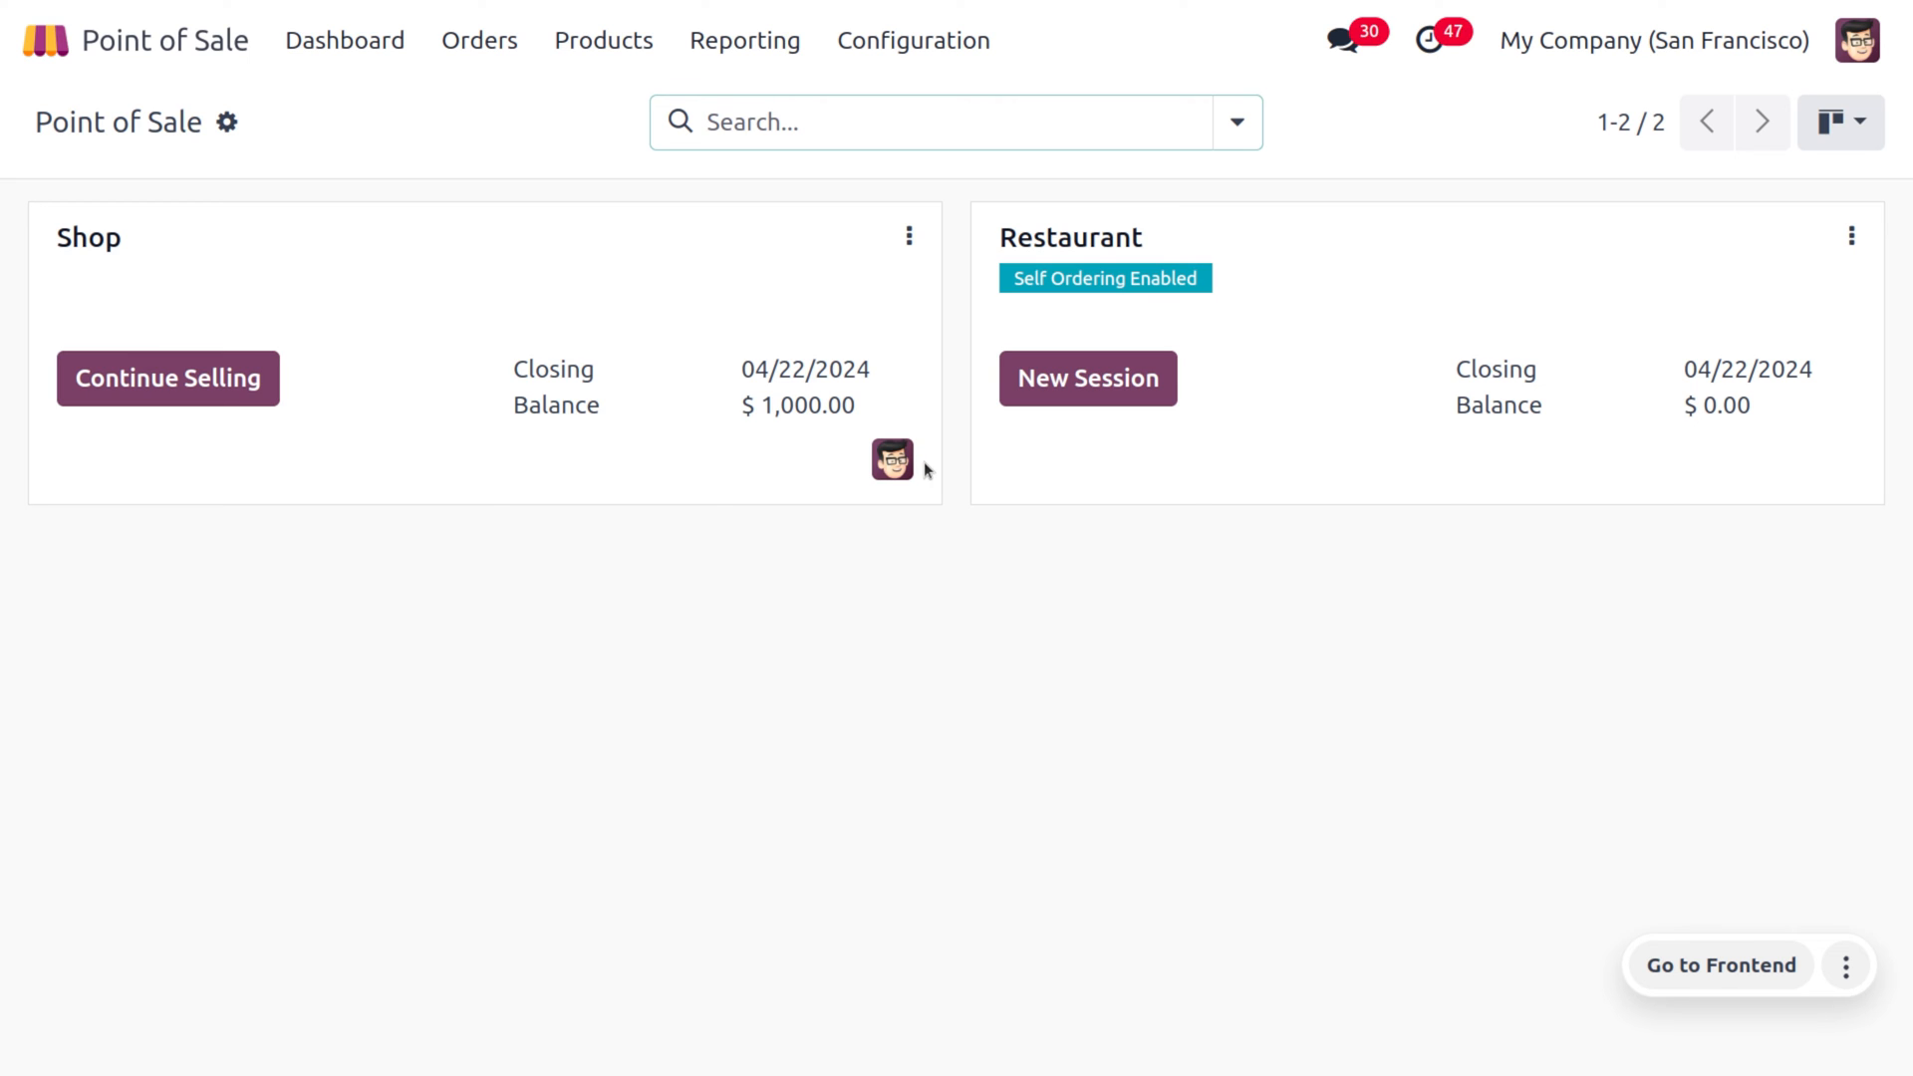
left_click(909, 235)
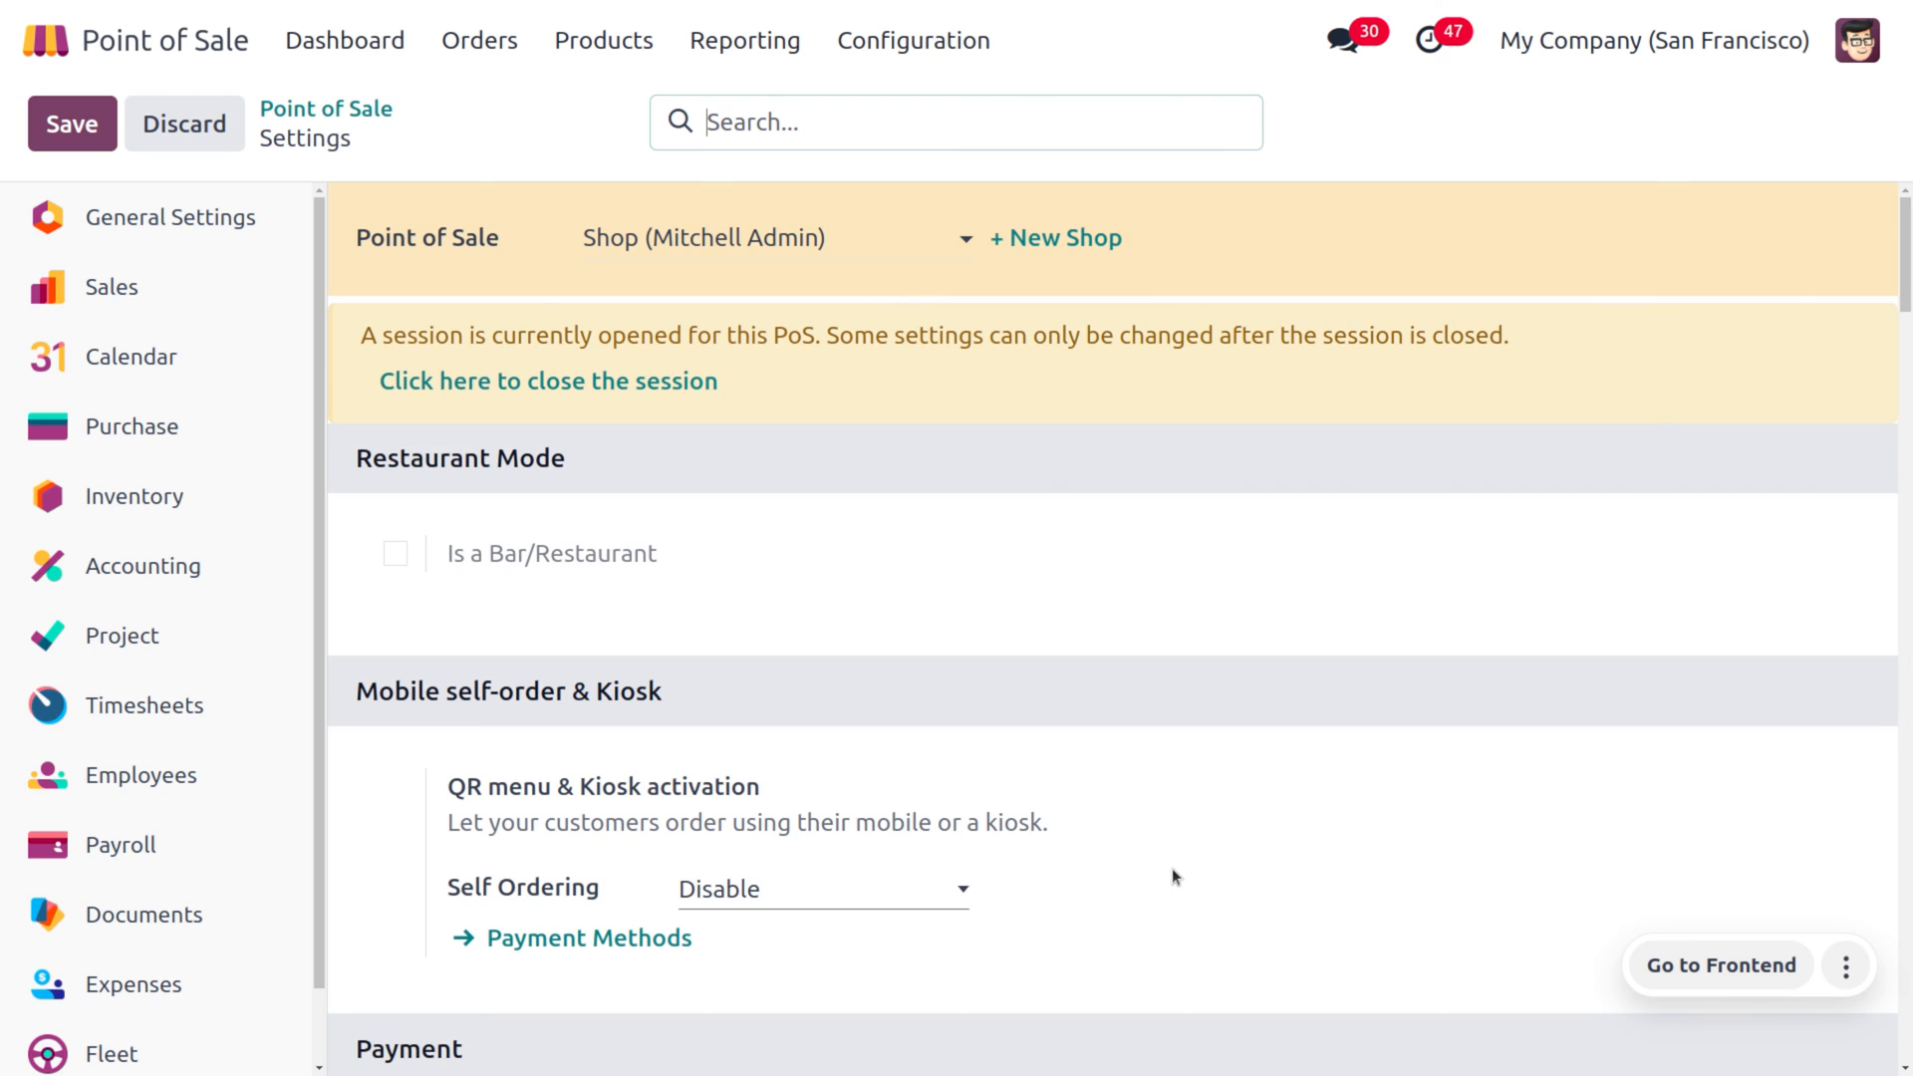
Turn off Automatic Receipt Printing in the Bills & Receipts section
scroll("down", 3)
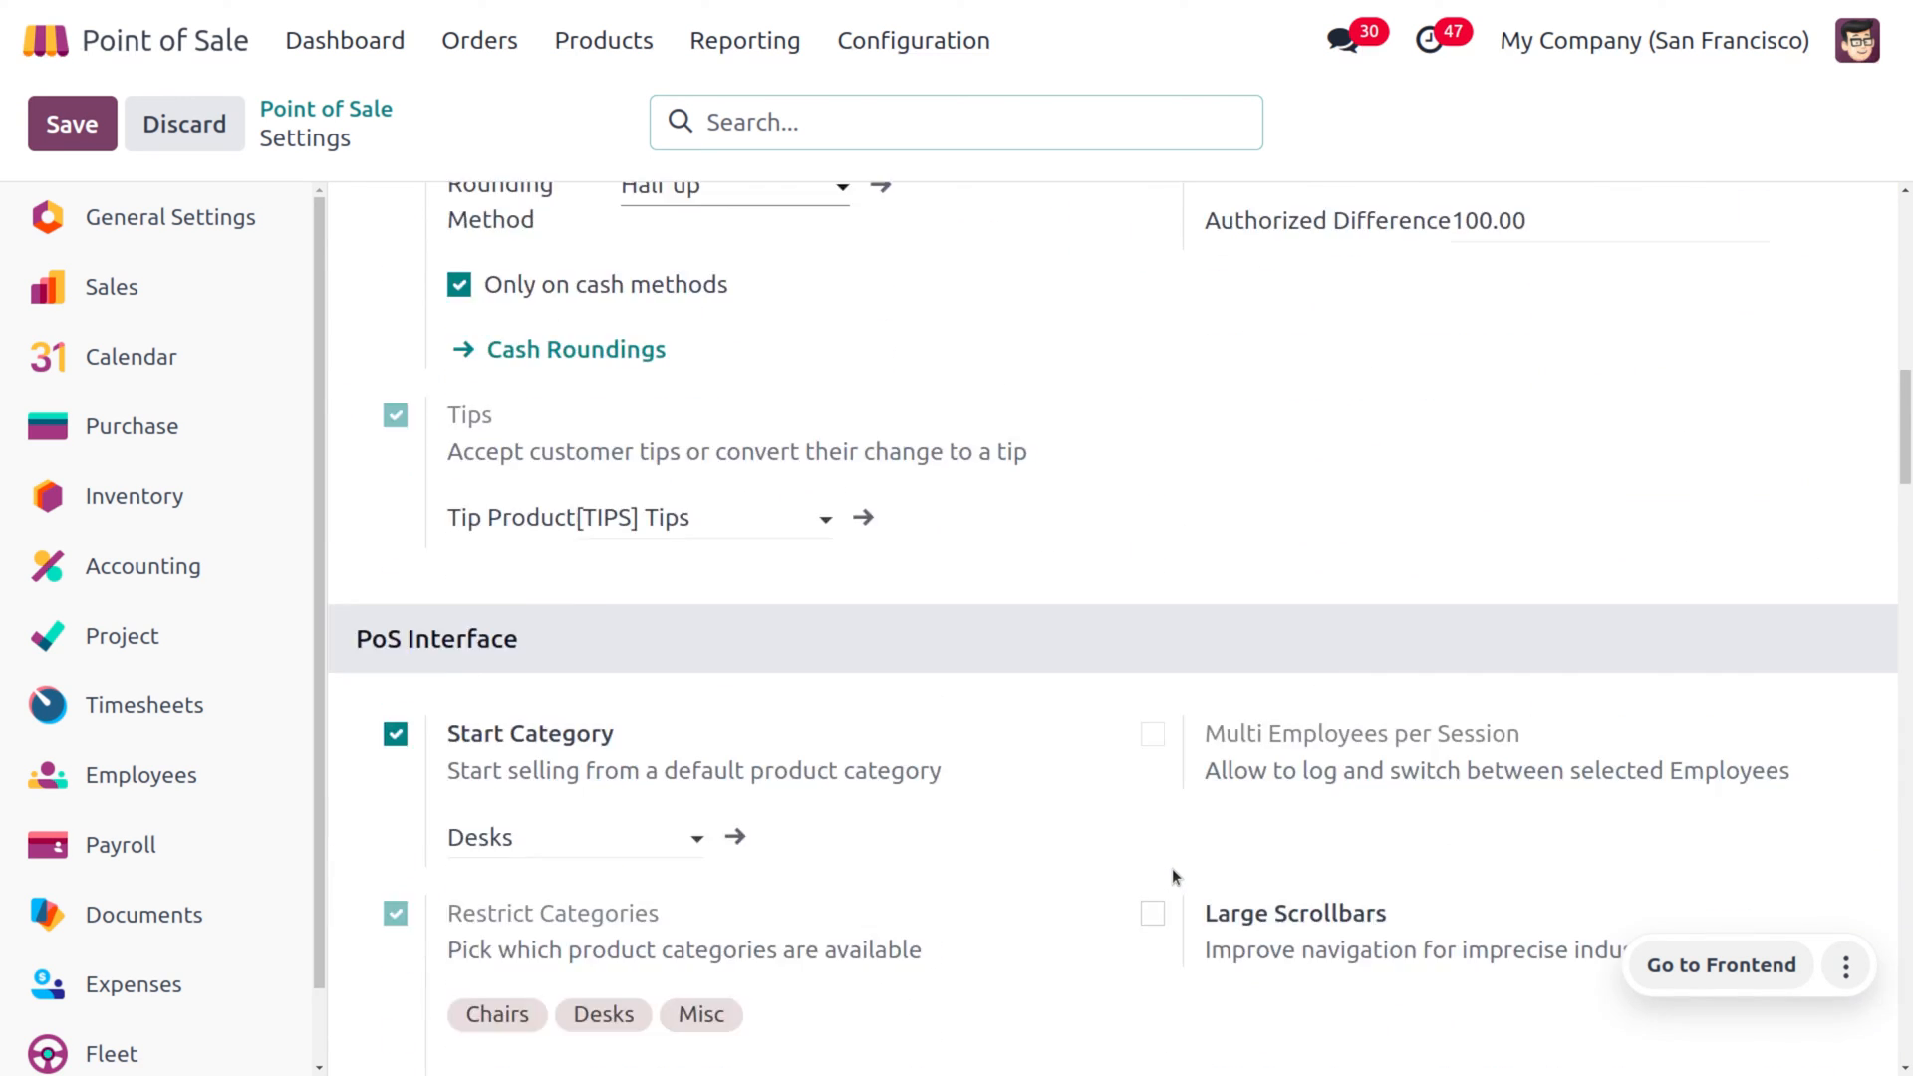
scroll("up", 3)
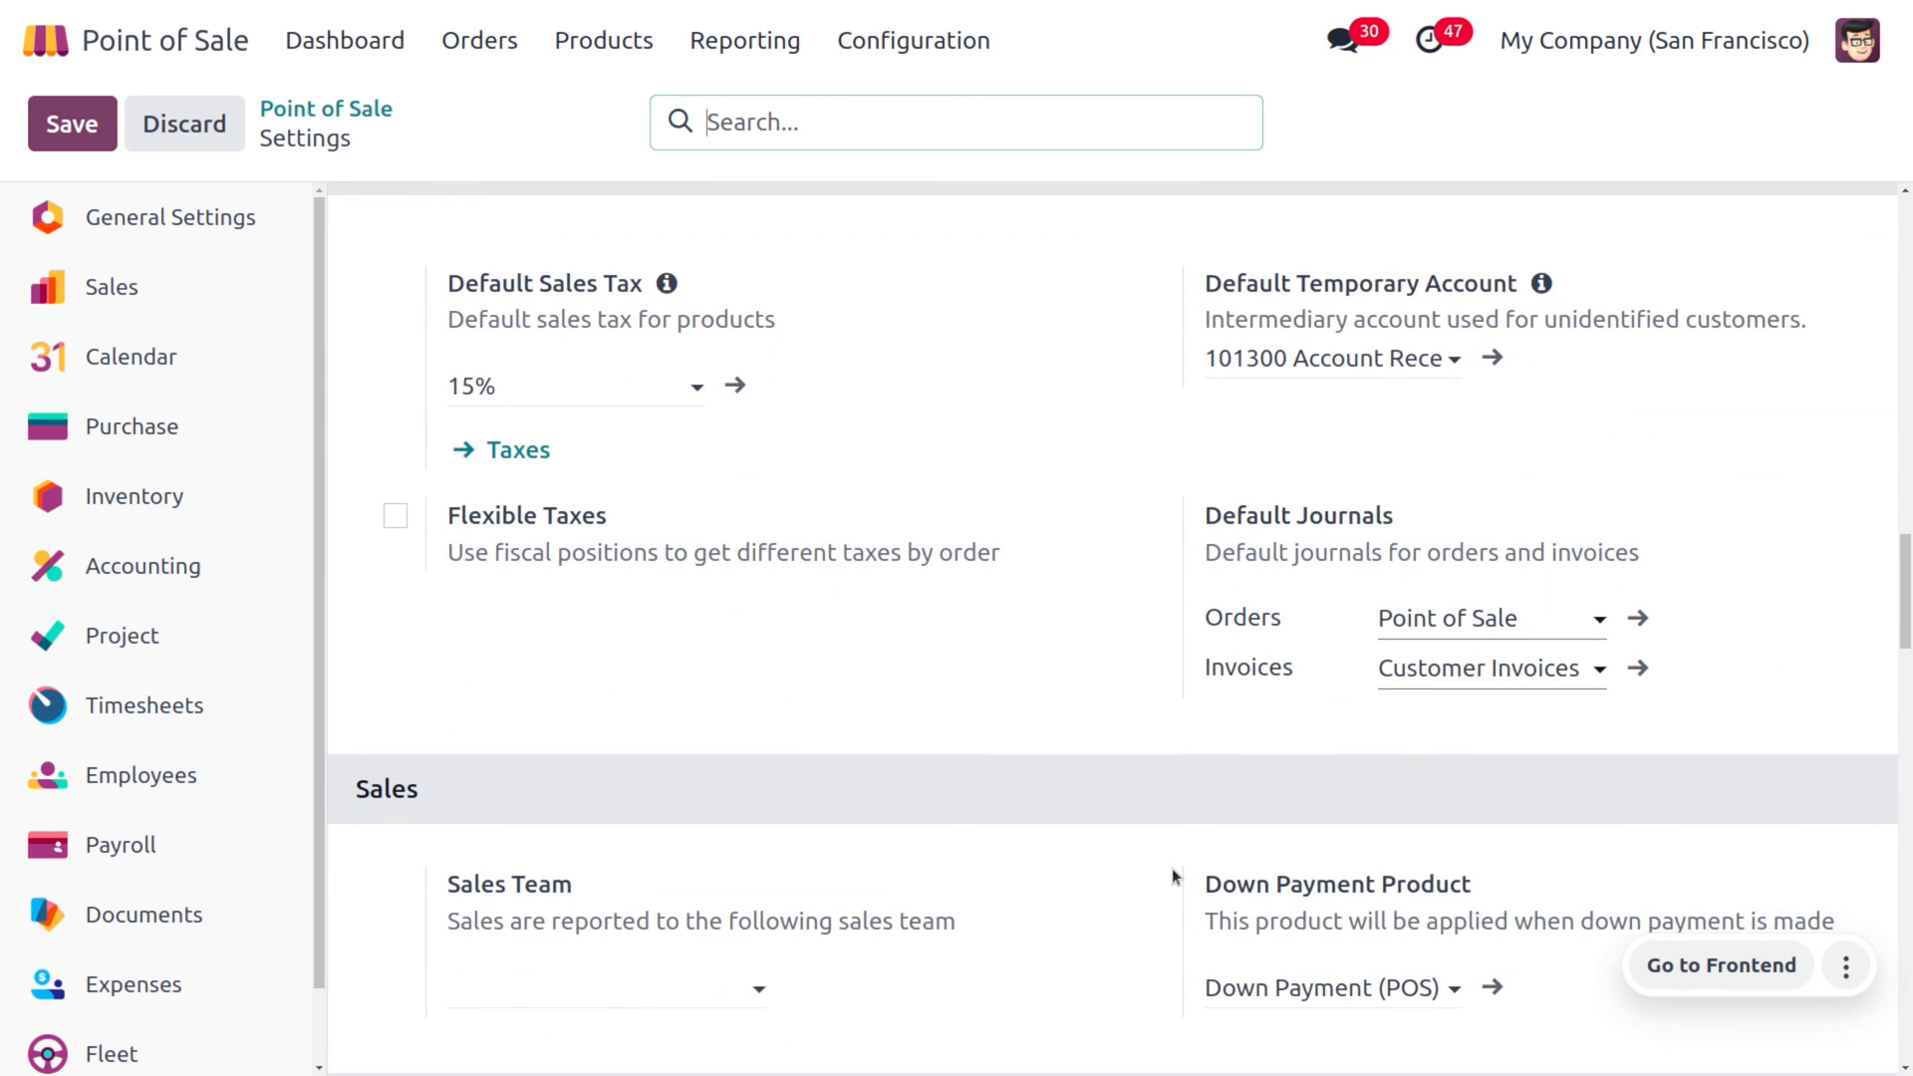
scroll("down", 3)
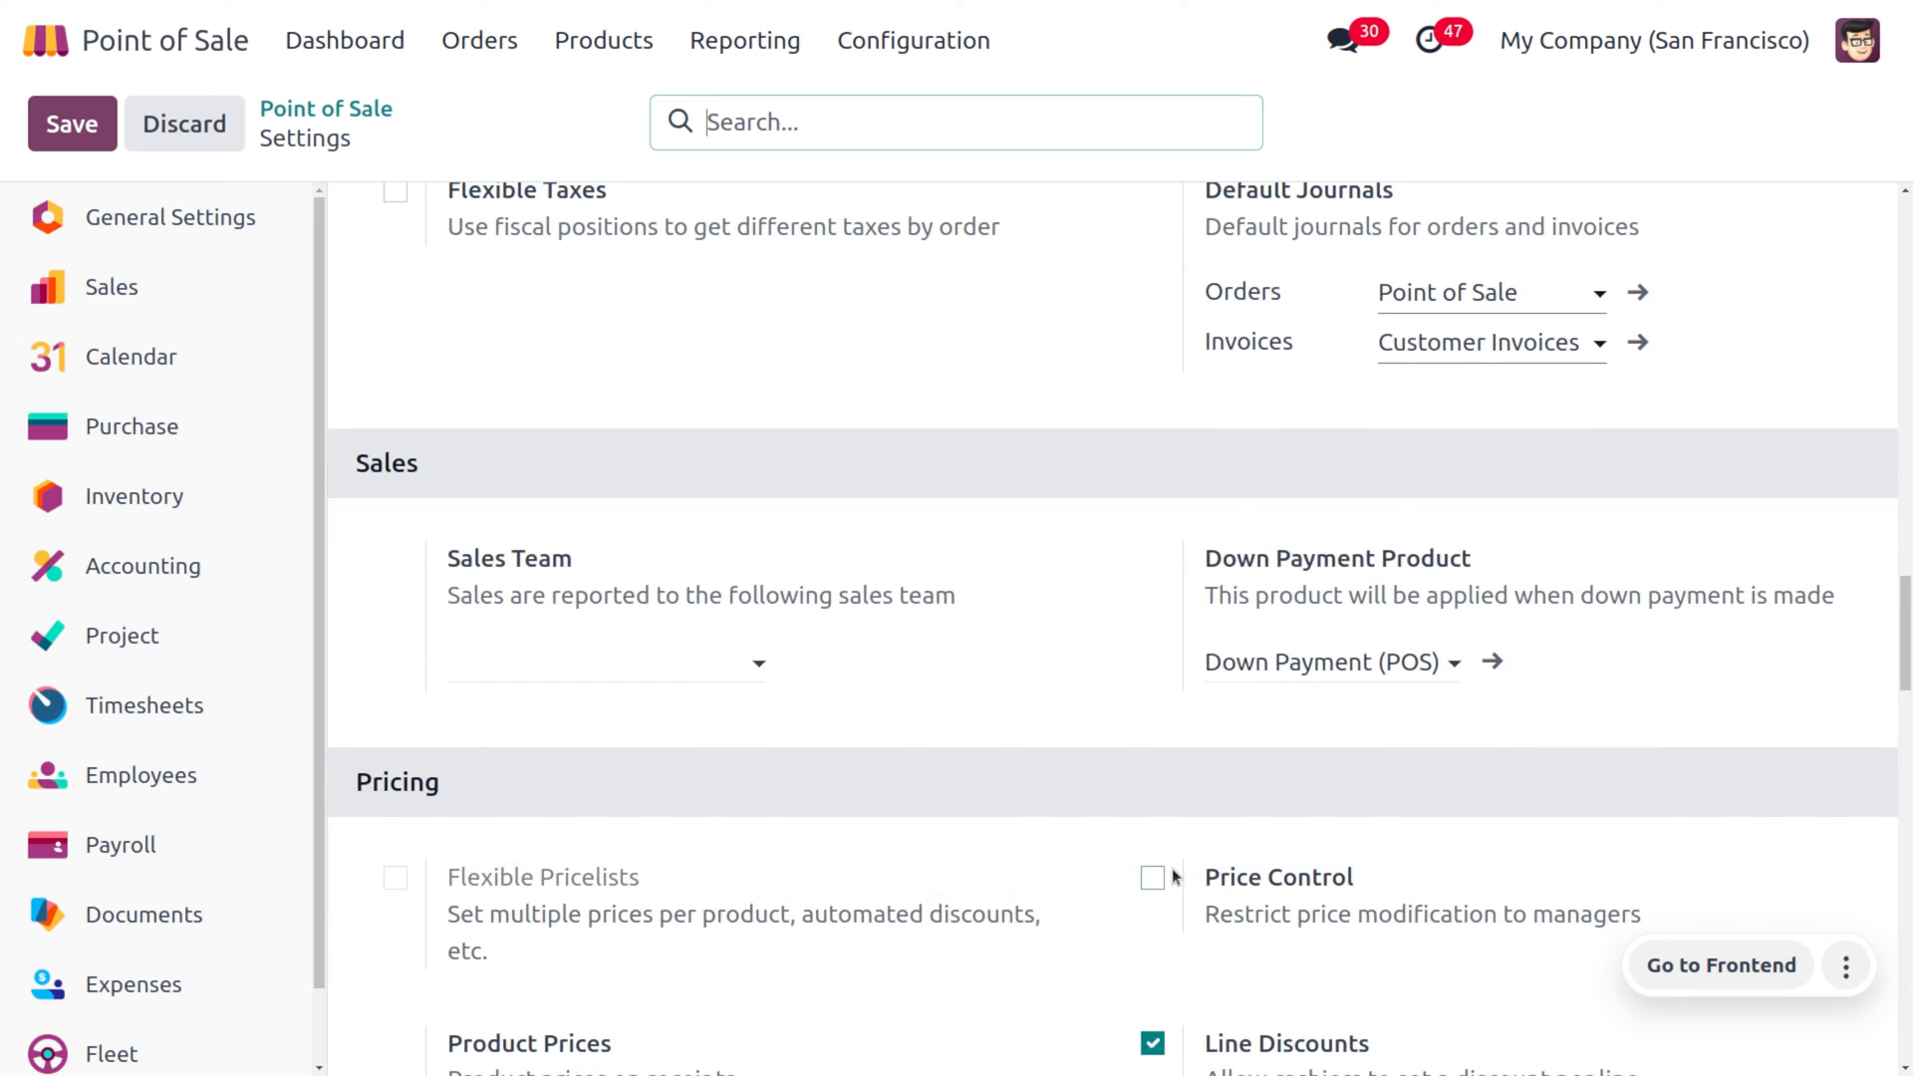
scroll("down", 3)
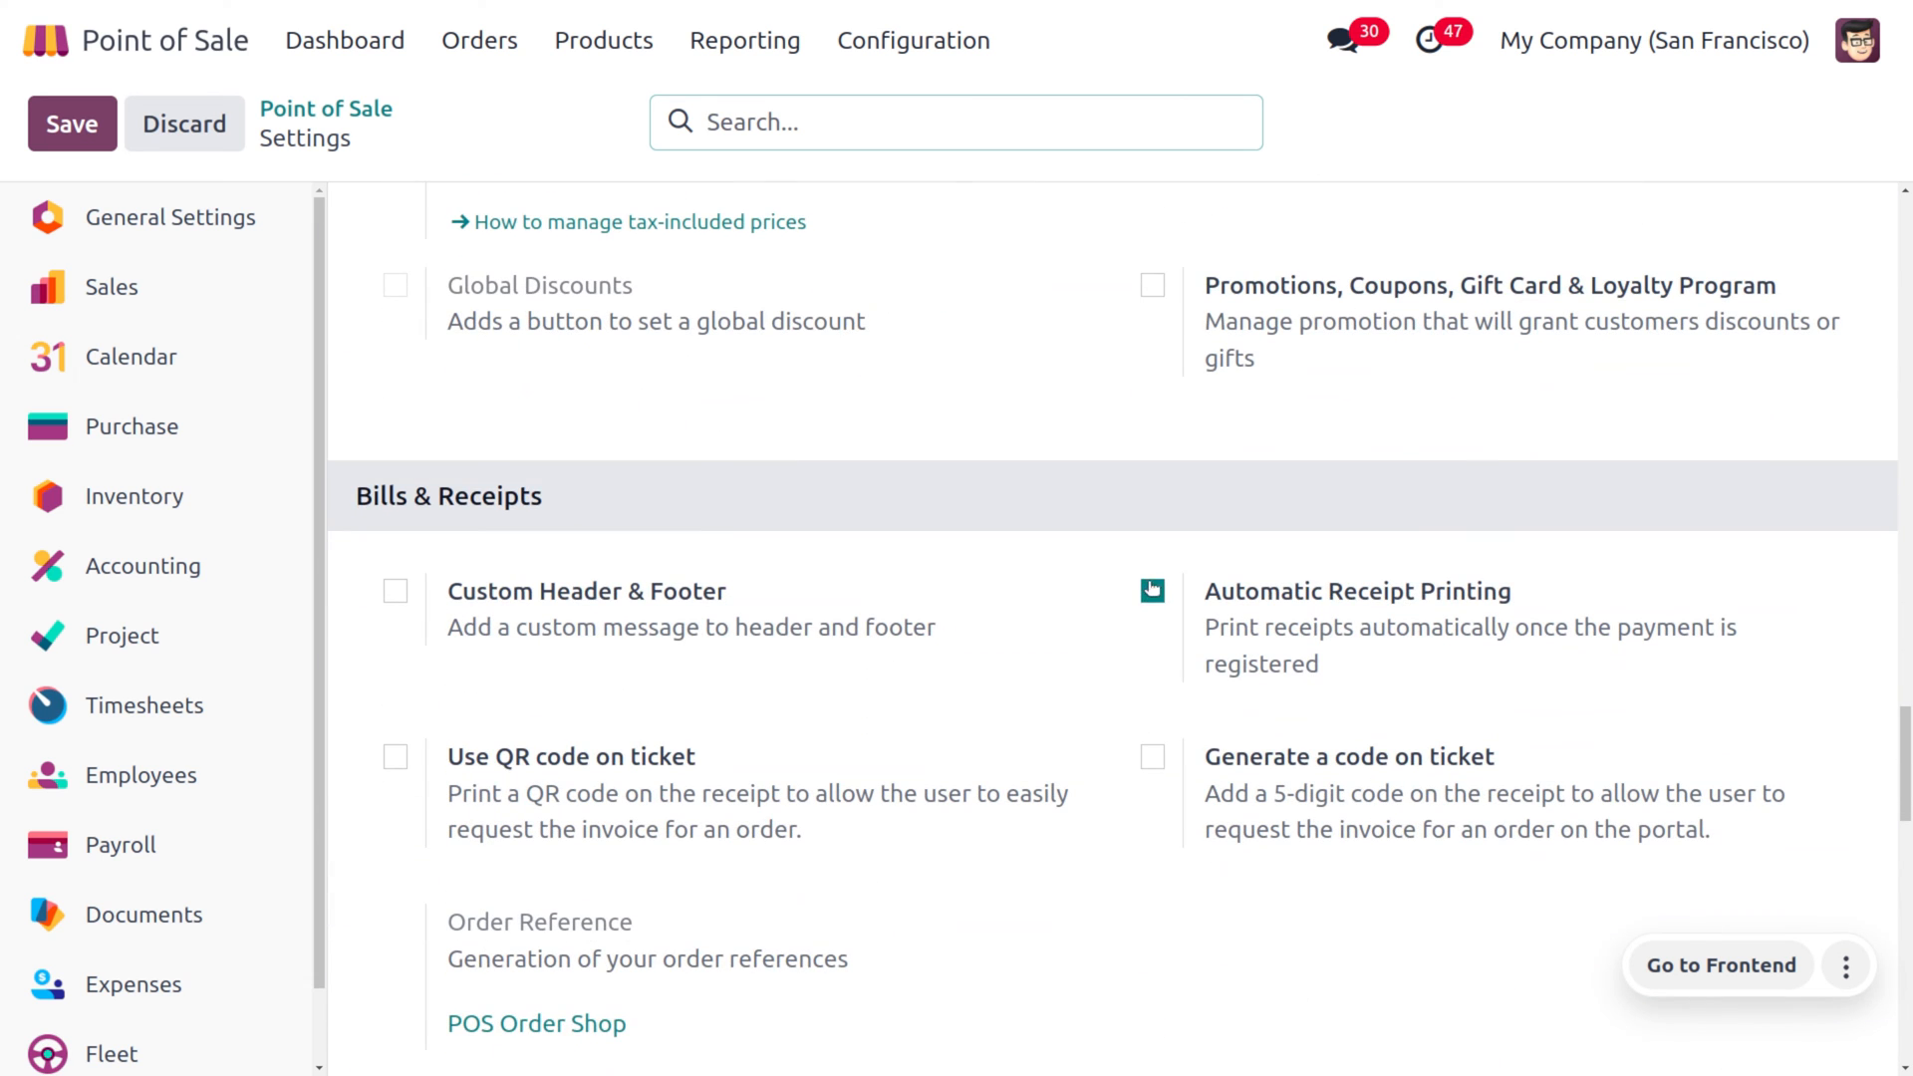
left_click(1150, 590)
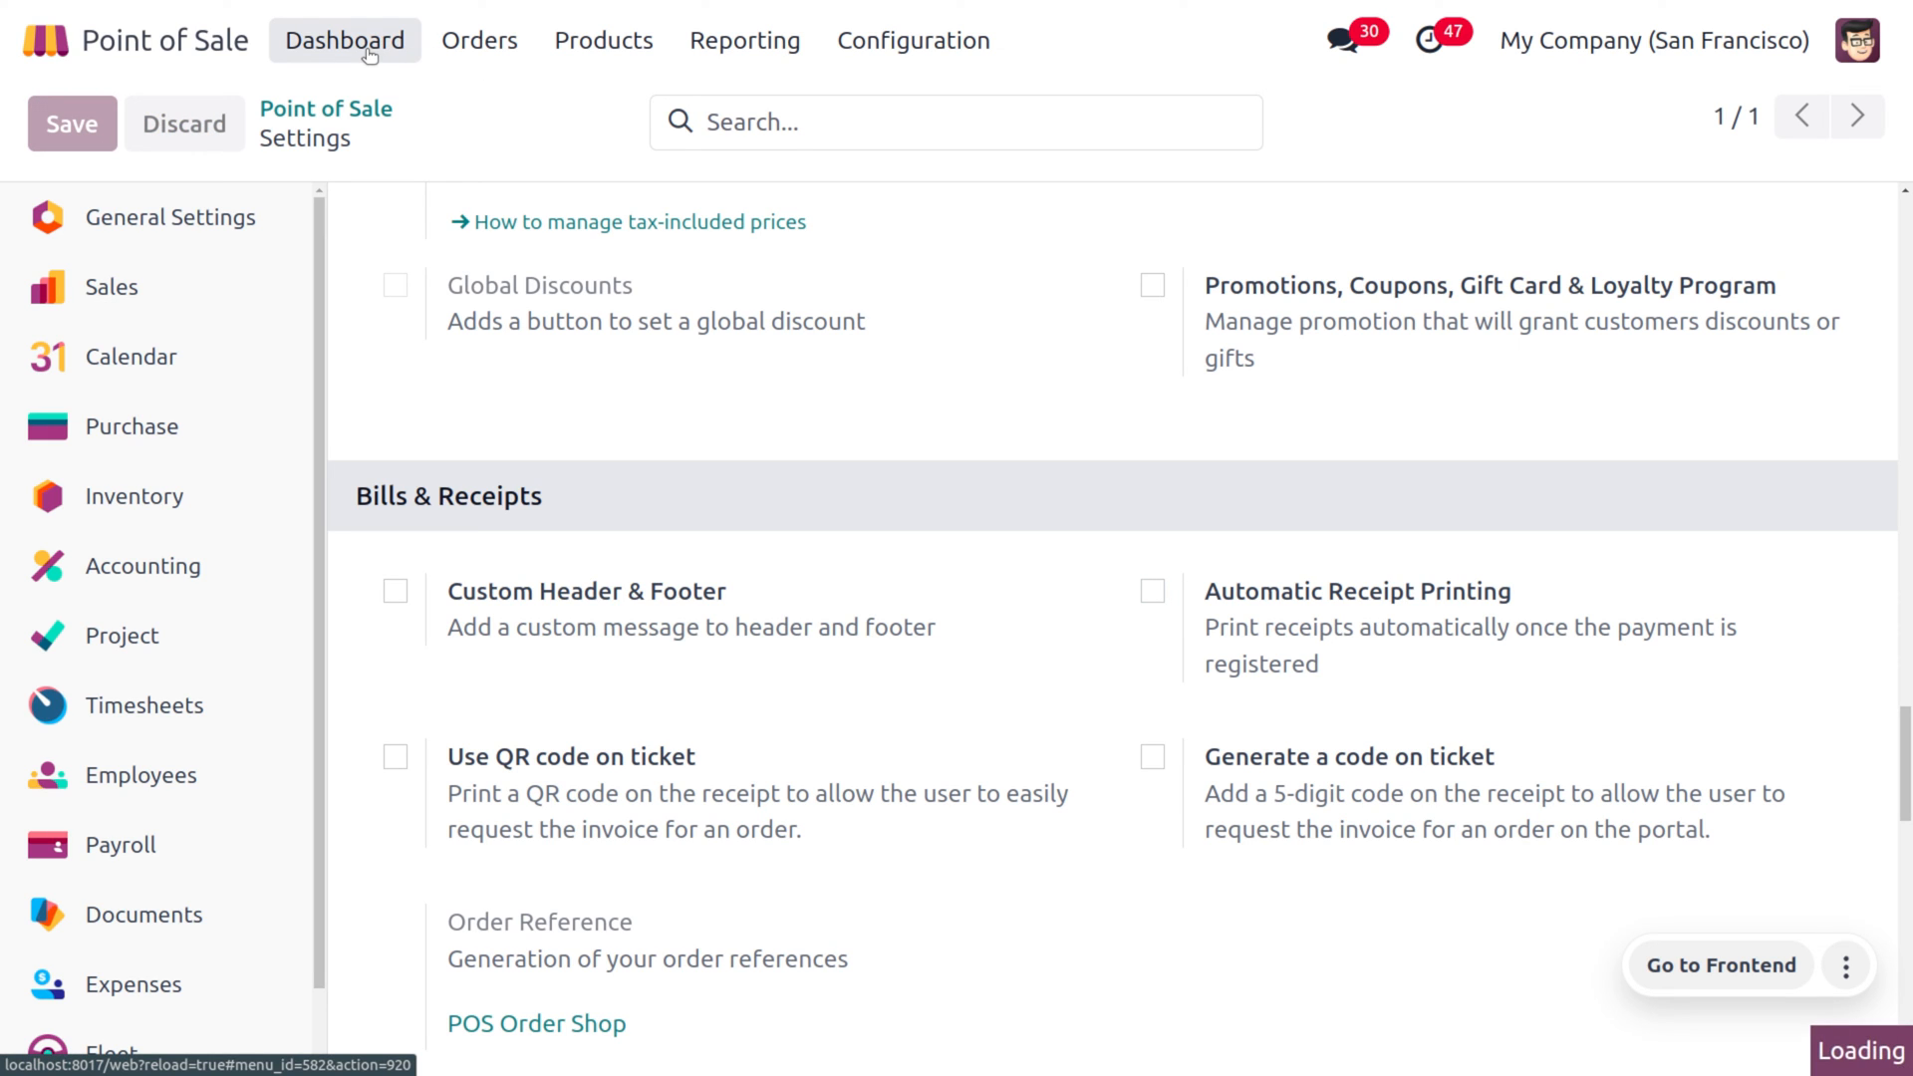
Resume selling in the Shop session and take the $147.00 Corner Desk Right Sit order to payment
left_click(345, 40)
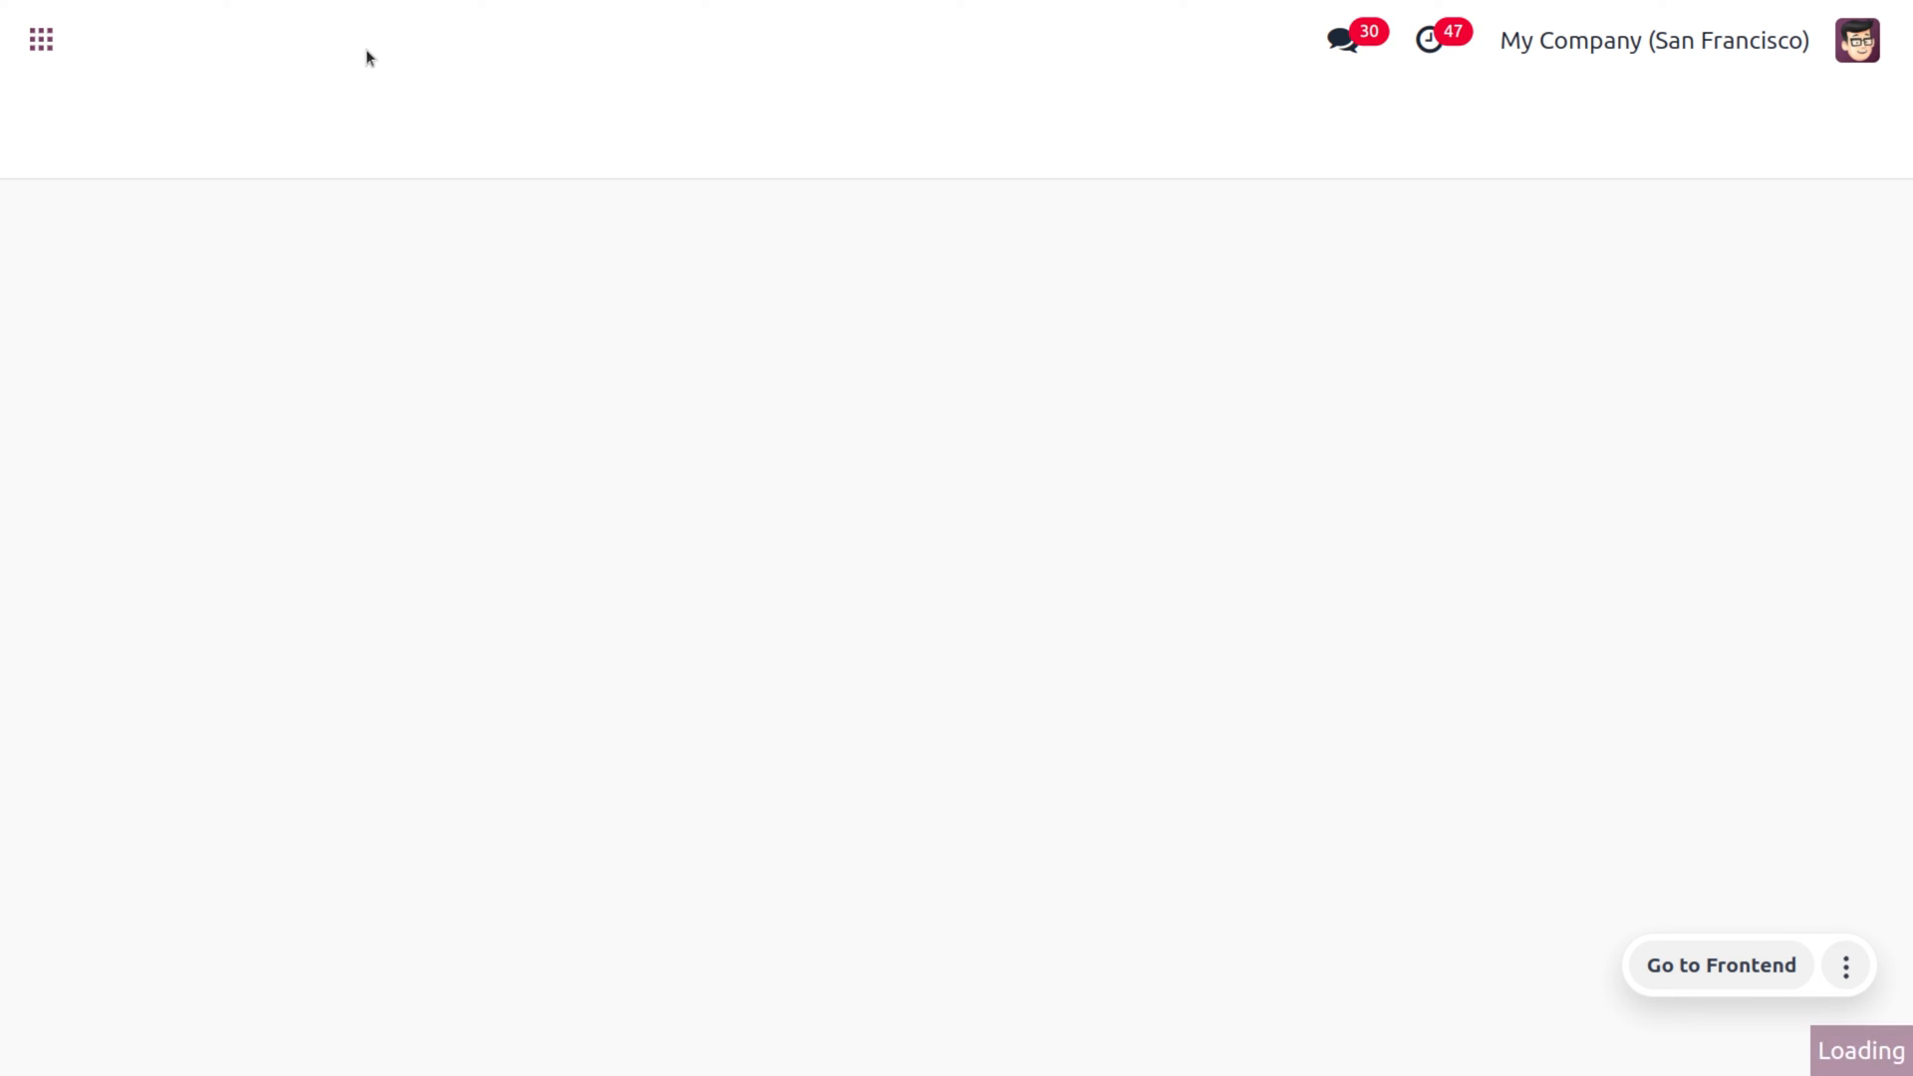
left_click(39, 40)
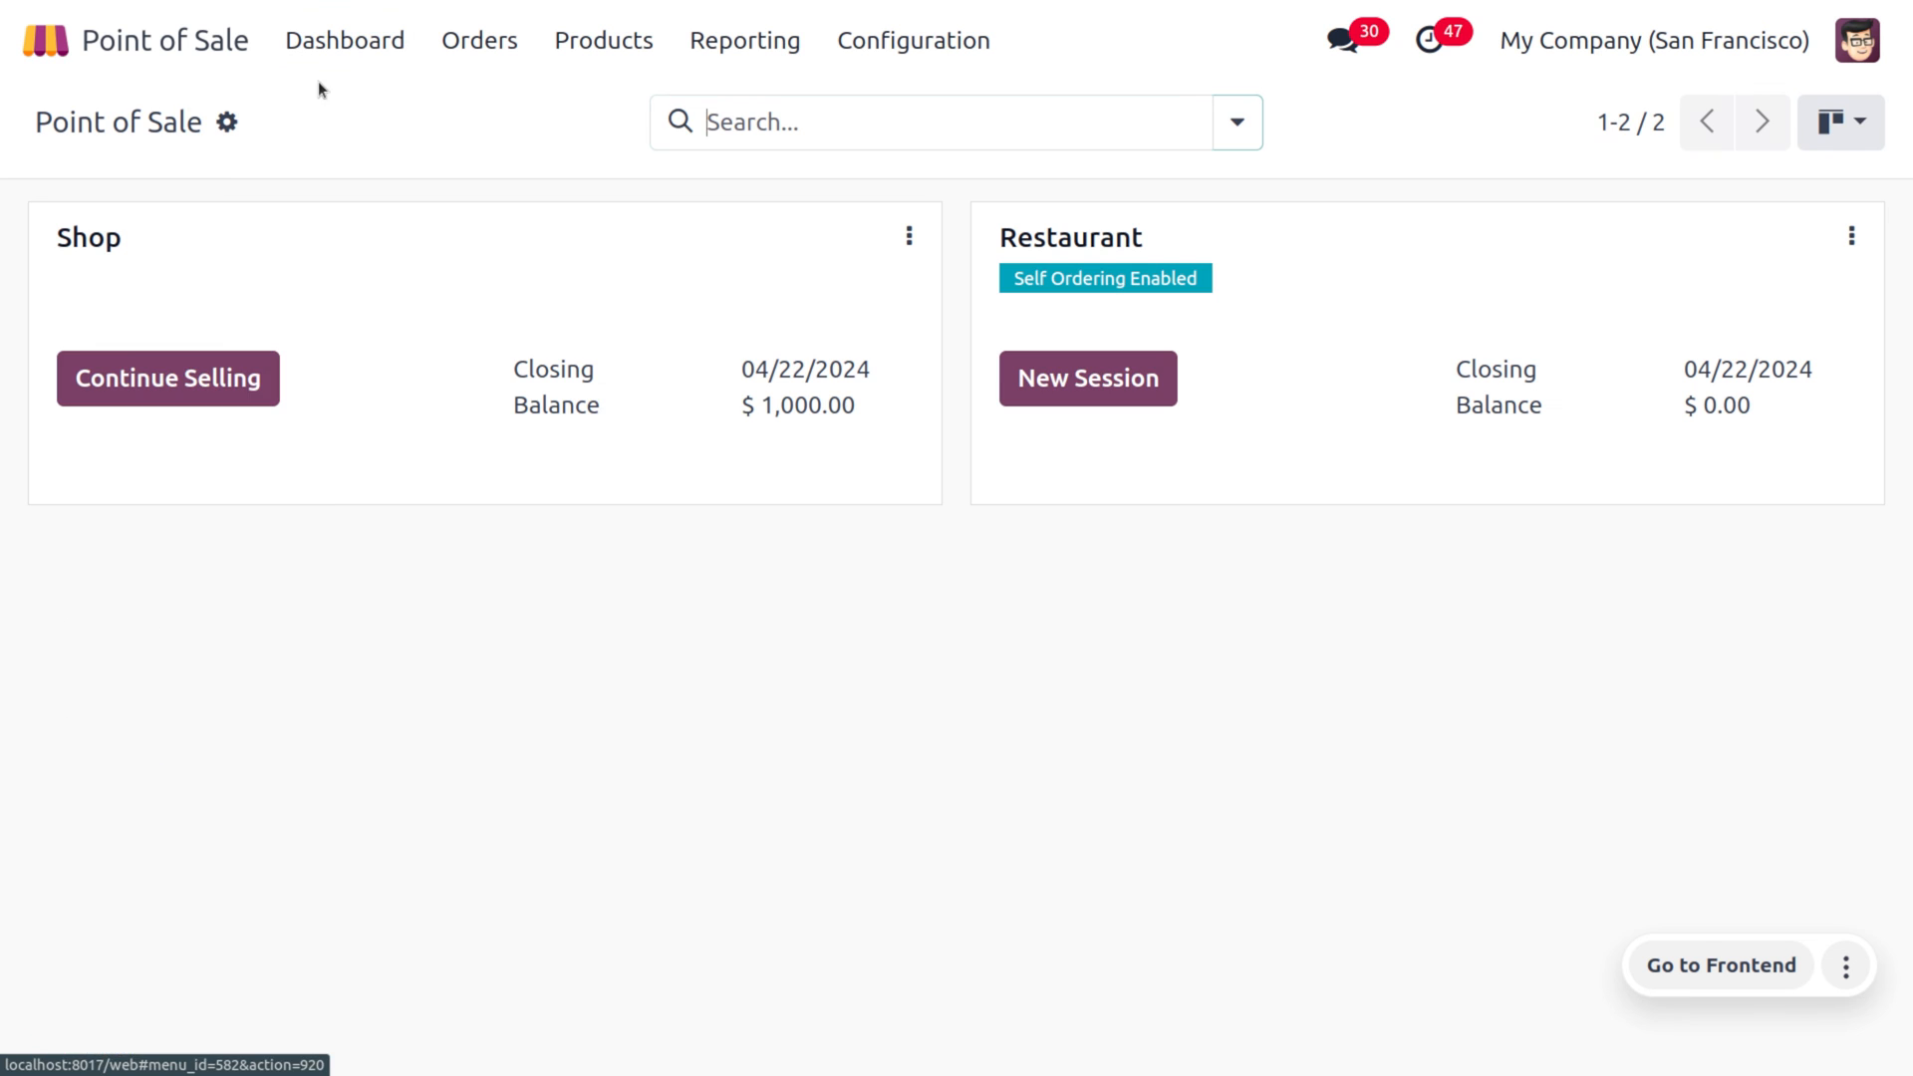
left_click(168, 378)
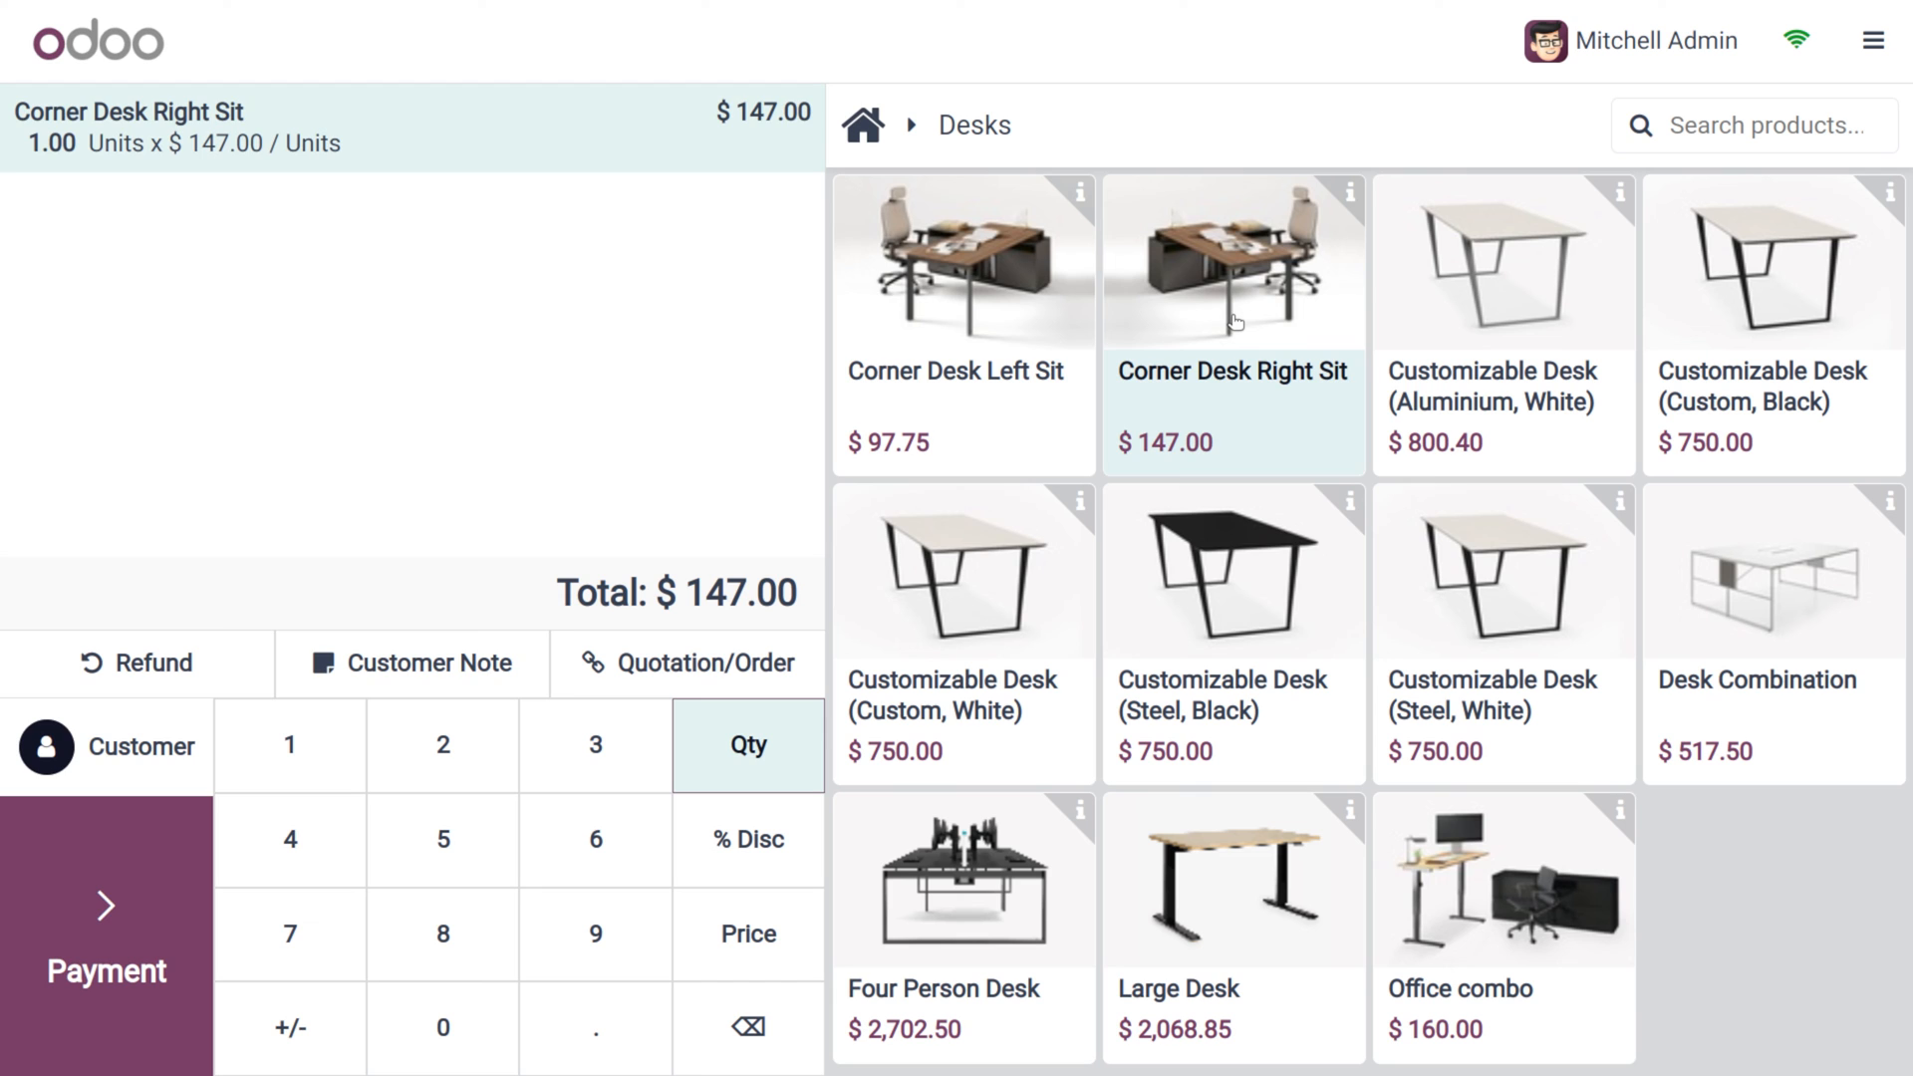
left_click(105, 745)
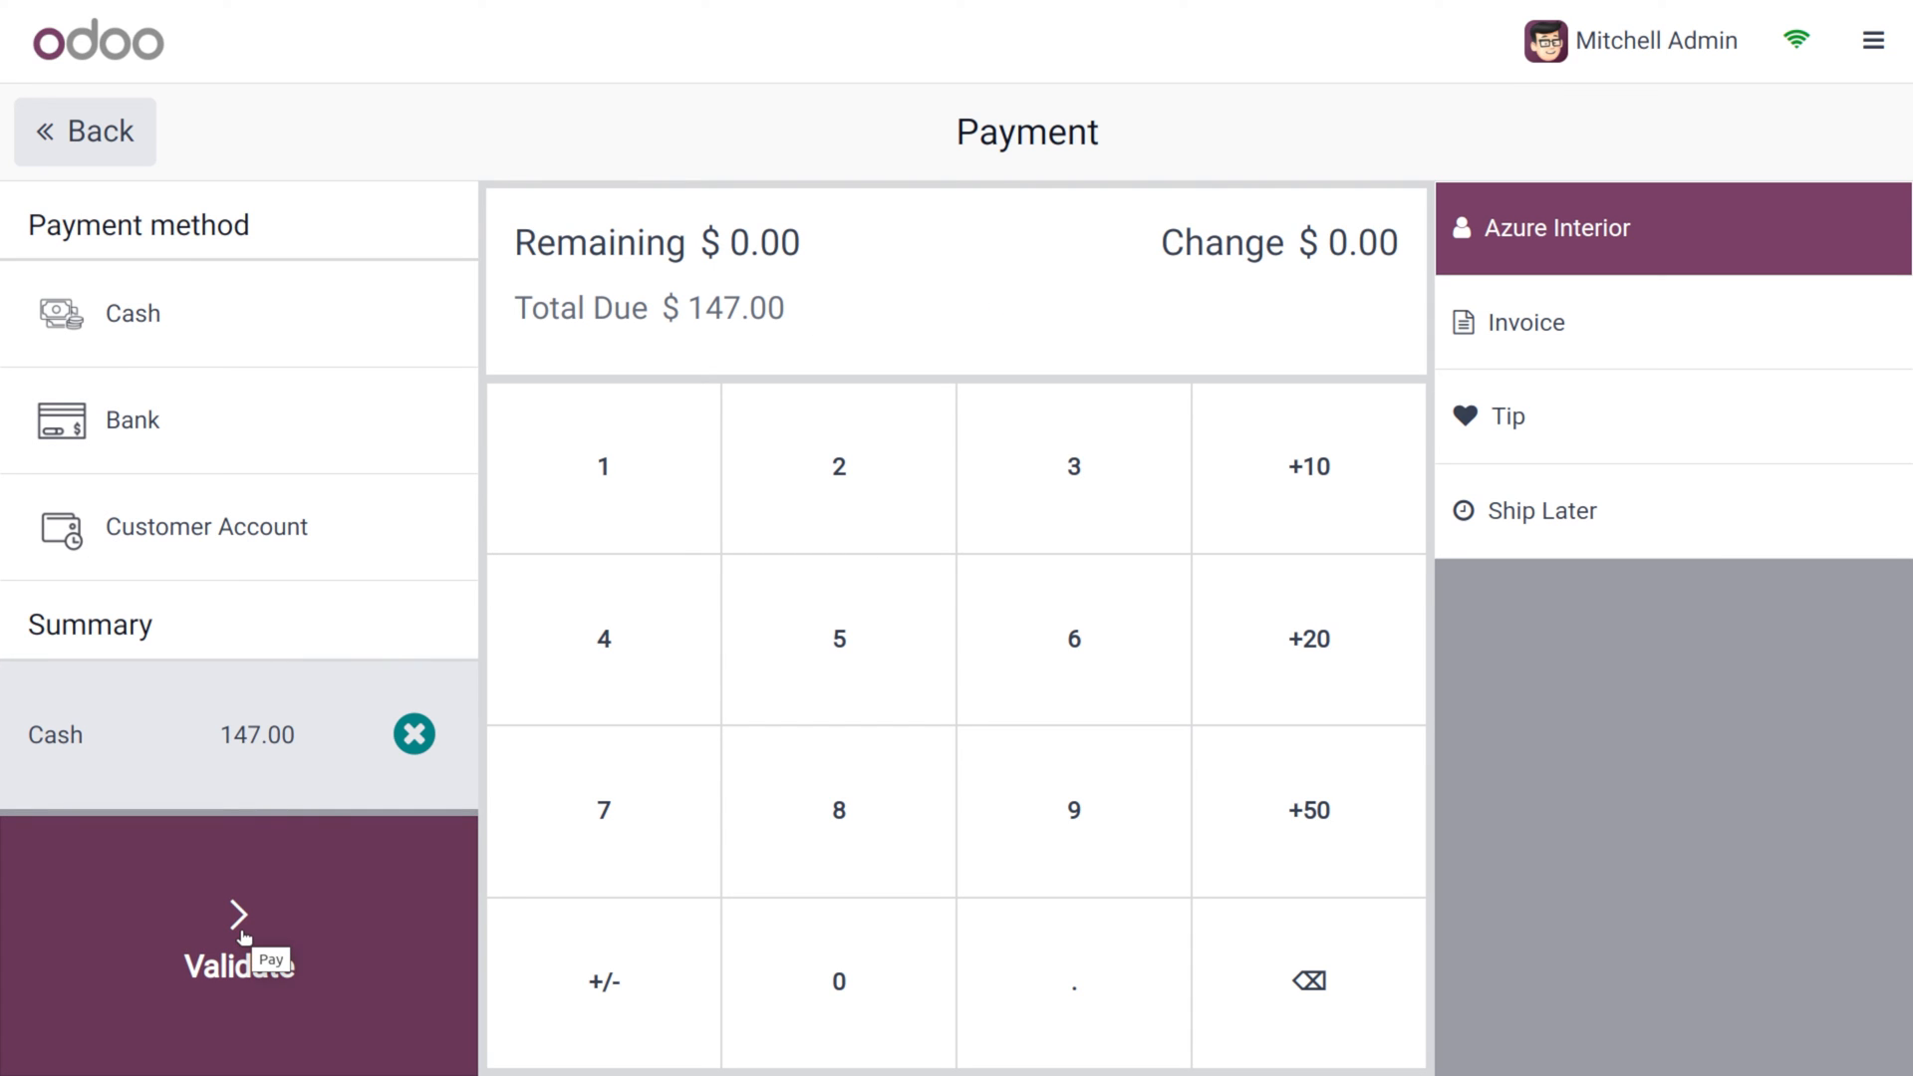
Validate the $147.00 cash payment, reaching Payment Successful with no print dialog
left_click(237, 945)
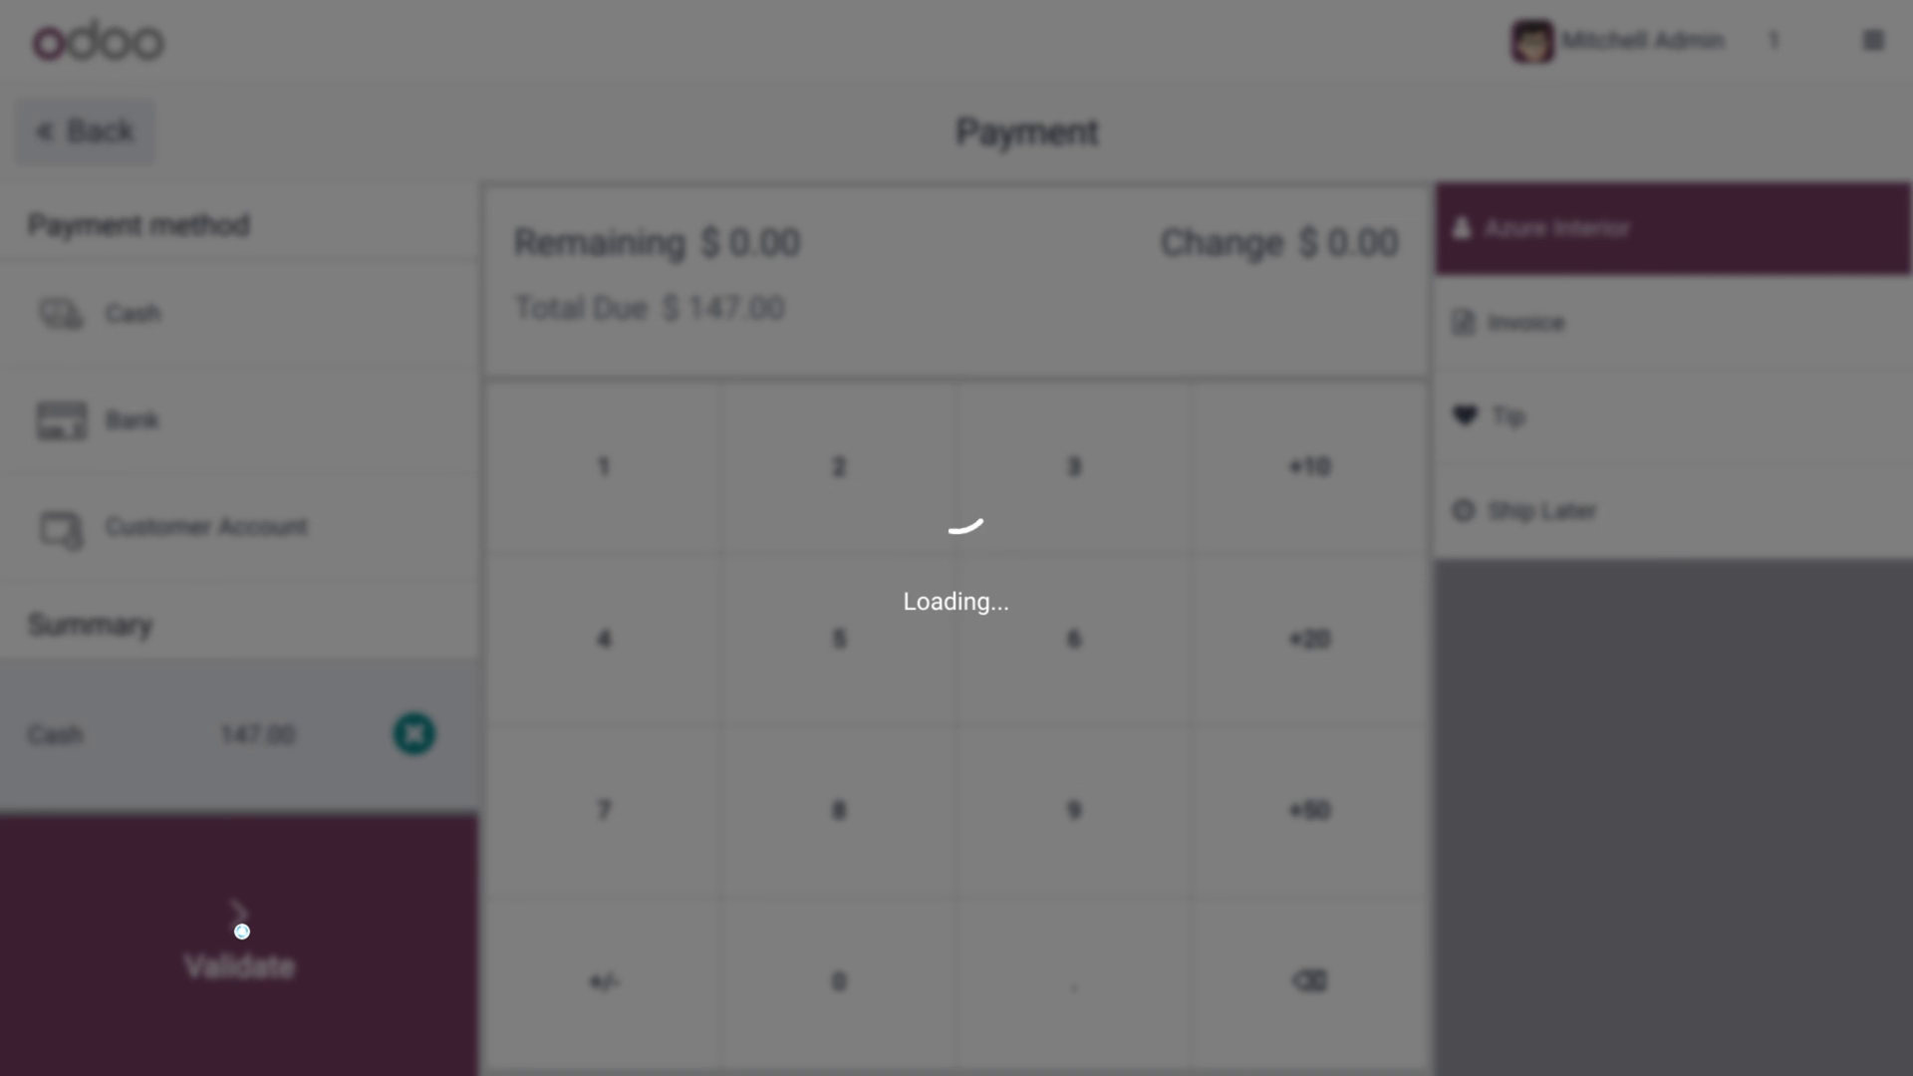
left_click(239, 967)
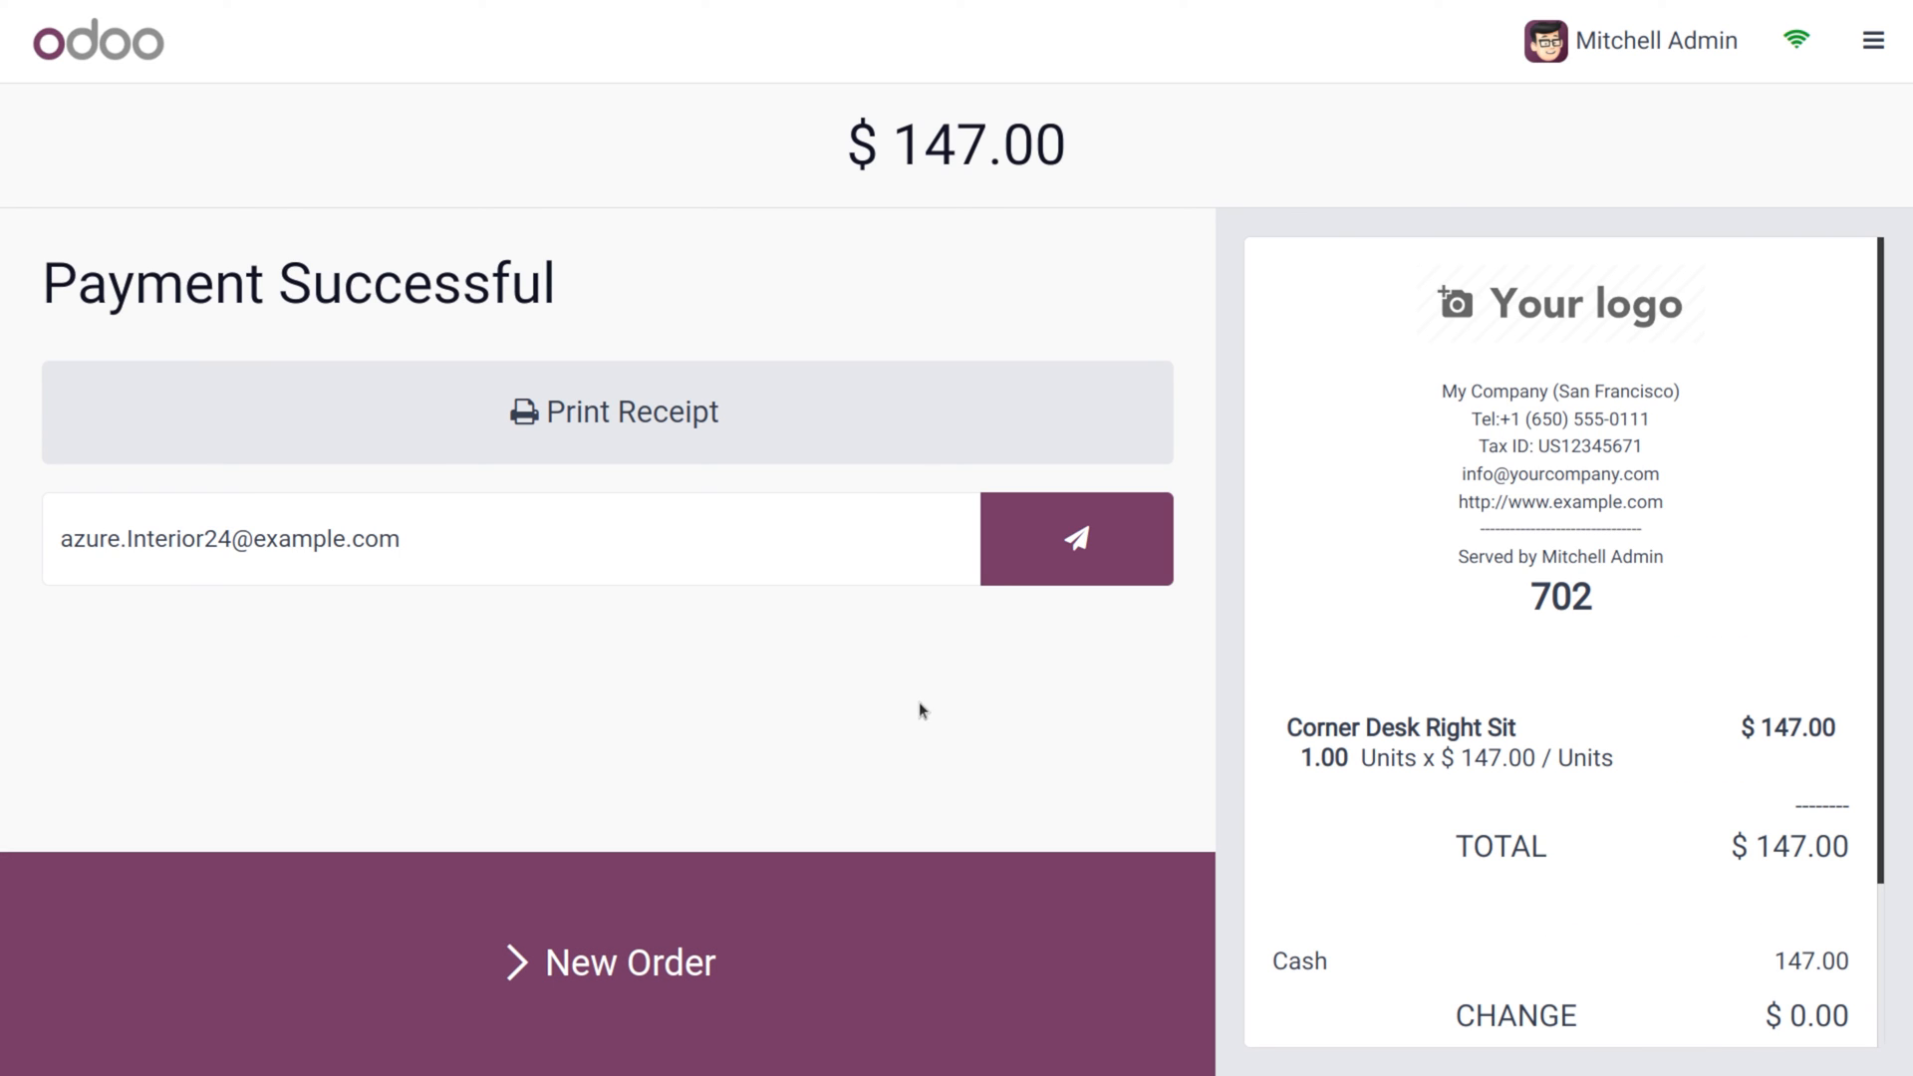
mouse_move(1321, 638)
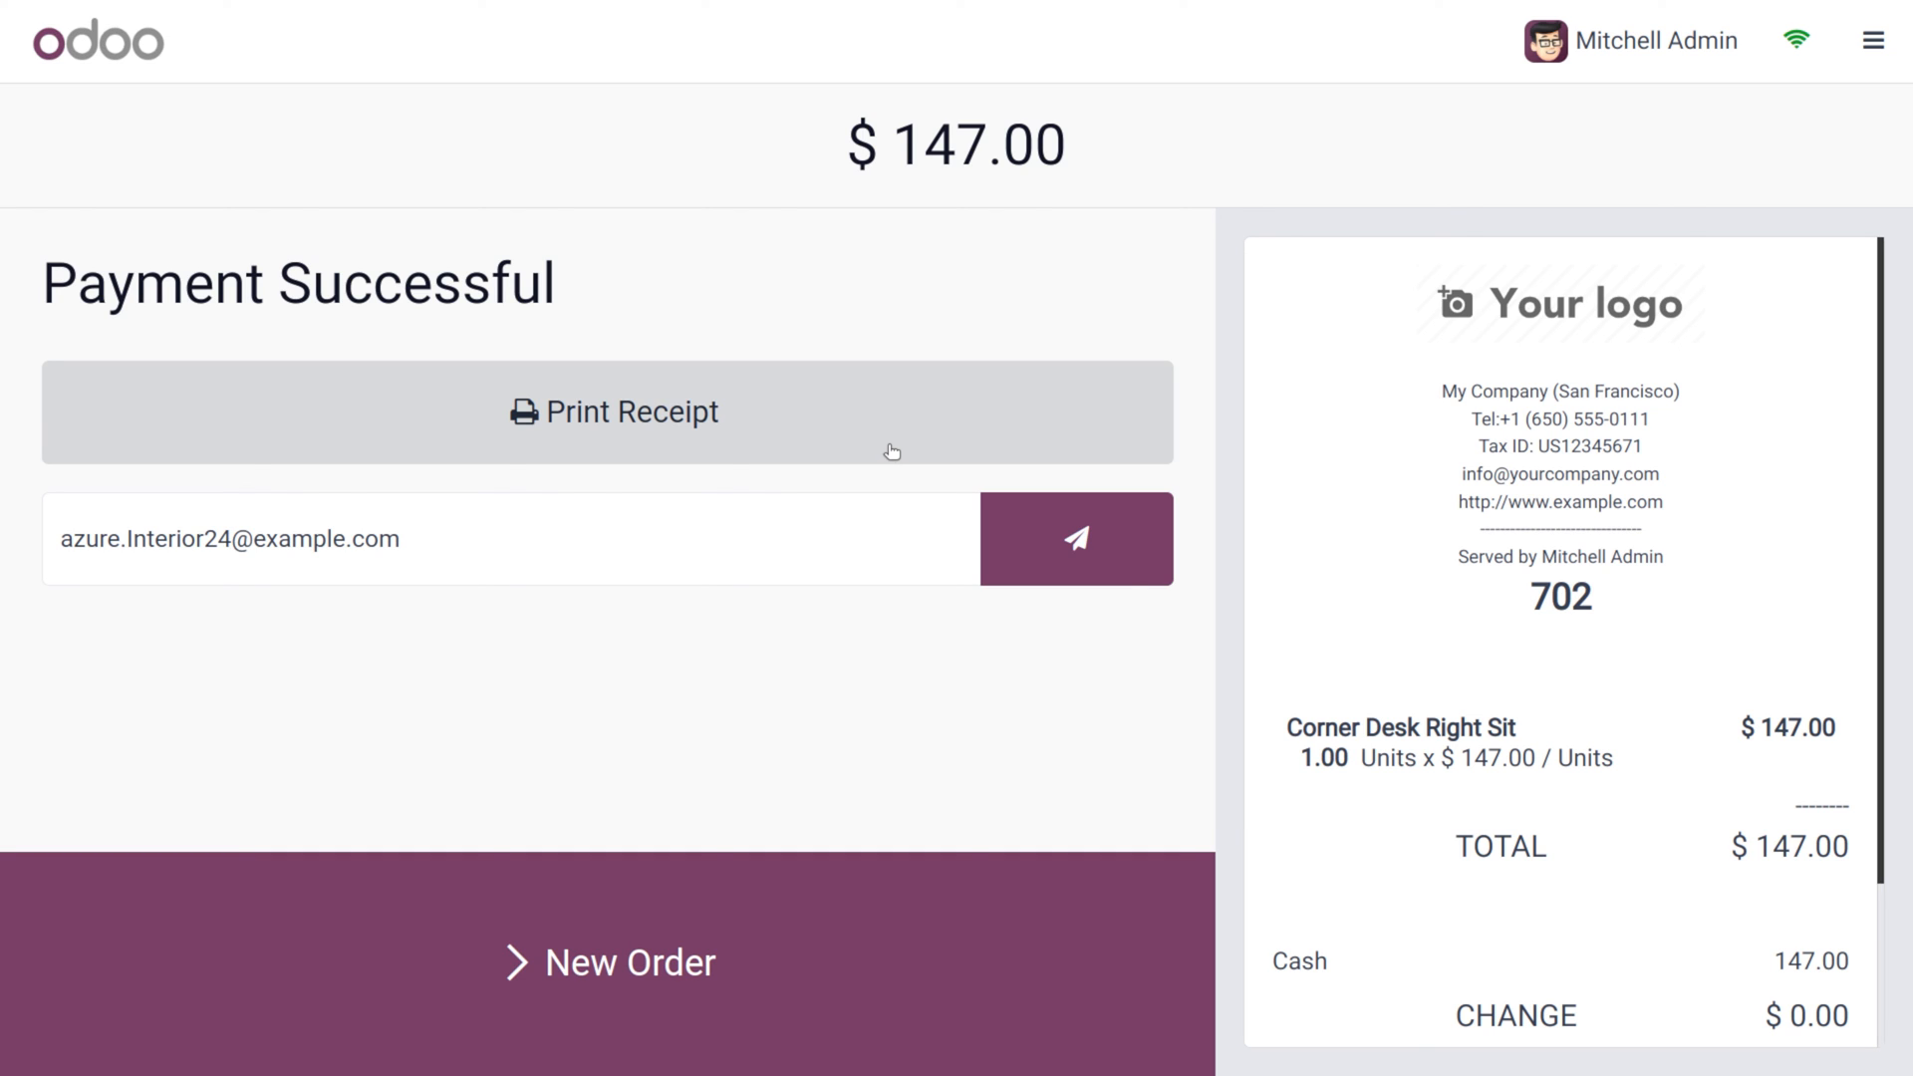
mouse_move(993, 498)
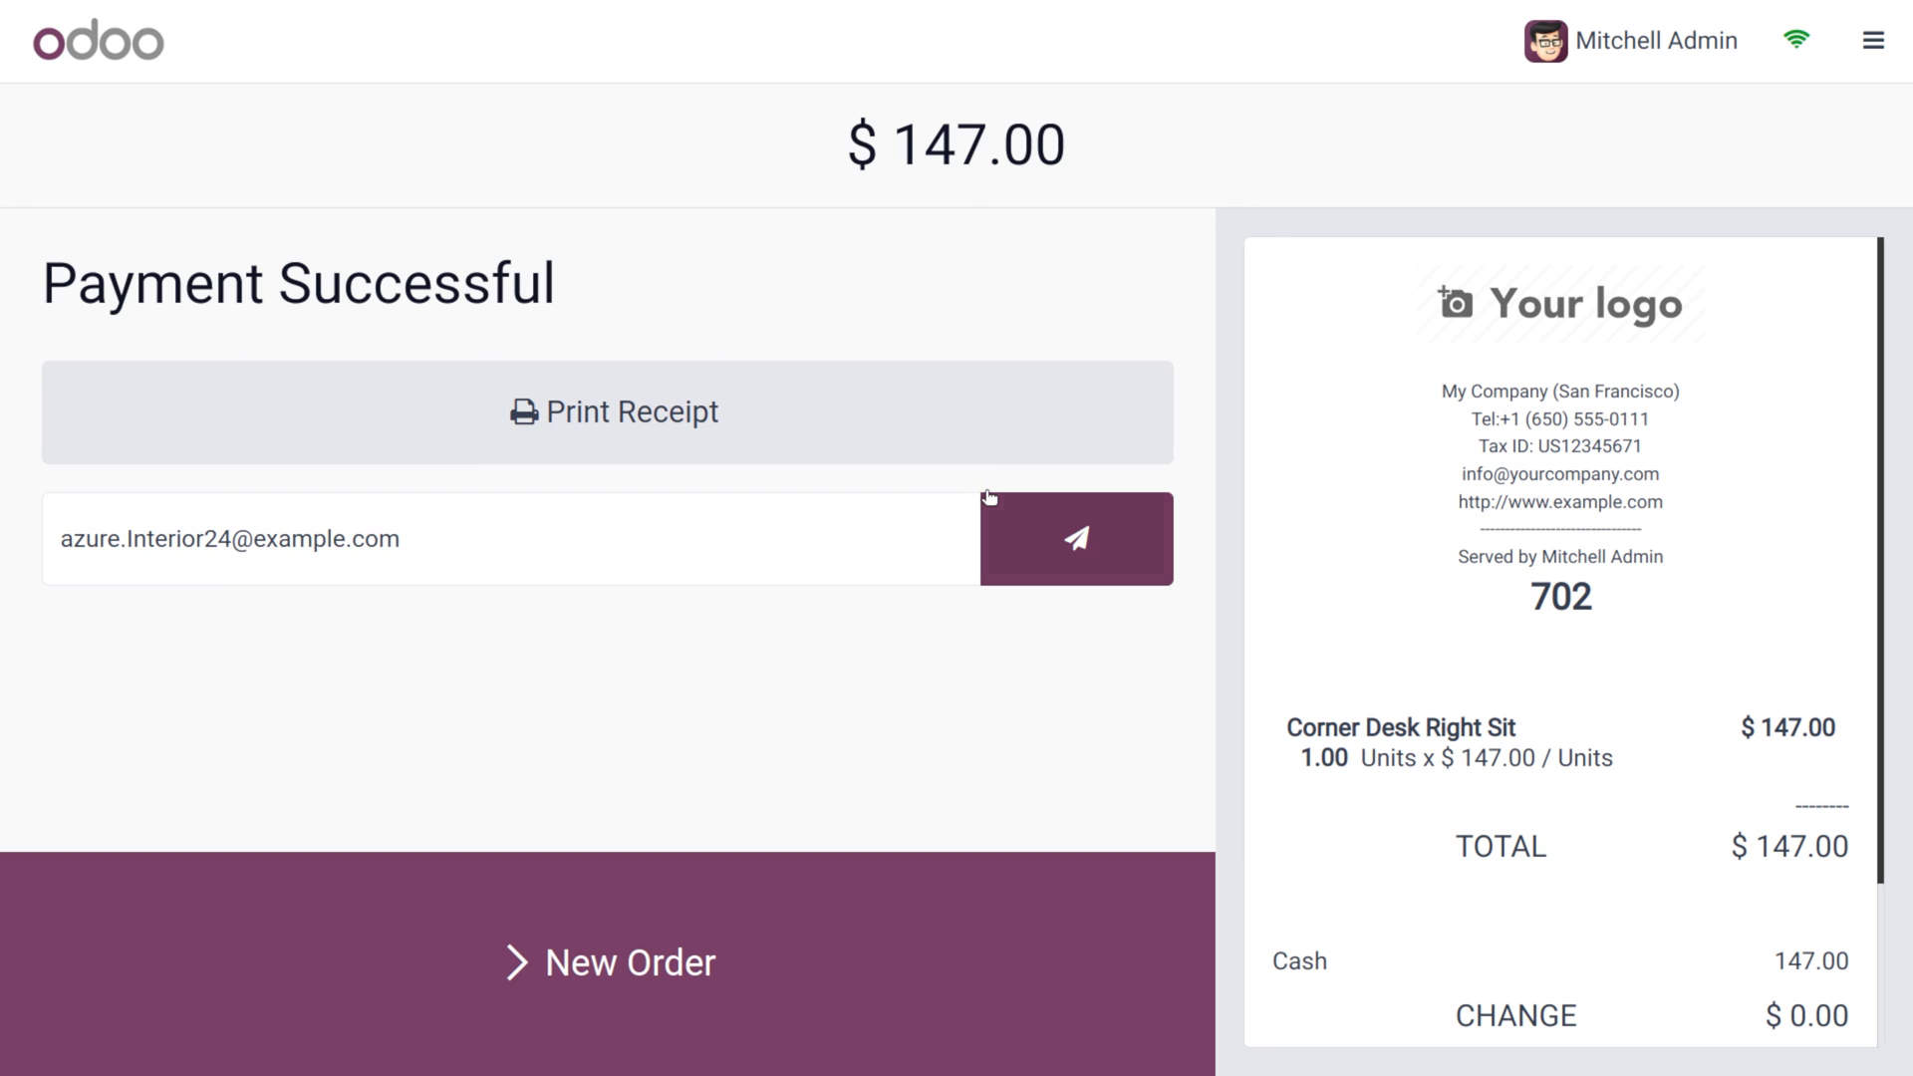